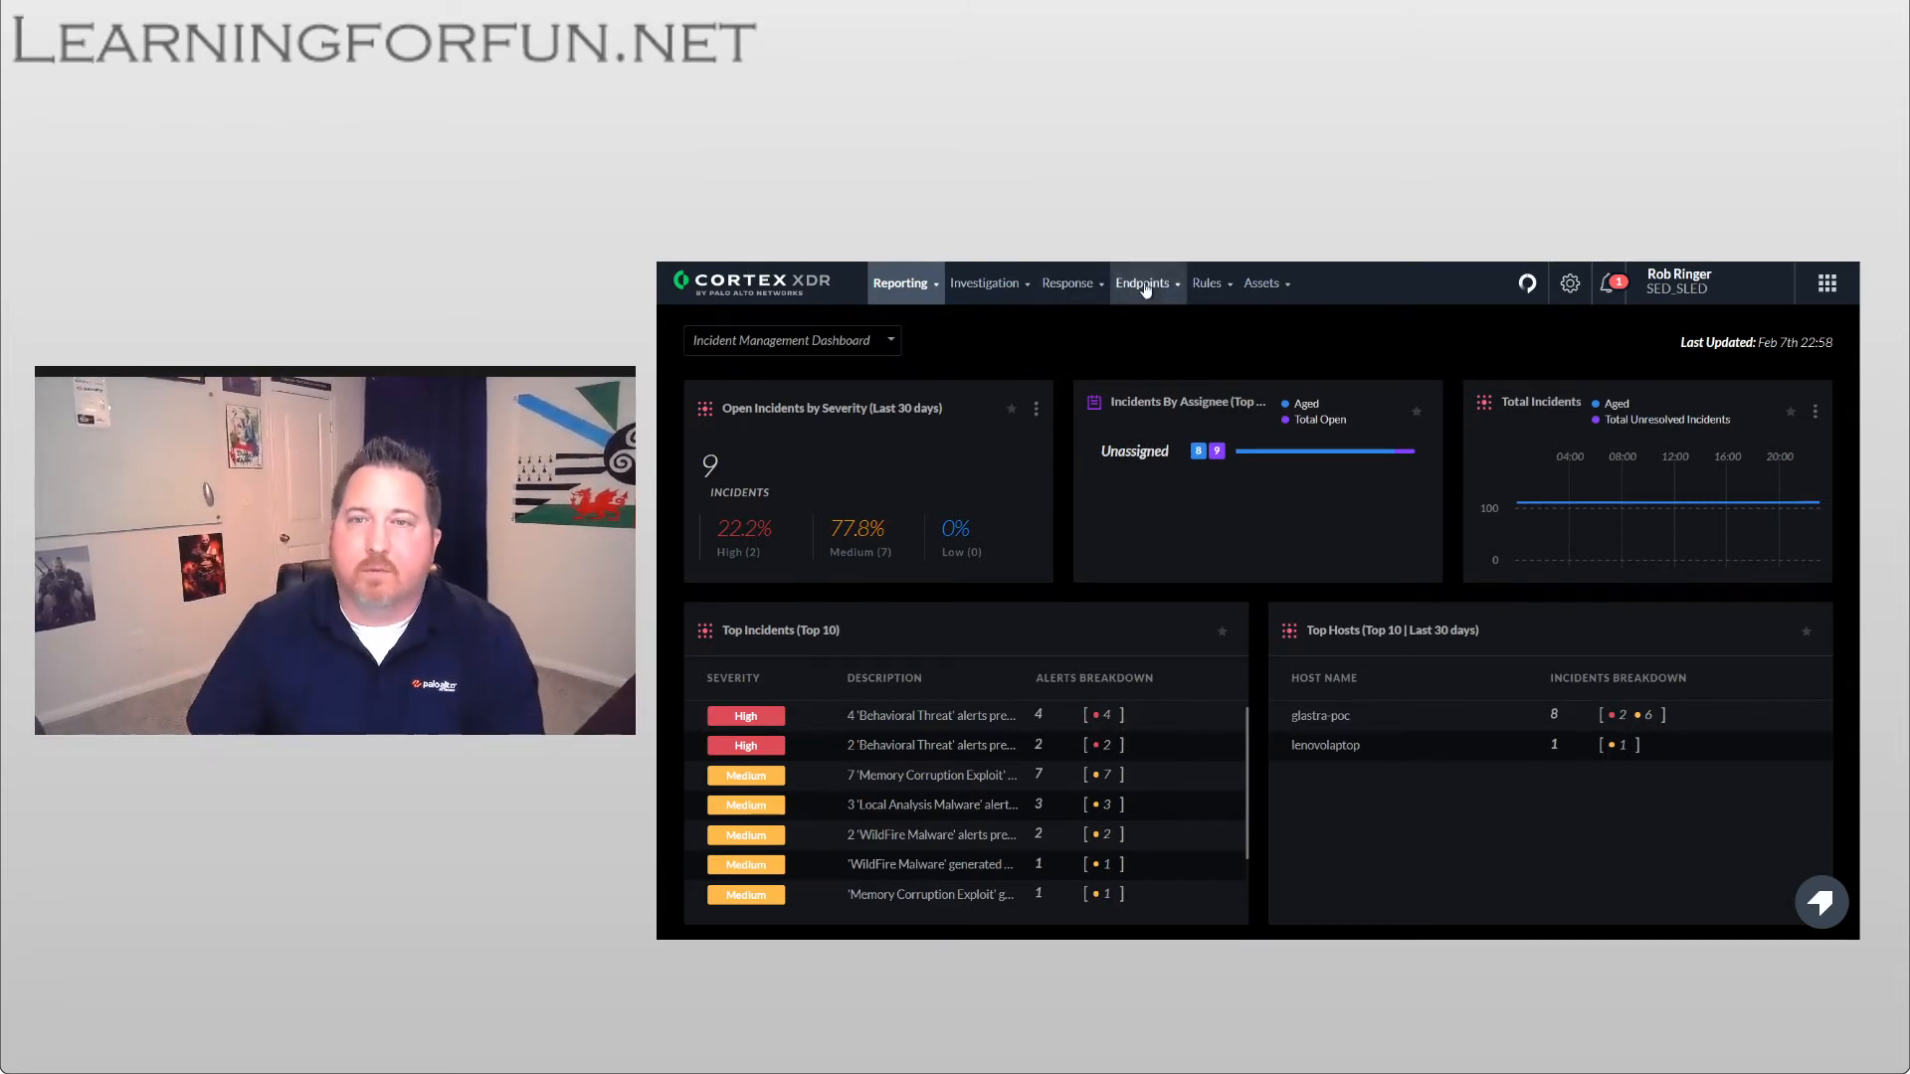
# - Create an Android agent installer named Ringer-Chrome in Agent Installations
pyautogui.click(1143, 282)
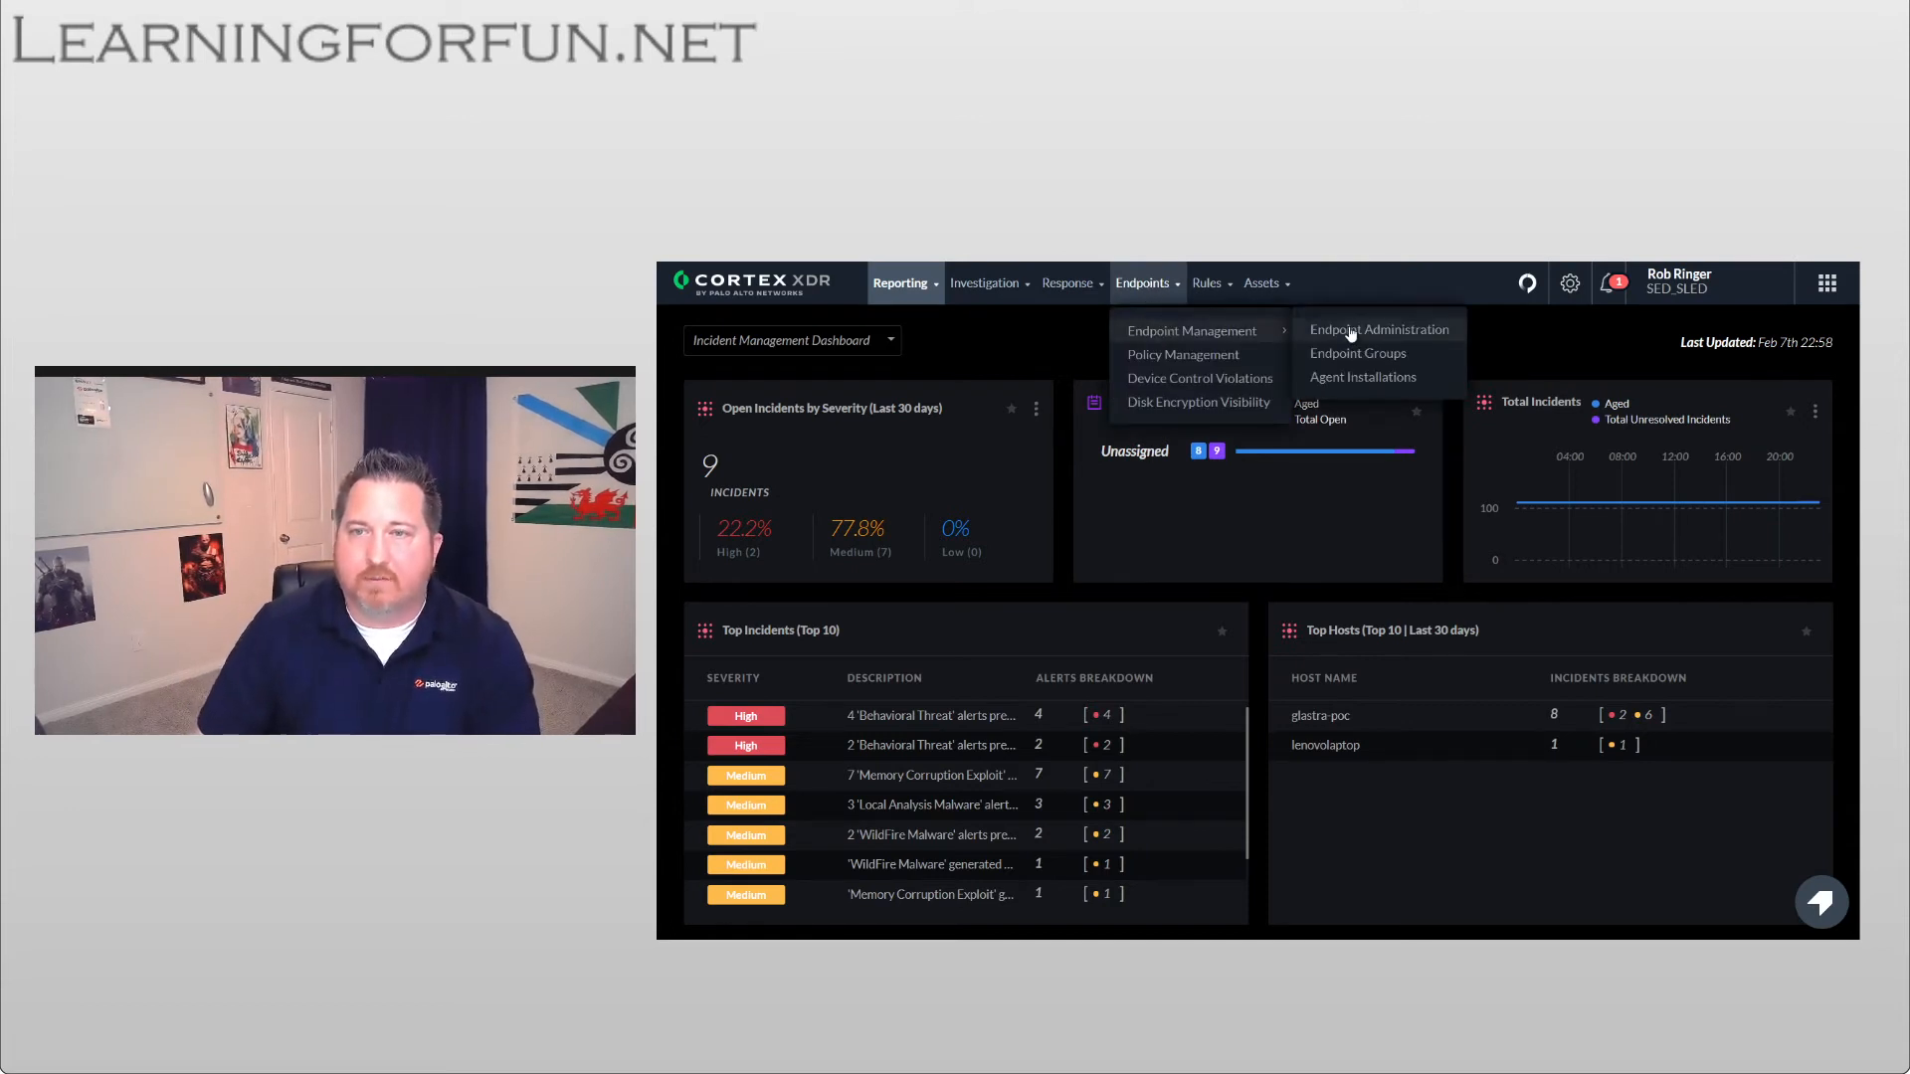
pyautogui.click(1362, 376)
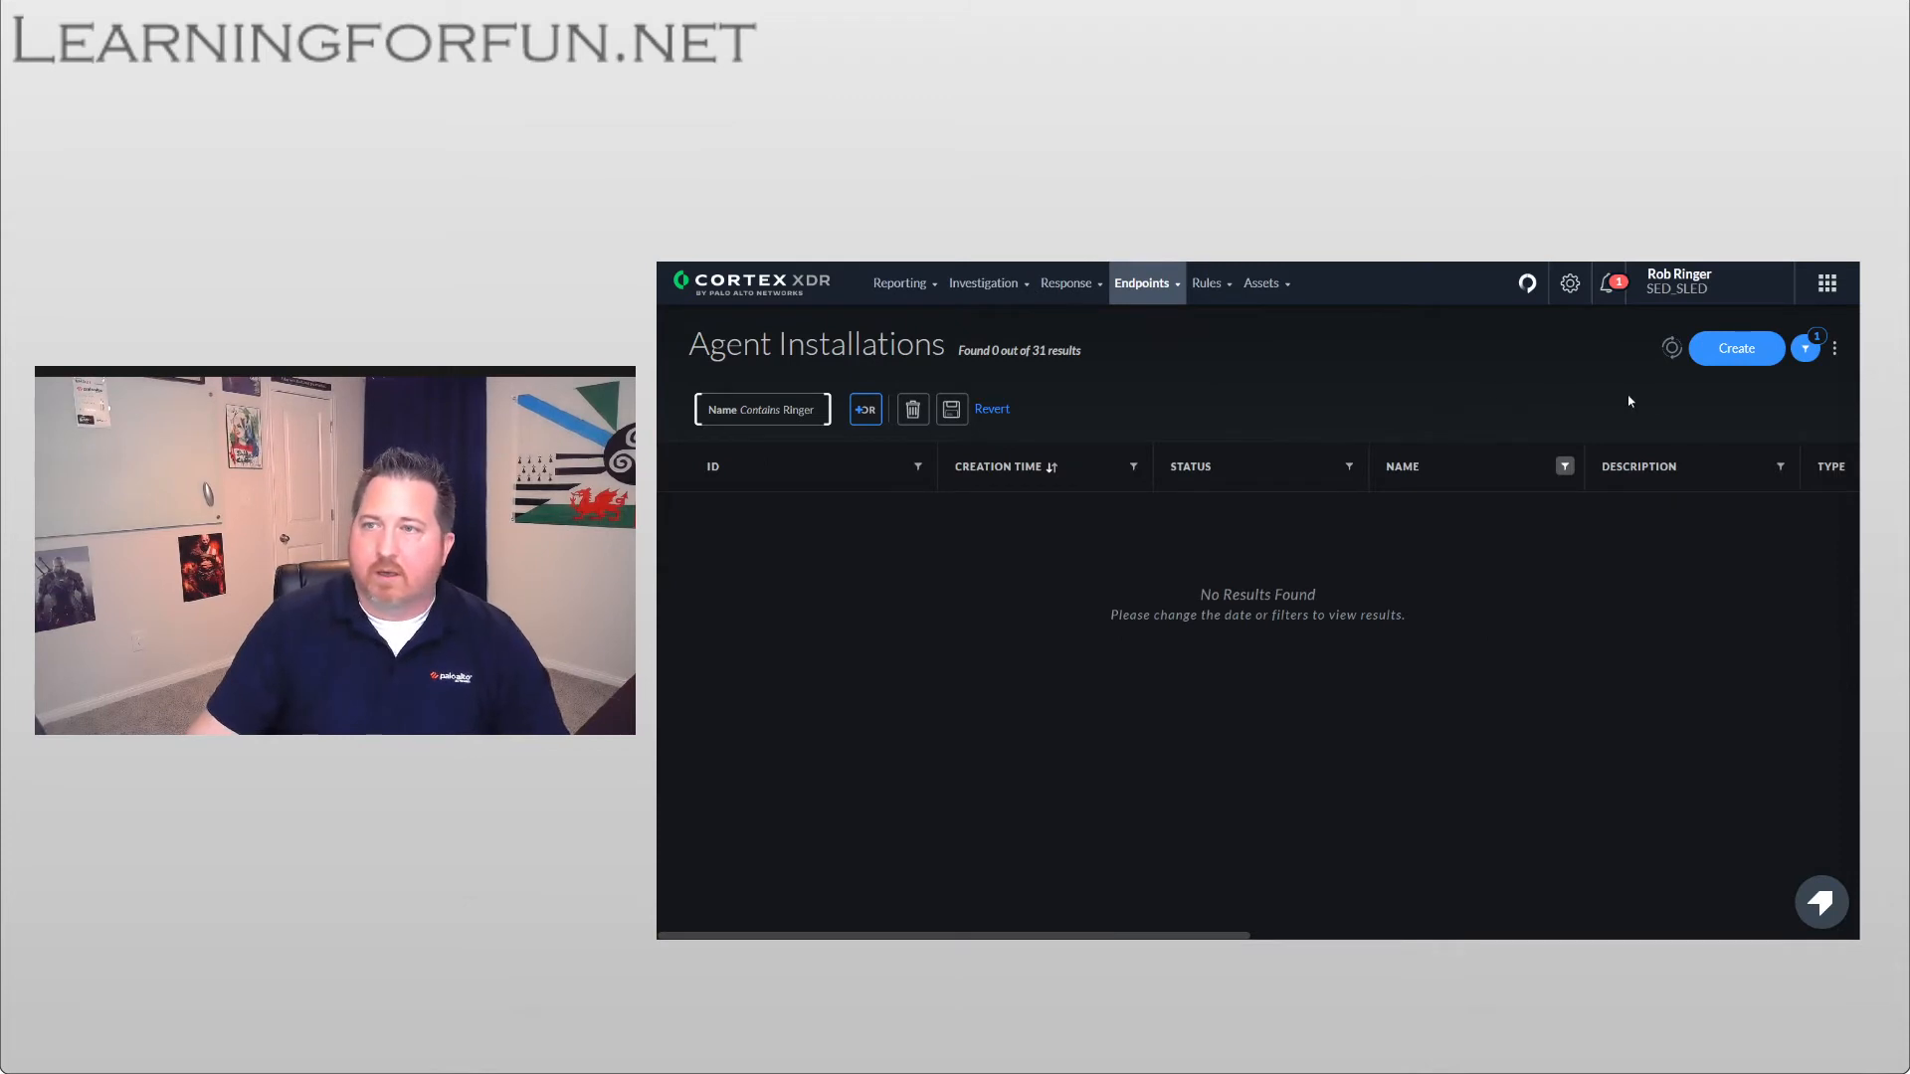
pyautogui.click(1735, 347)
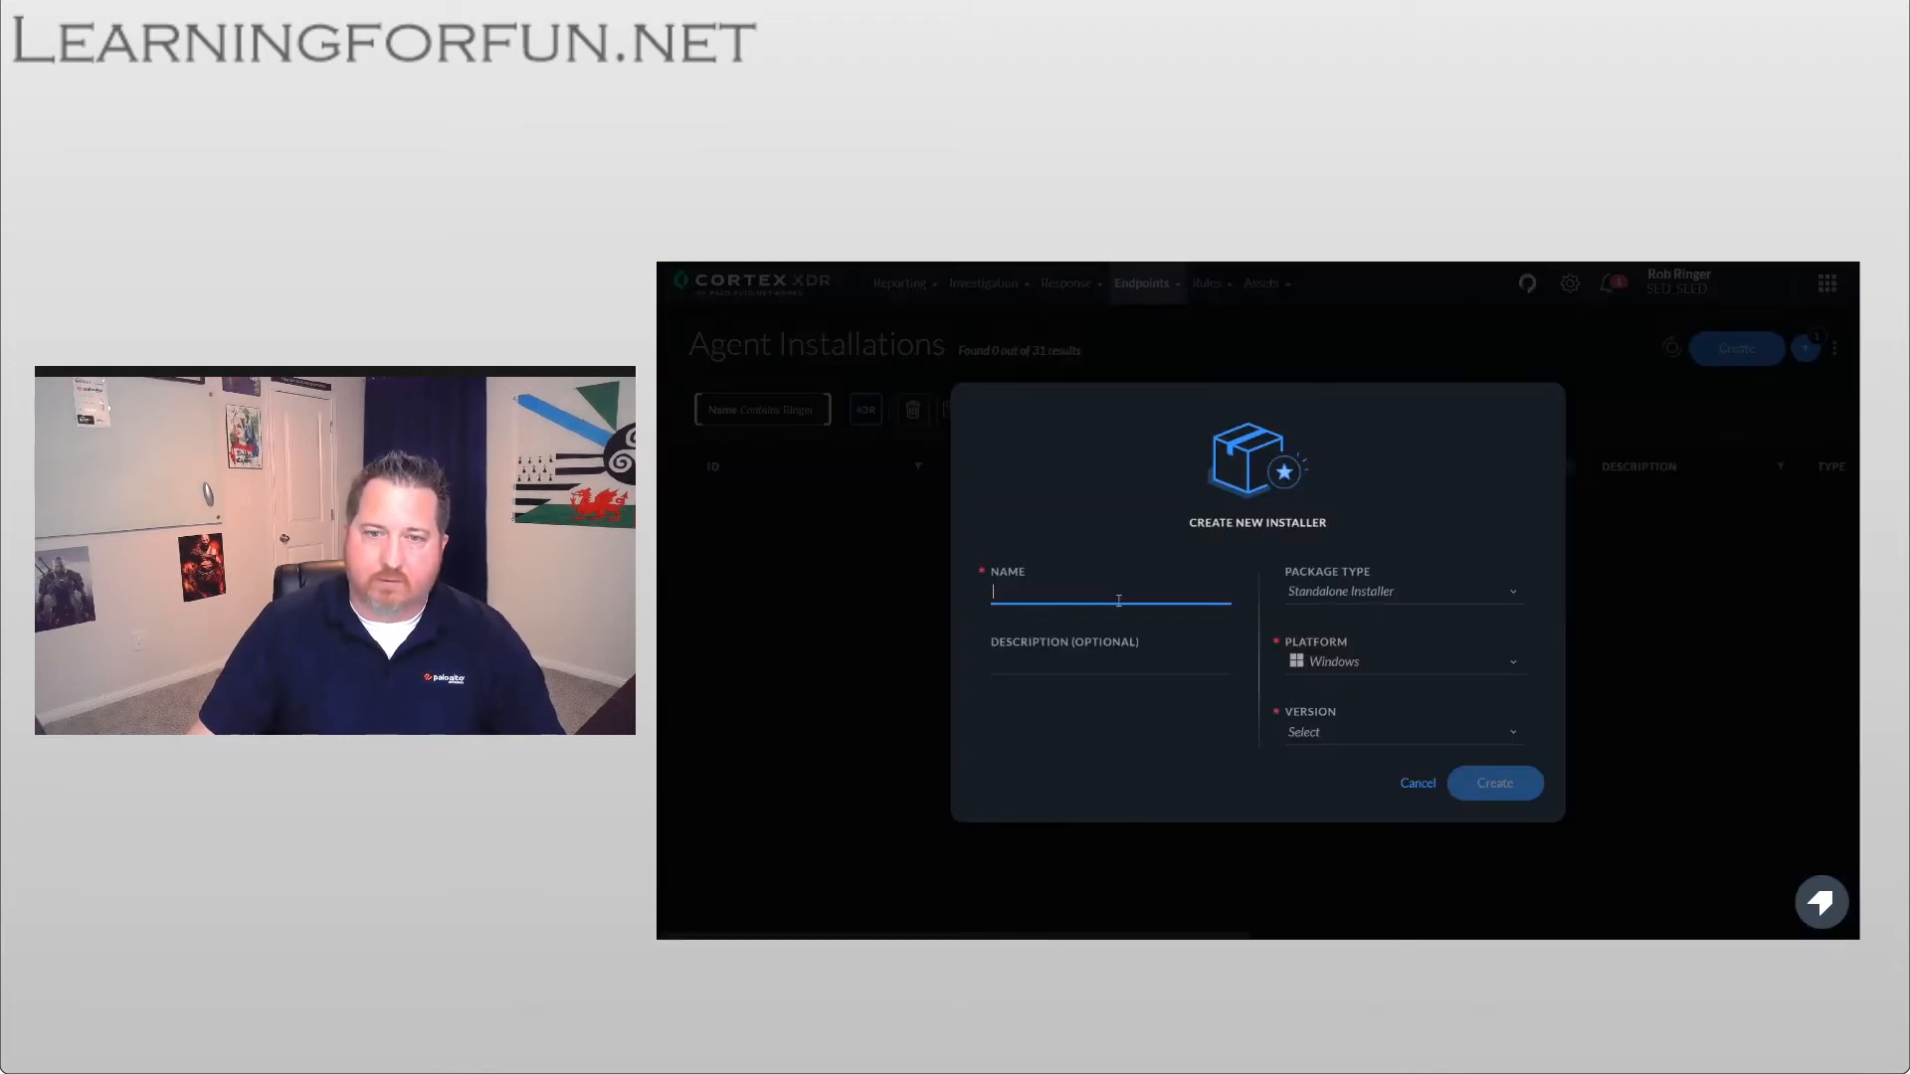
pyautogui.write('Ringer-Ch')
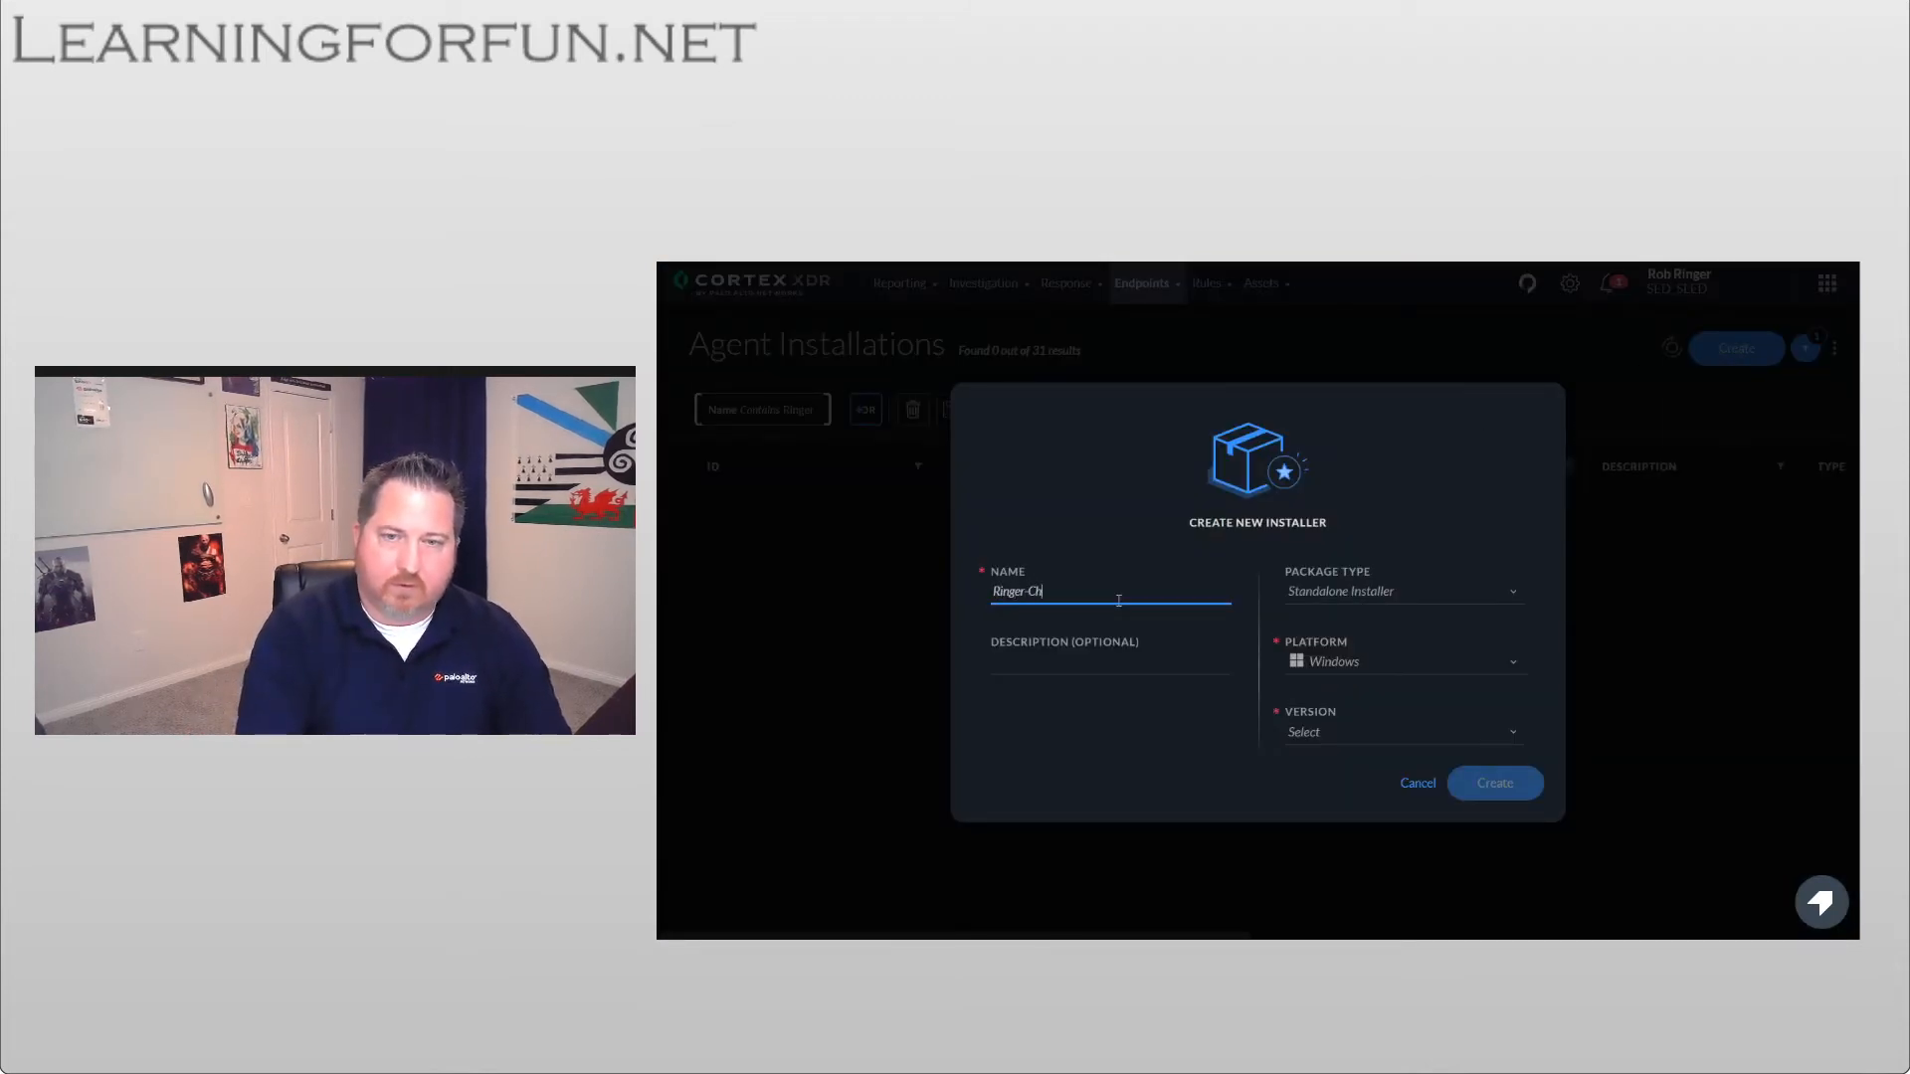
pyautogui.click(1400, 661)
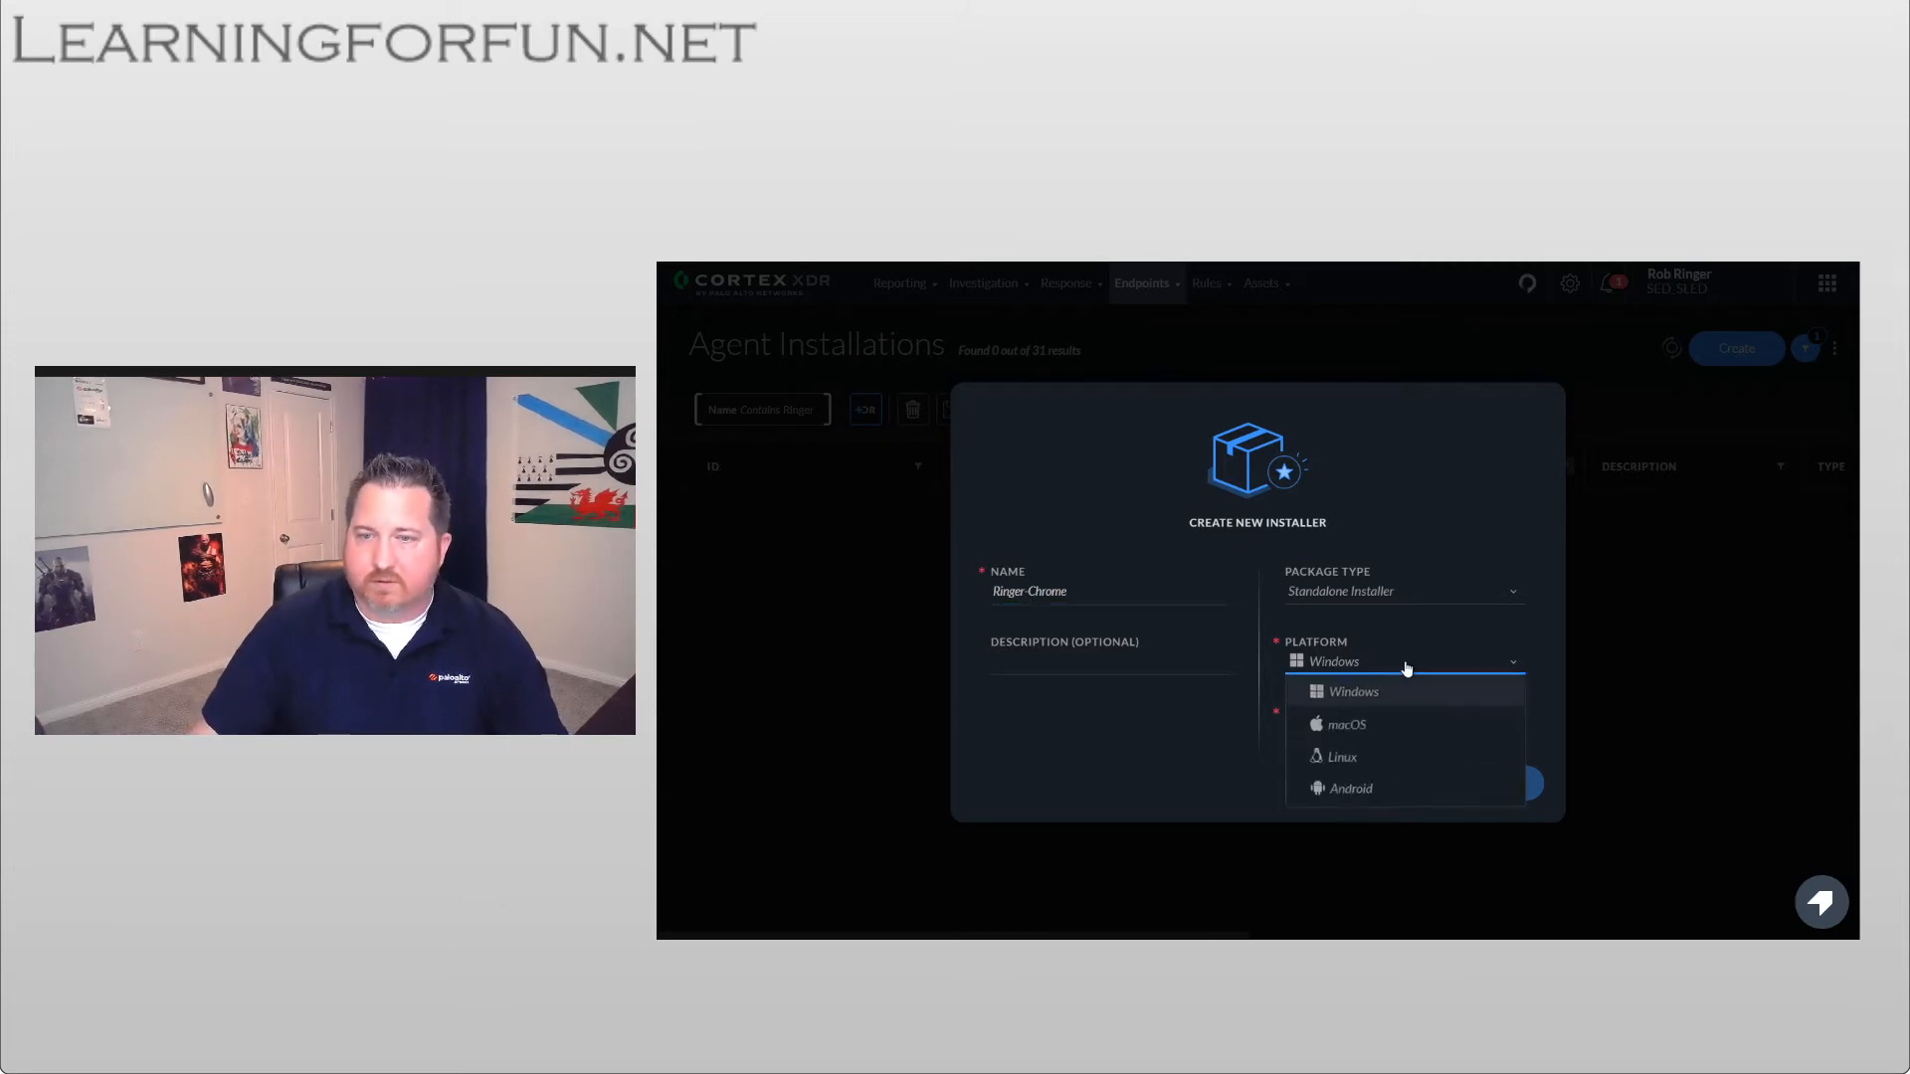
pyautogui.click(1349, 786)
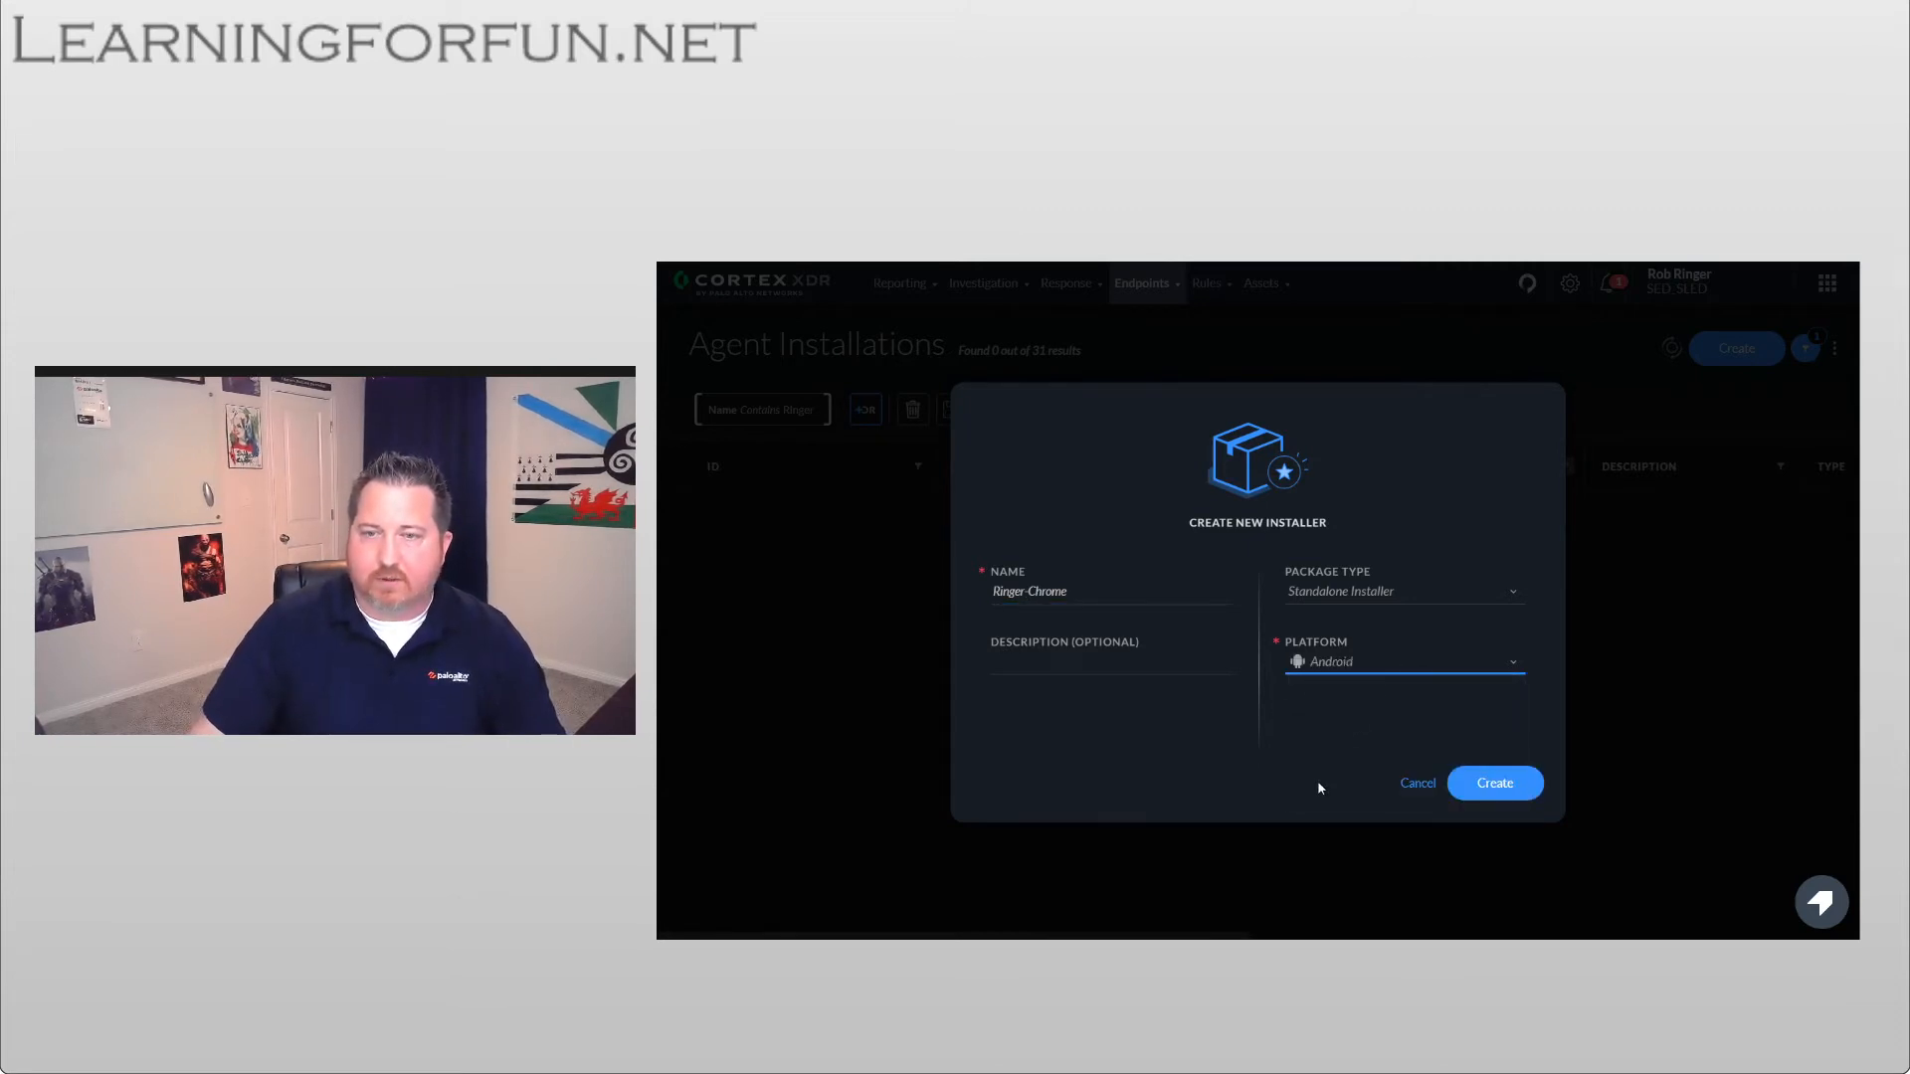
pyautogui.click(1494, 782)
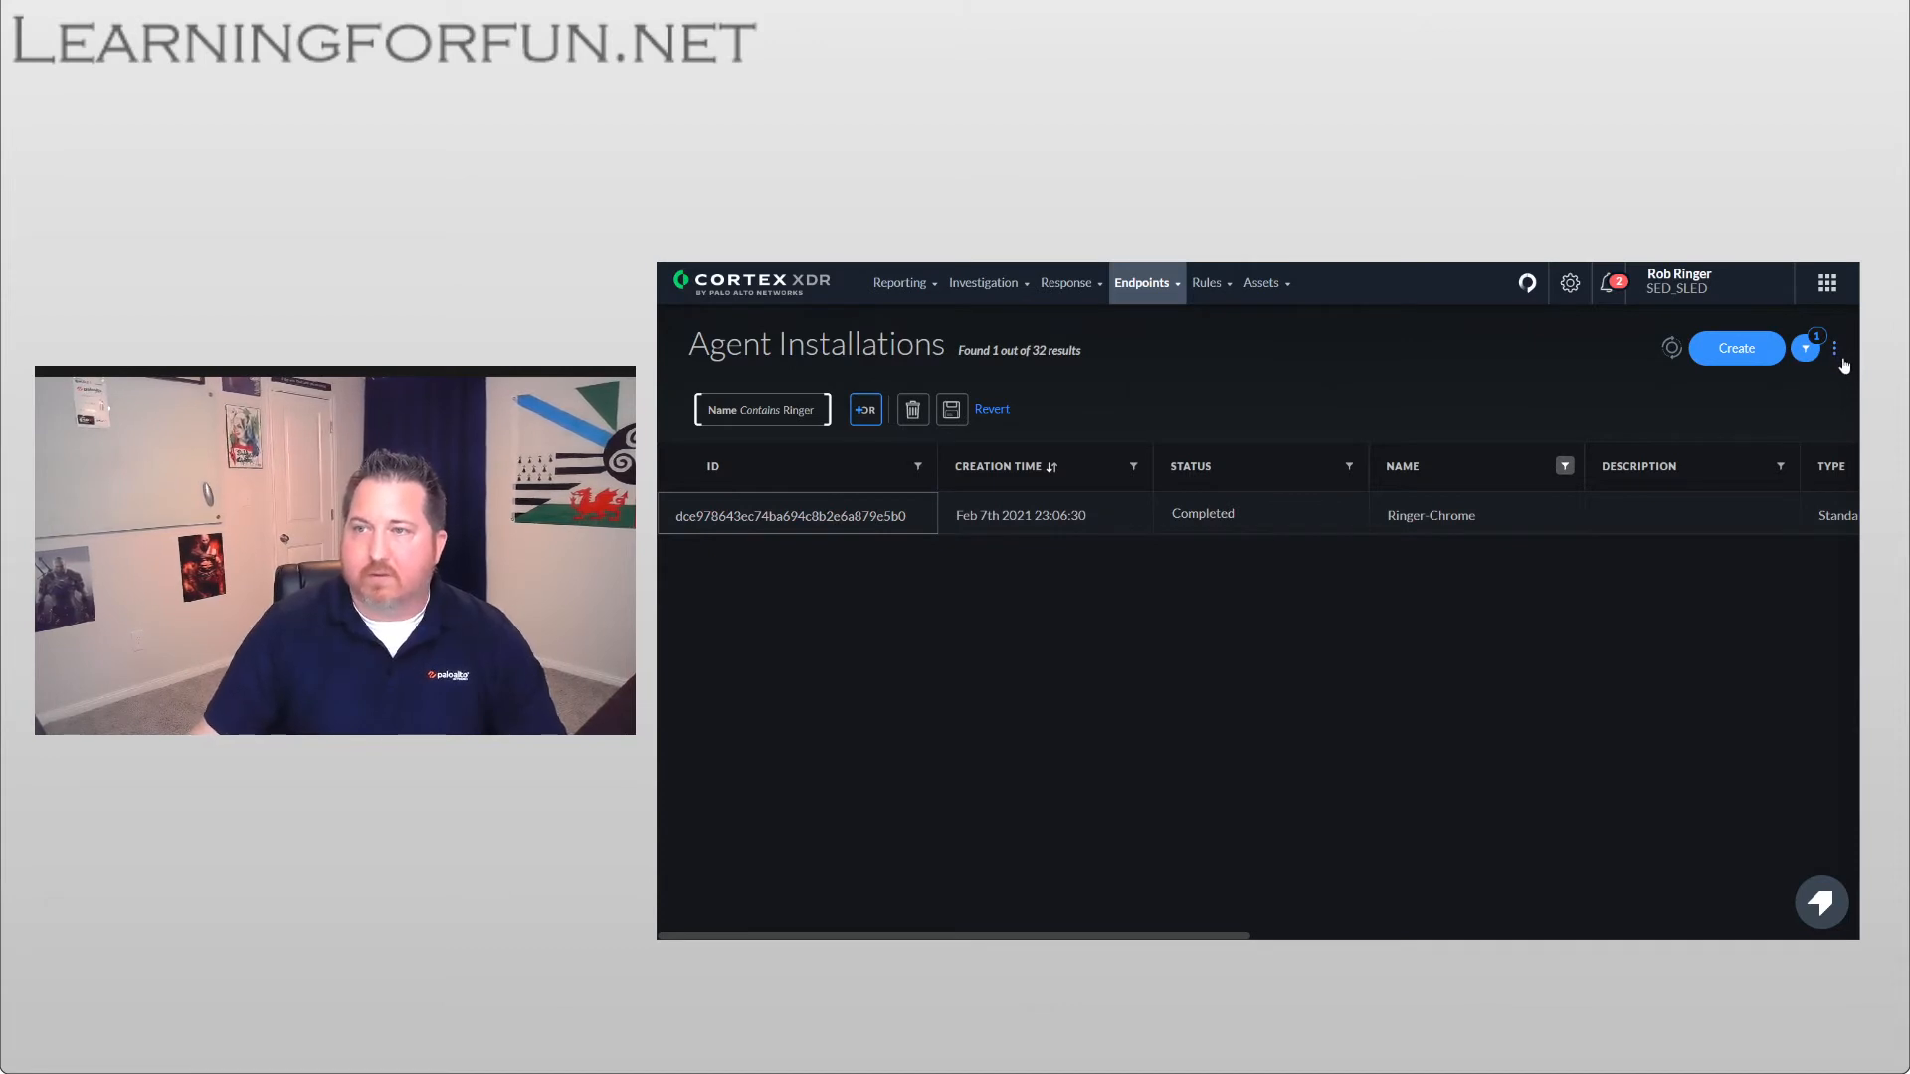
# - Copy the Ringer-Chrome installer's download link from its row's context menu
pyautogui.click(1834, 348)
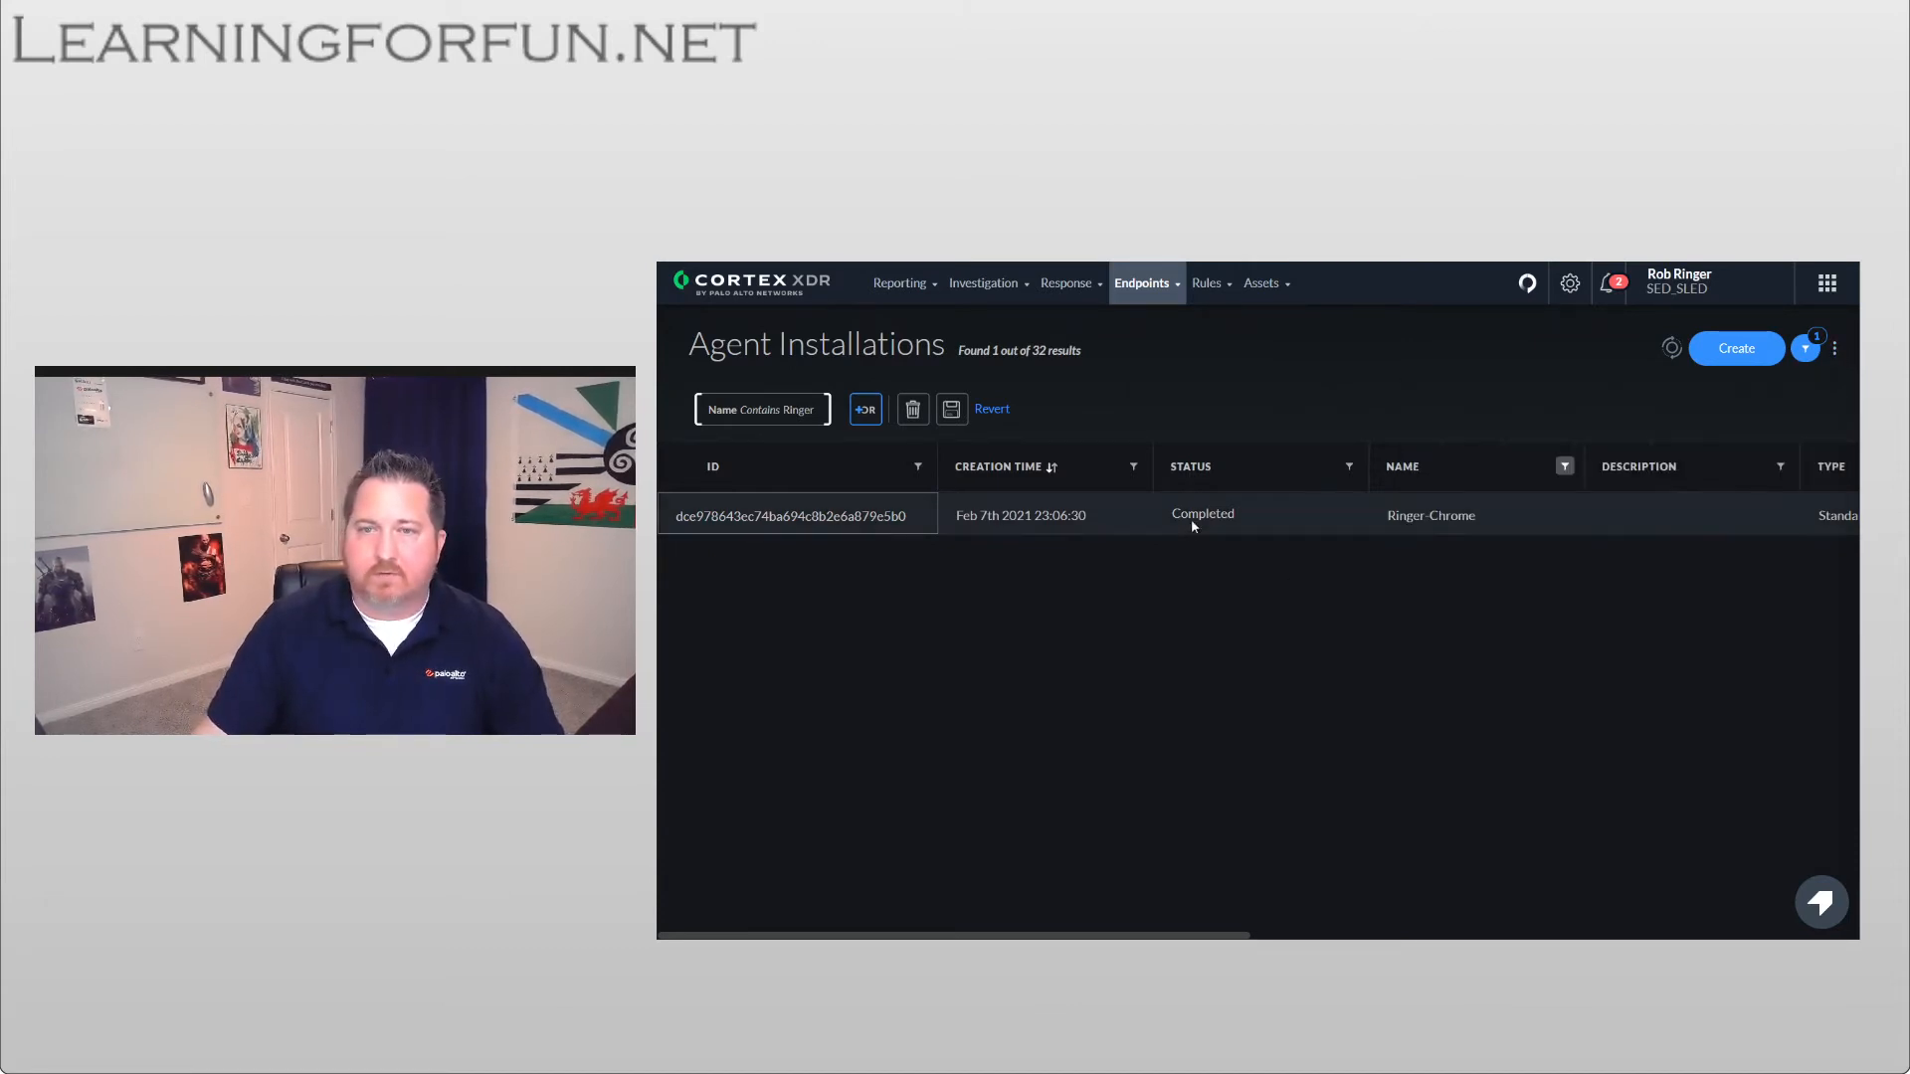
pyautogui.rightClick(1201, 513)
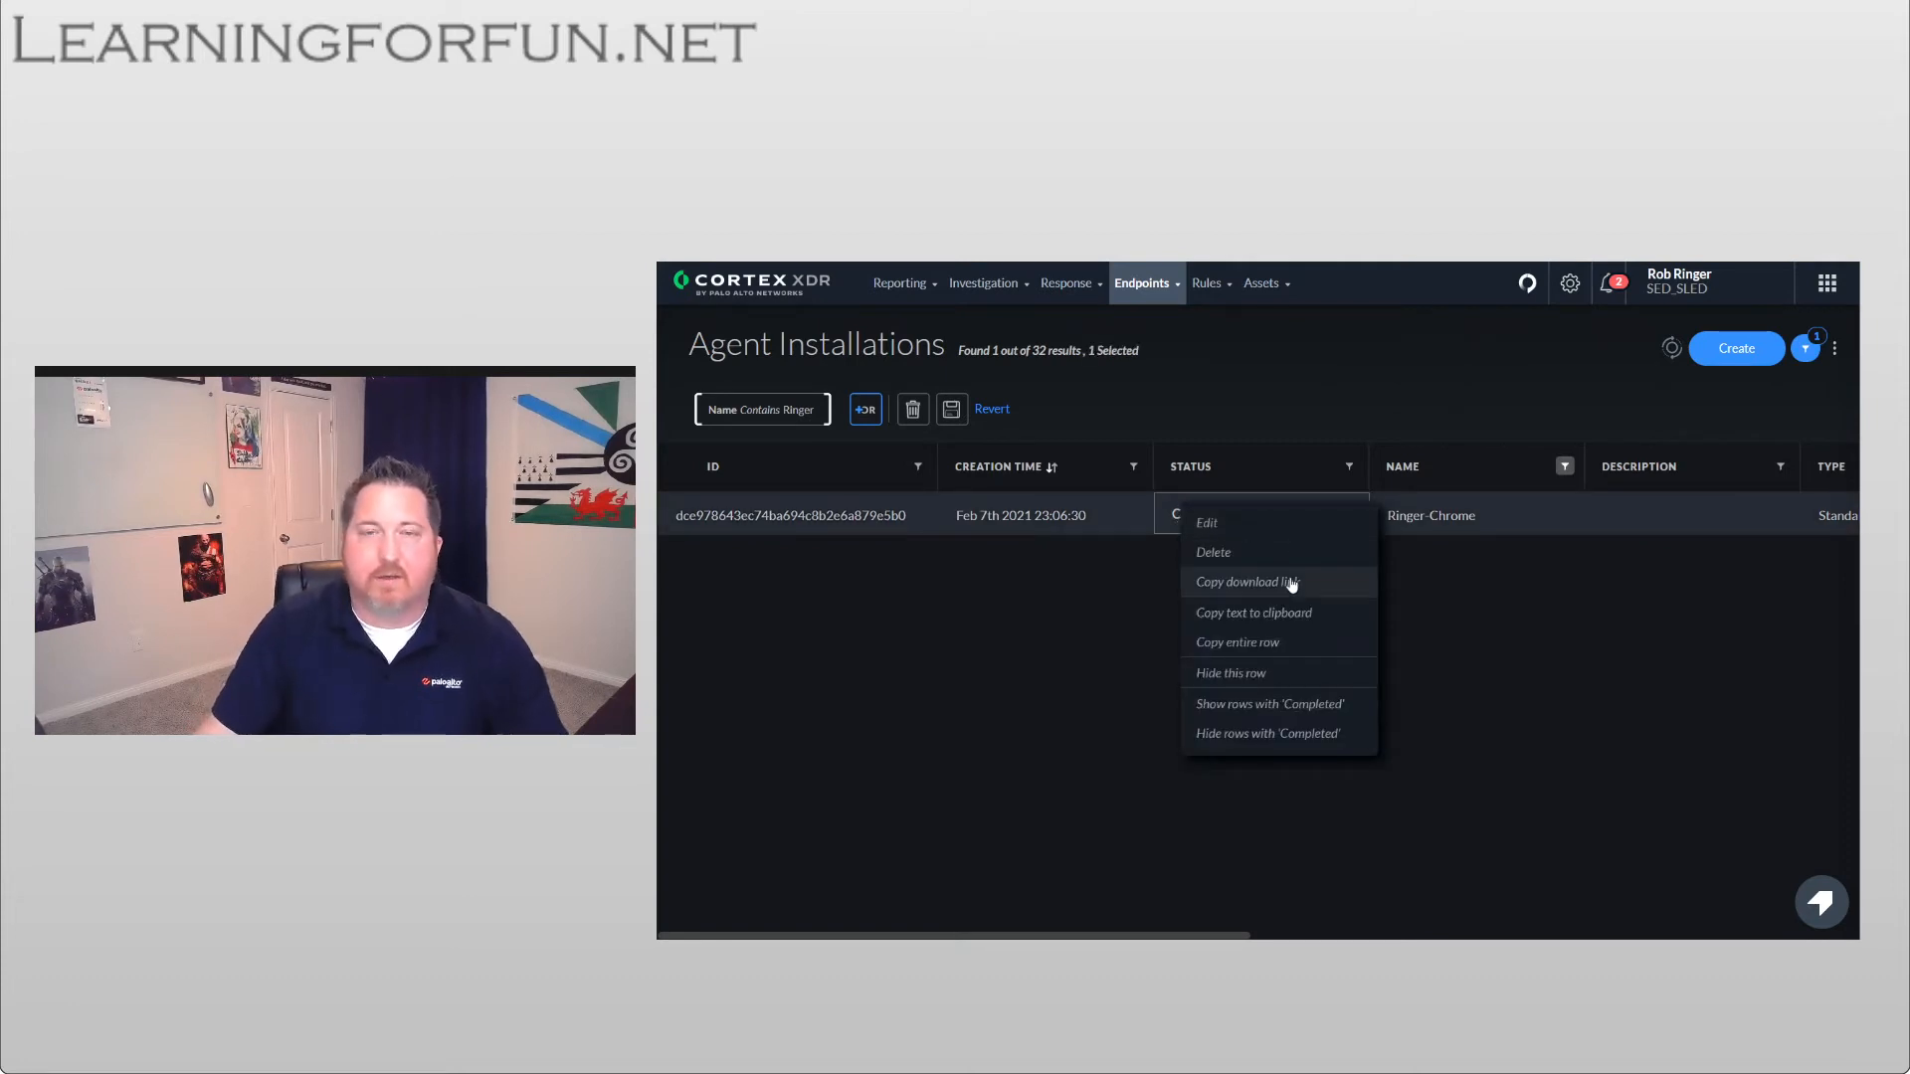
pyautogui.moveTo(1122, 620)
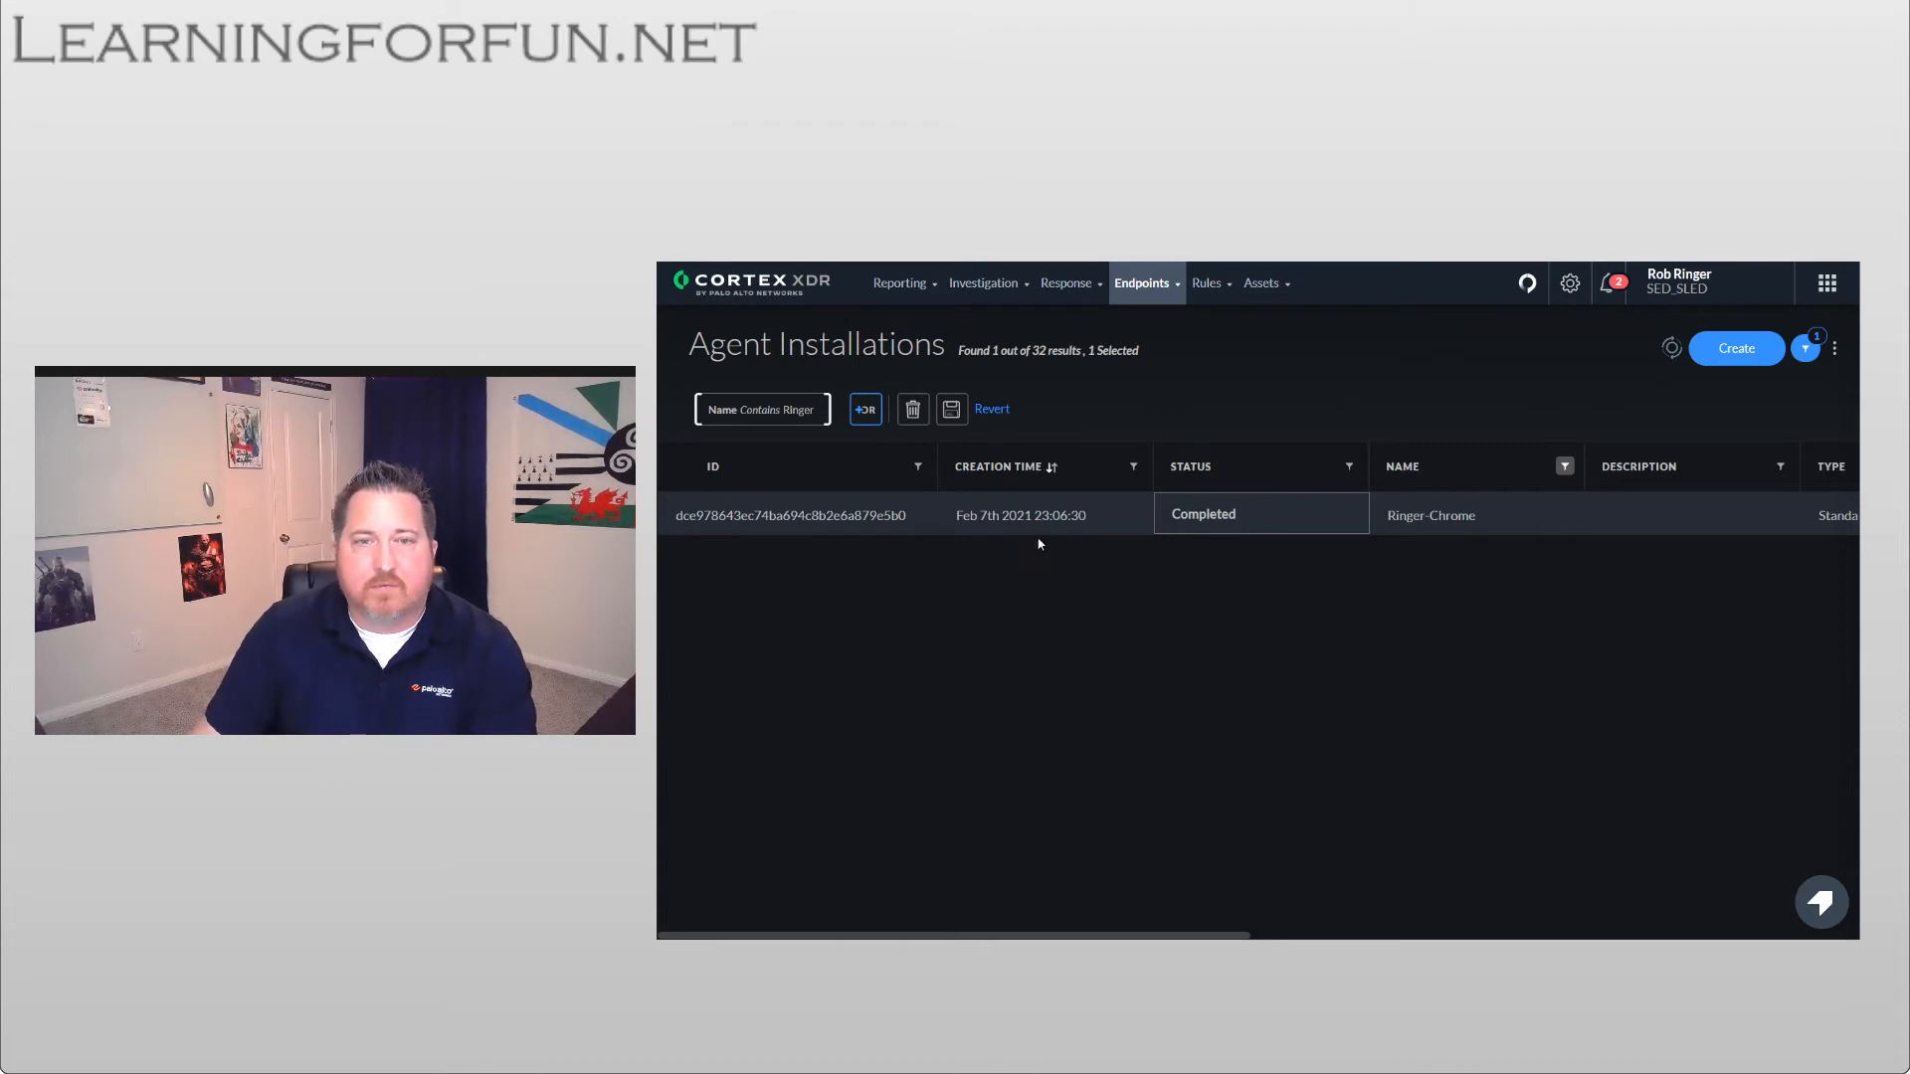
pyautogui.click(1141, 282)
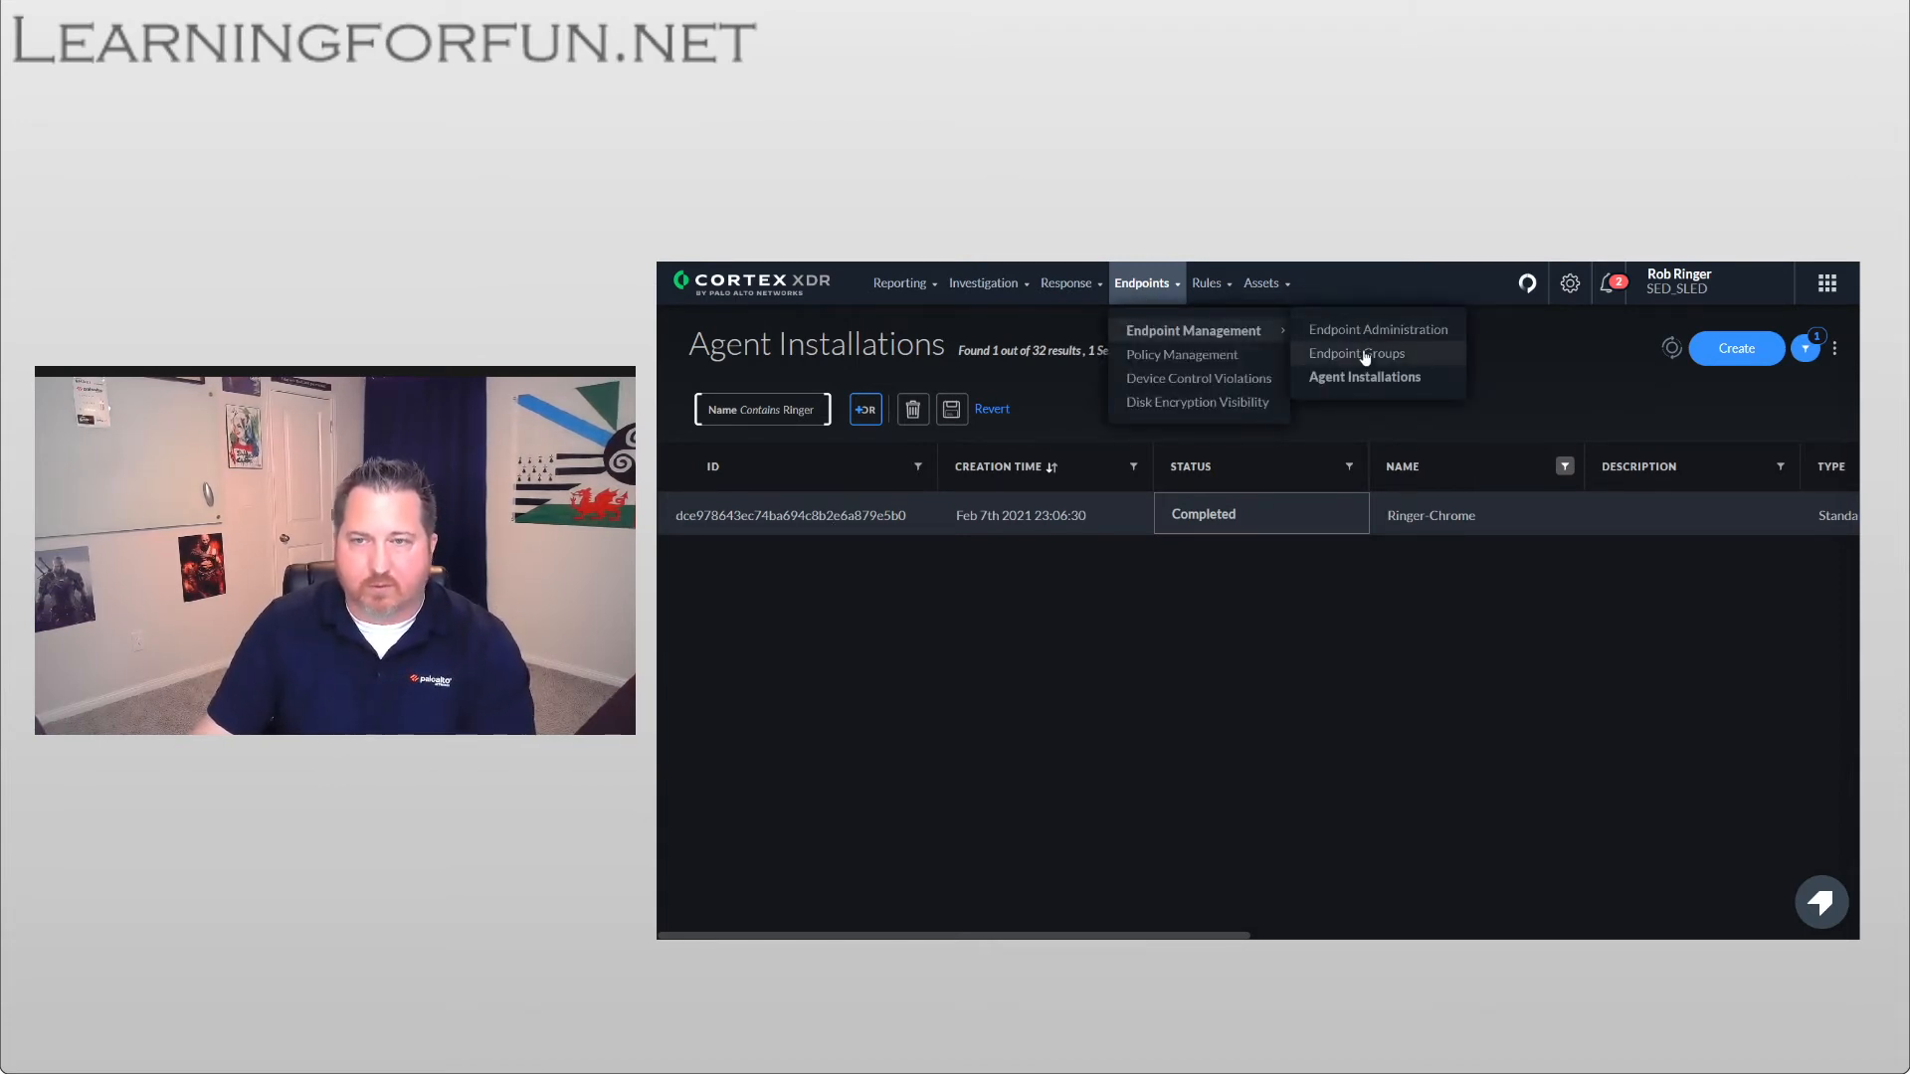
# - Go to Endpoint Groups and start a new group via Add Group > Create New
pyautogui.click(1355, 353)
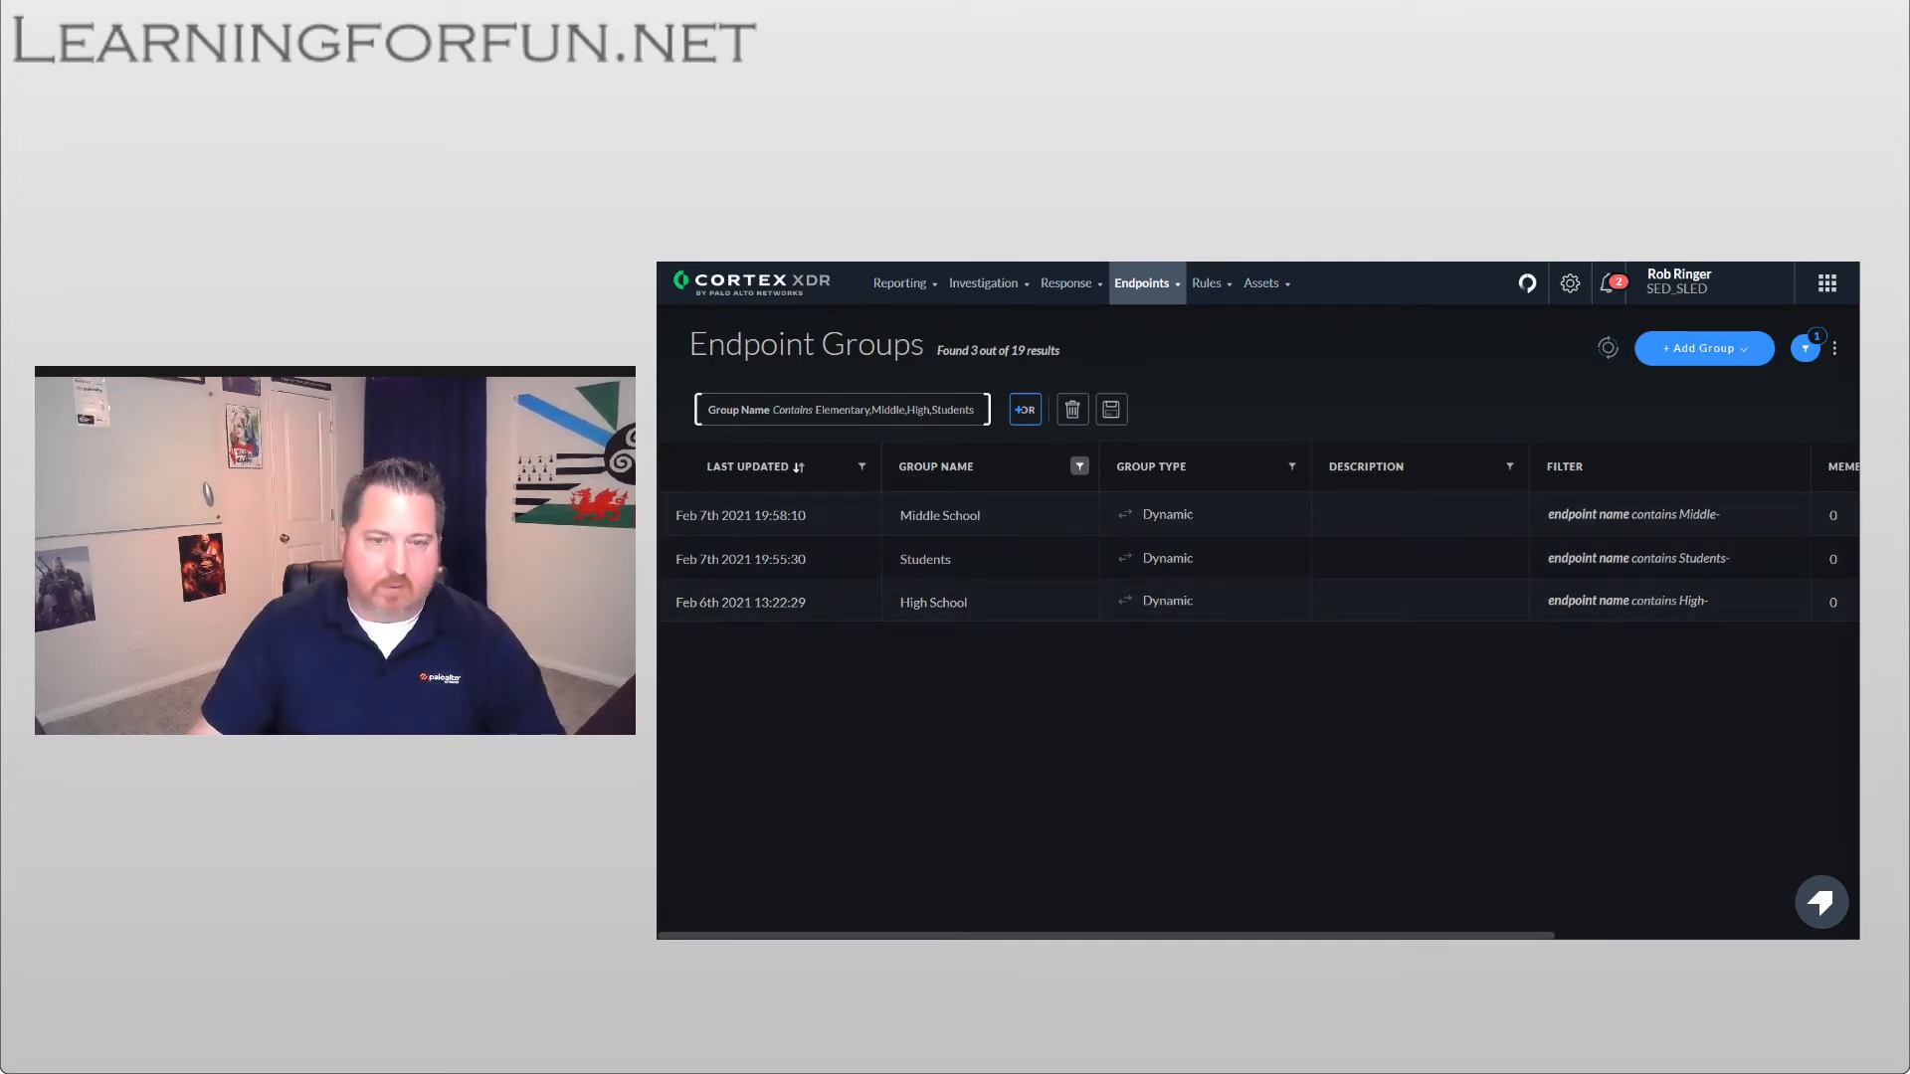
pyautogui.moveTo(1704, 347)
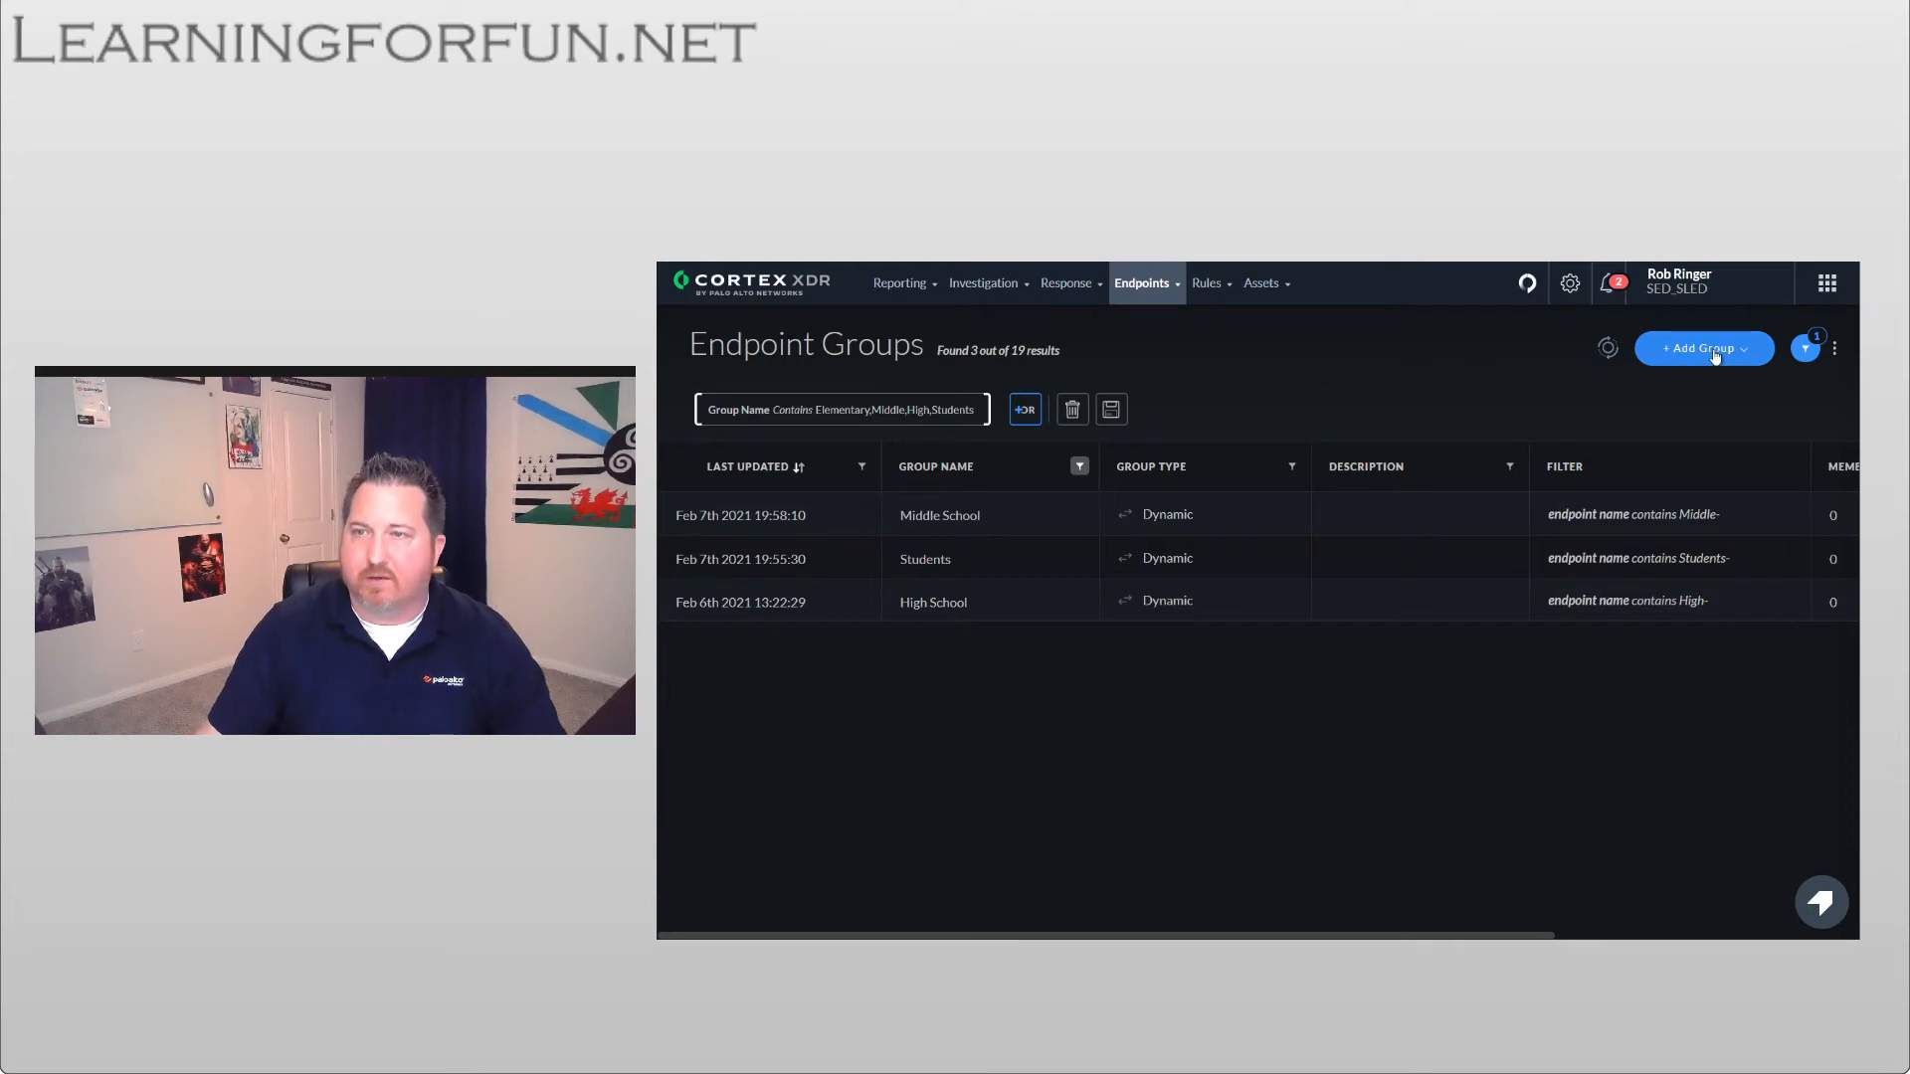
pyautogui.click(1698, 348)
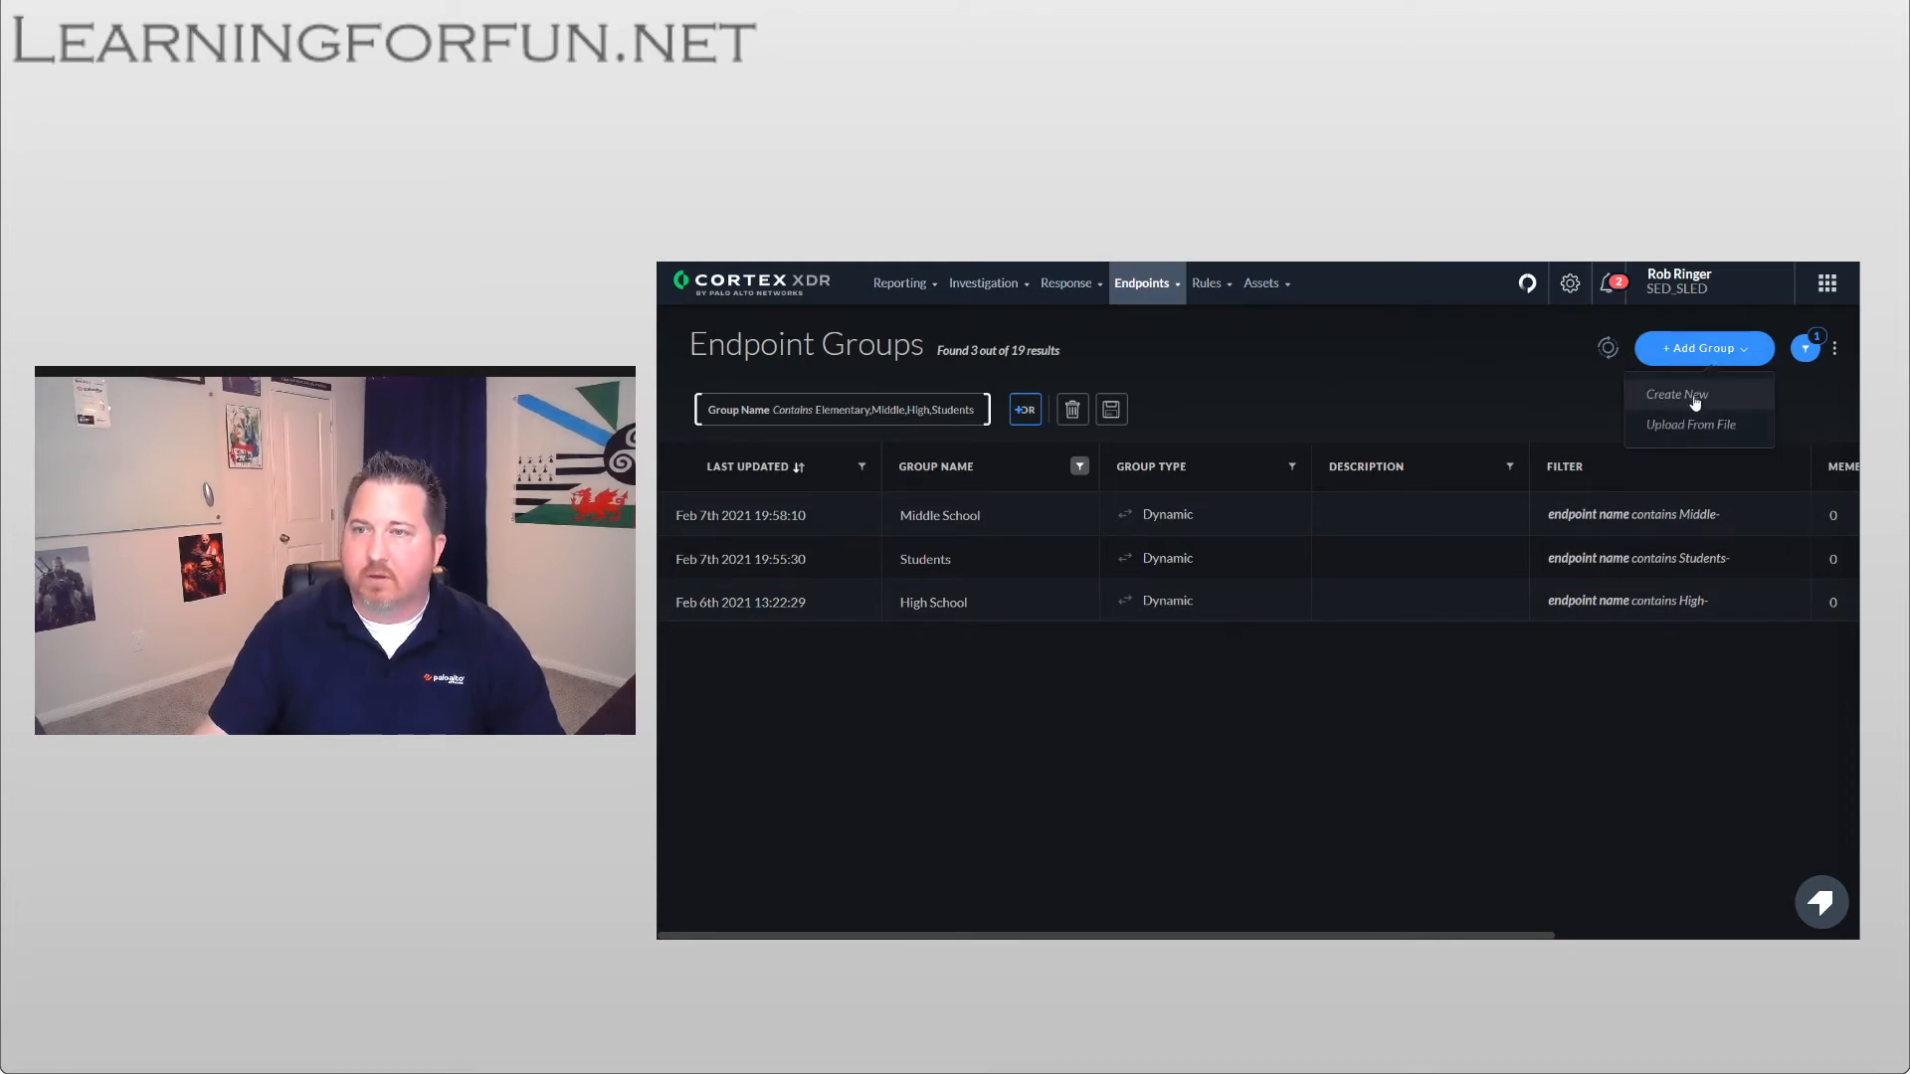
pyautogui.click(1677, 394)
pyautogui.write('Elementary School')
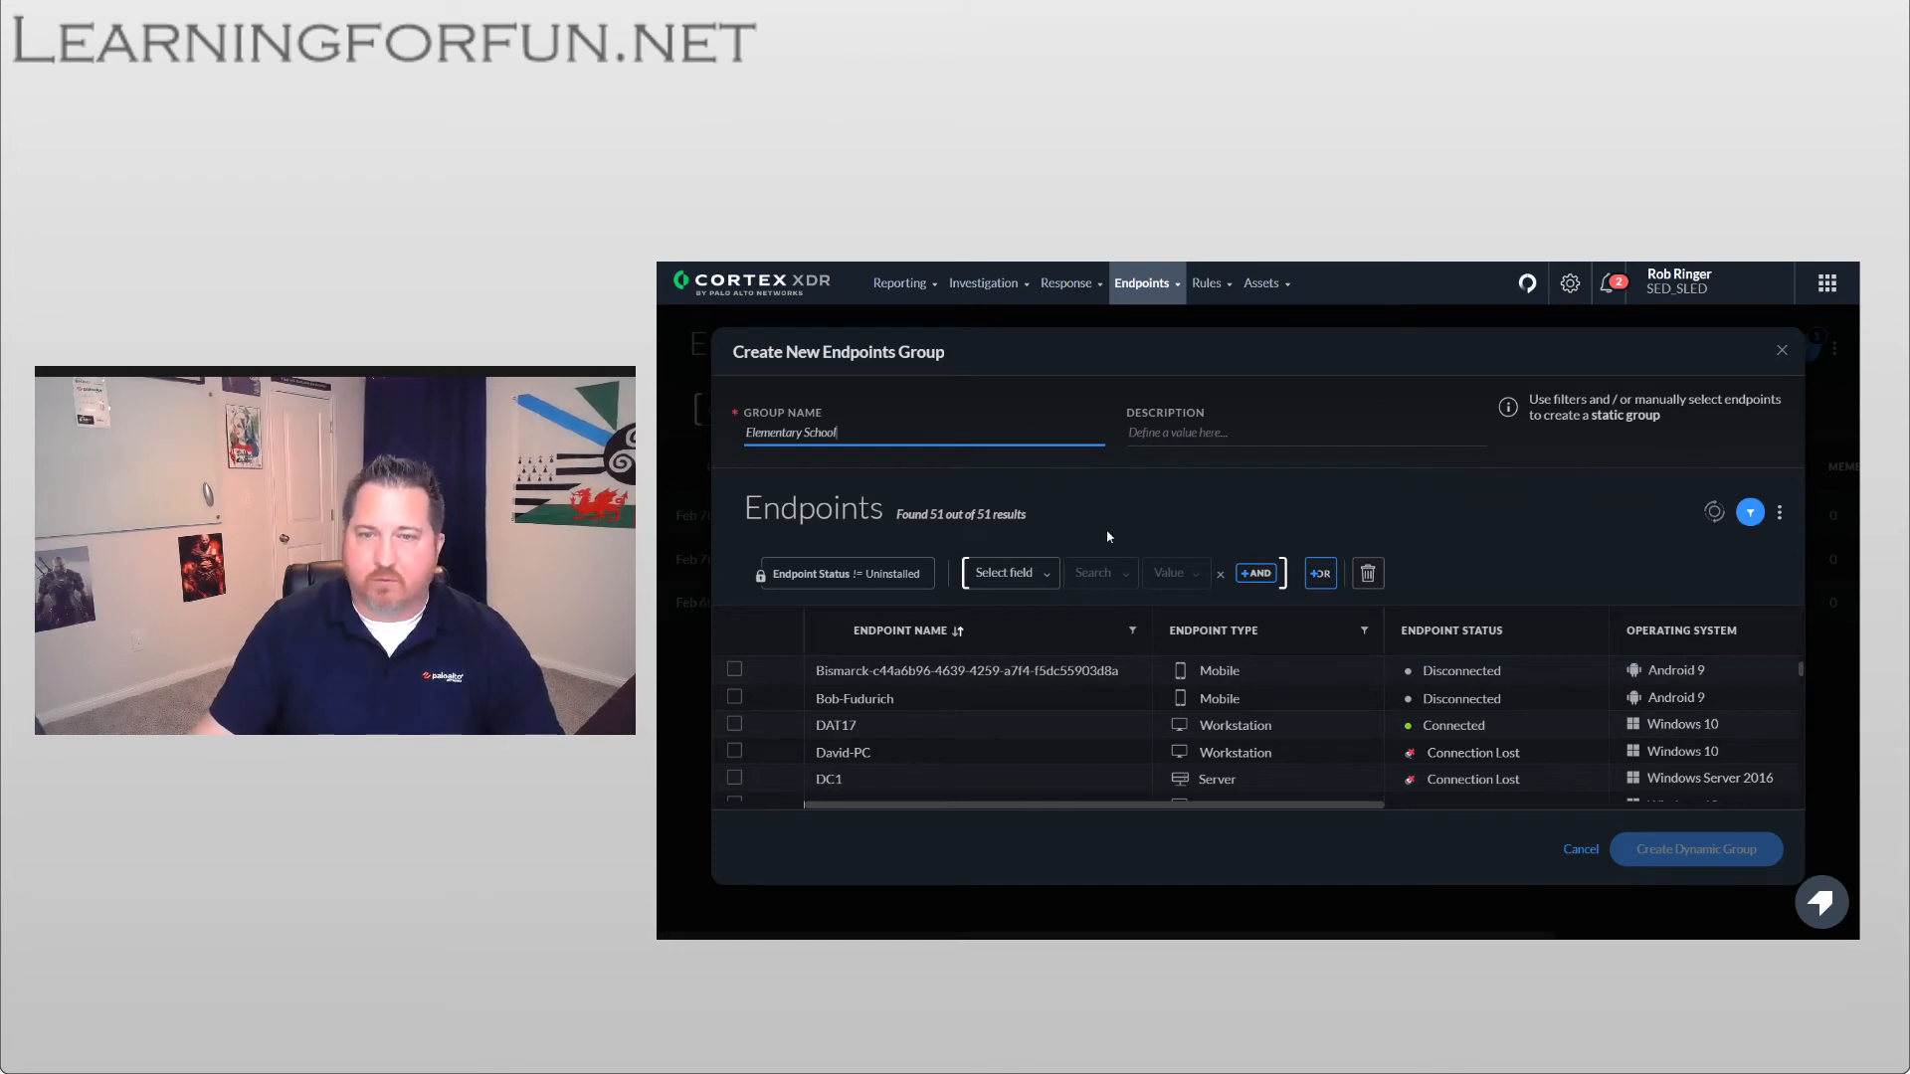
# - Create the dynamic Elementary School group filtering endpoint names containing Elementary-
pyautogui.click(1005, 573)
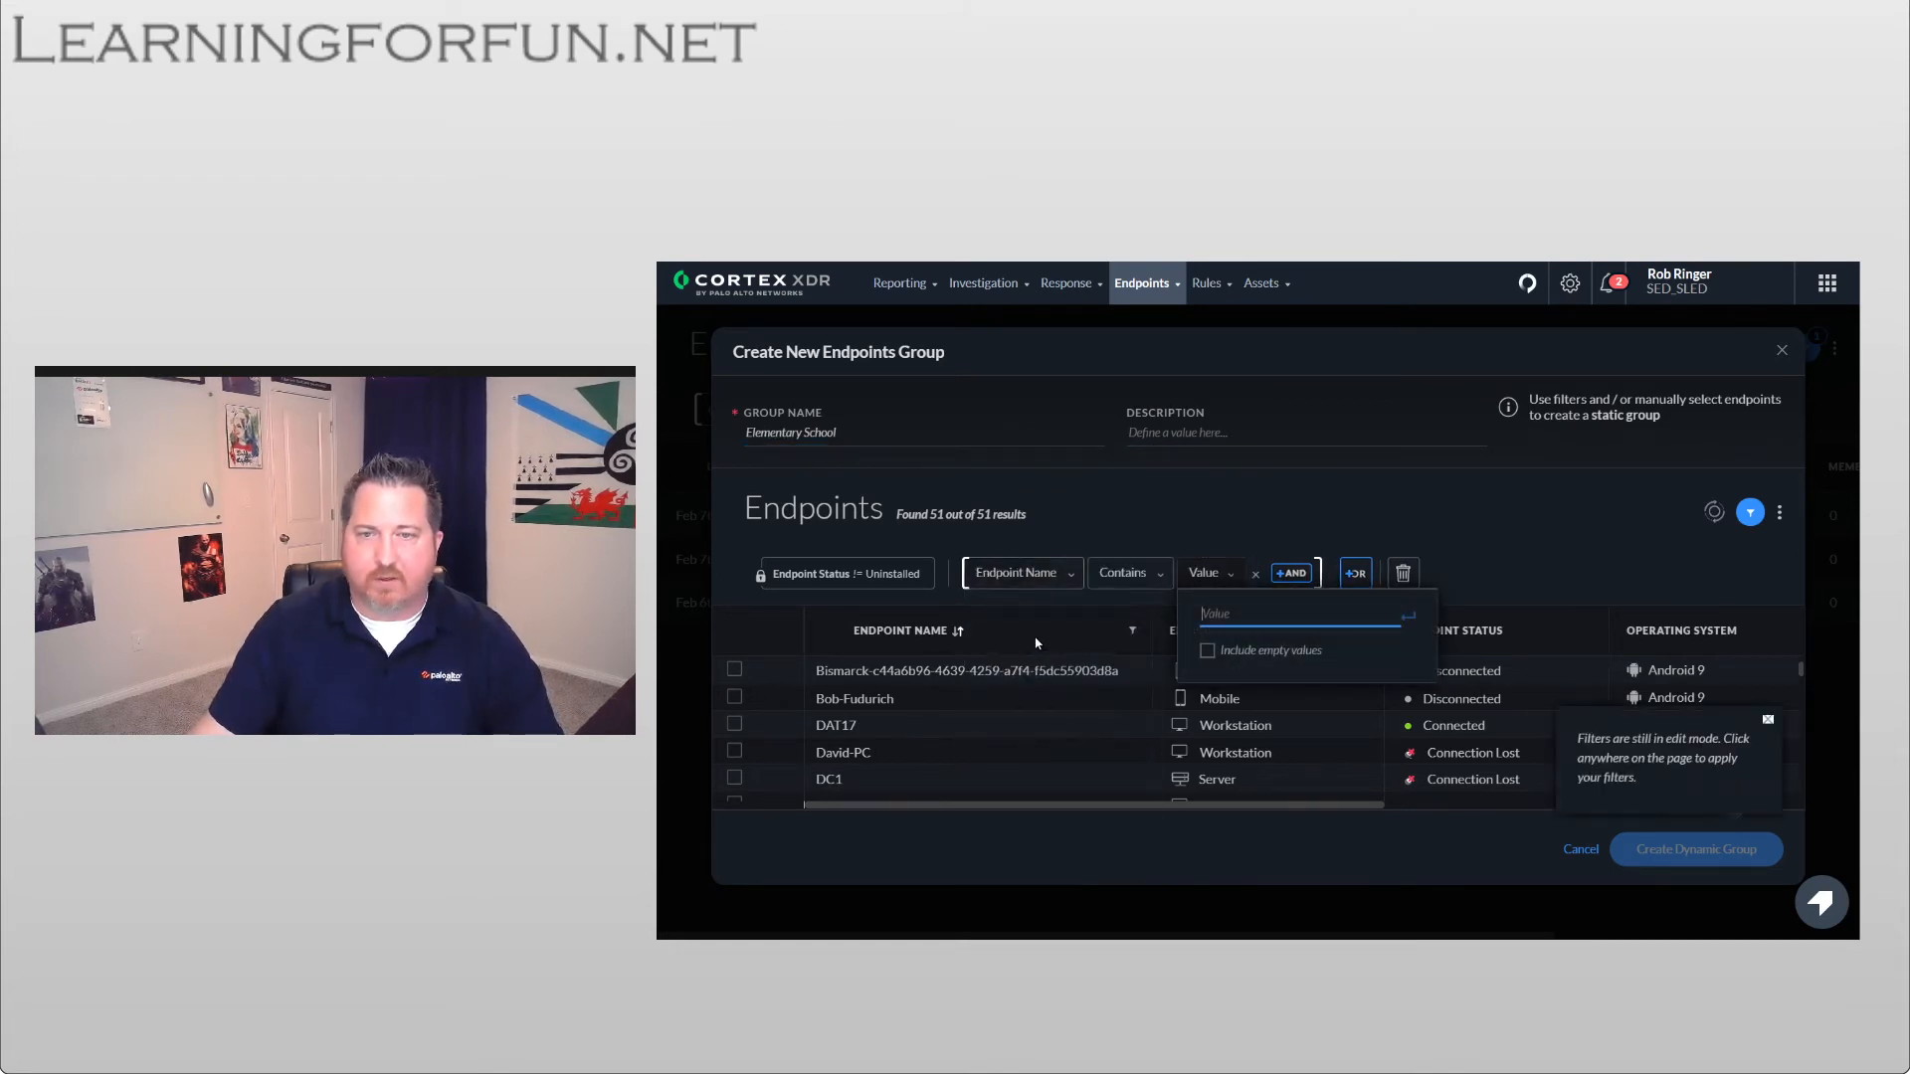
pyautogui.write('Elementary Sch')
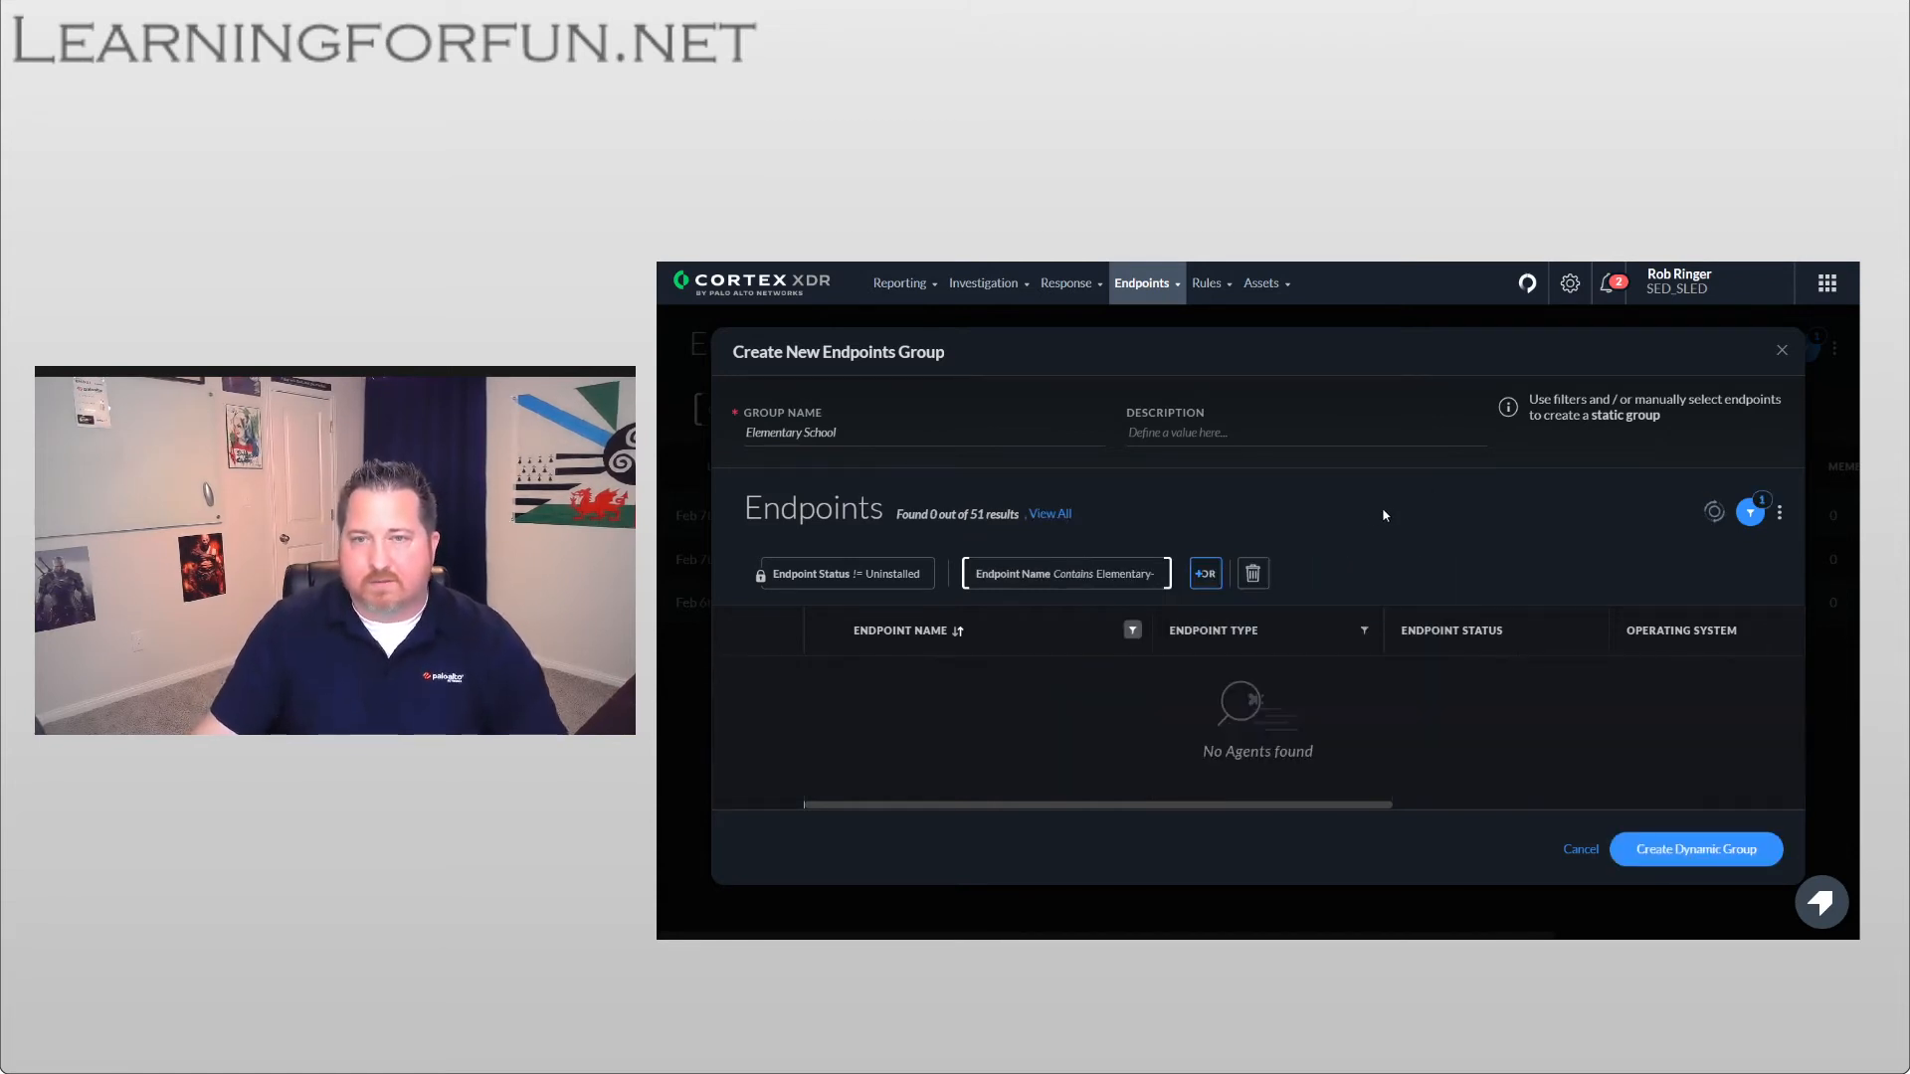
pyautogui.moveTo(1409, 620)
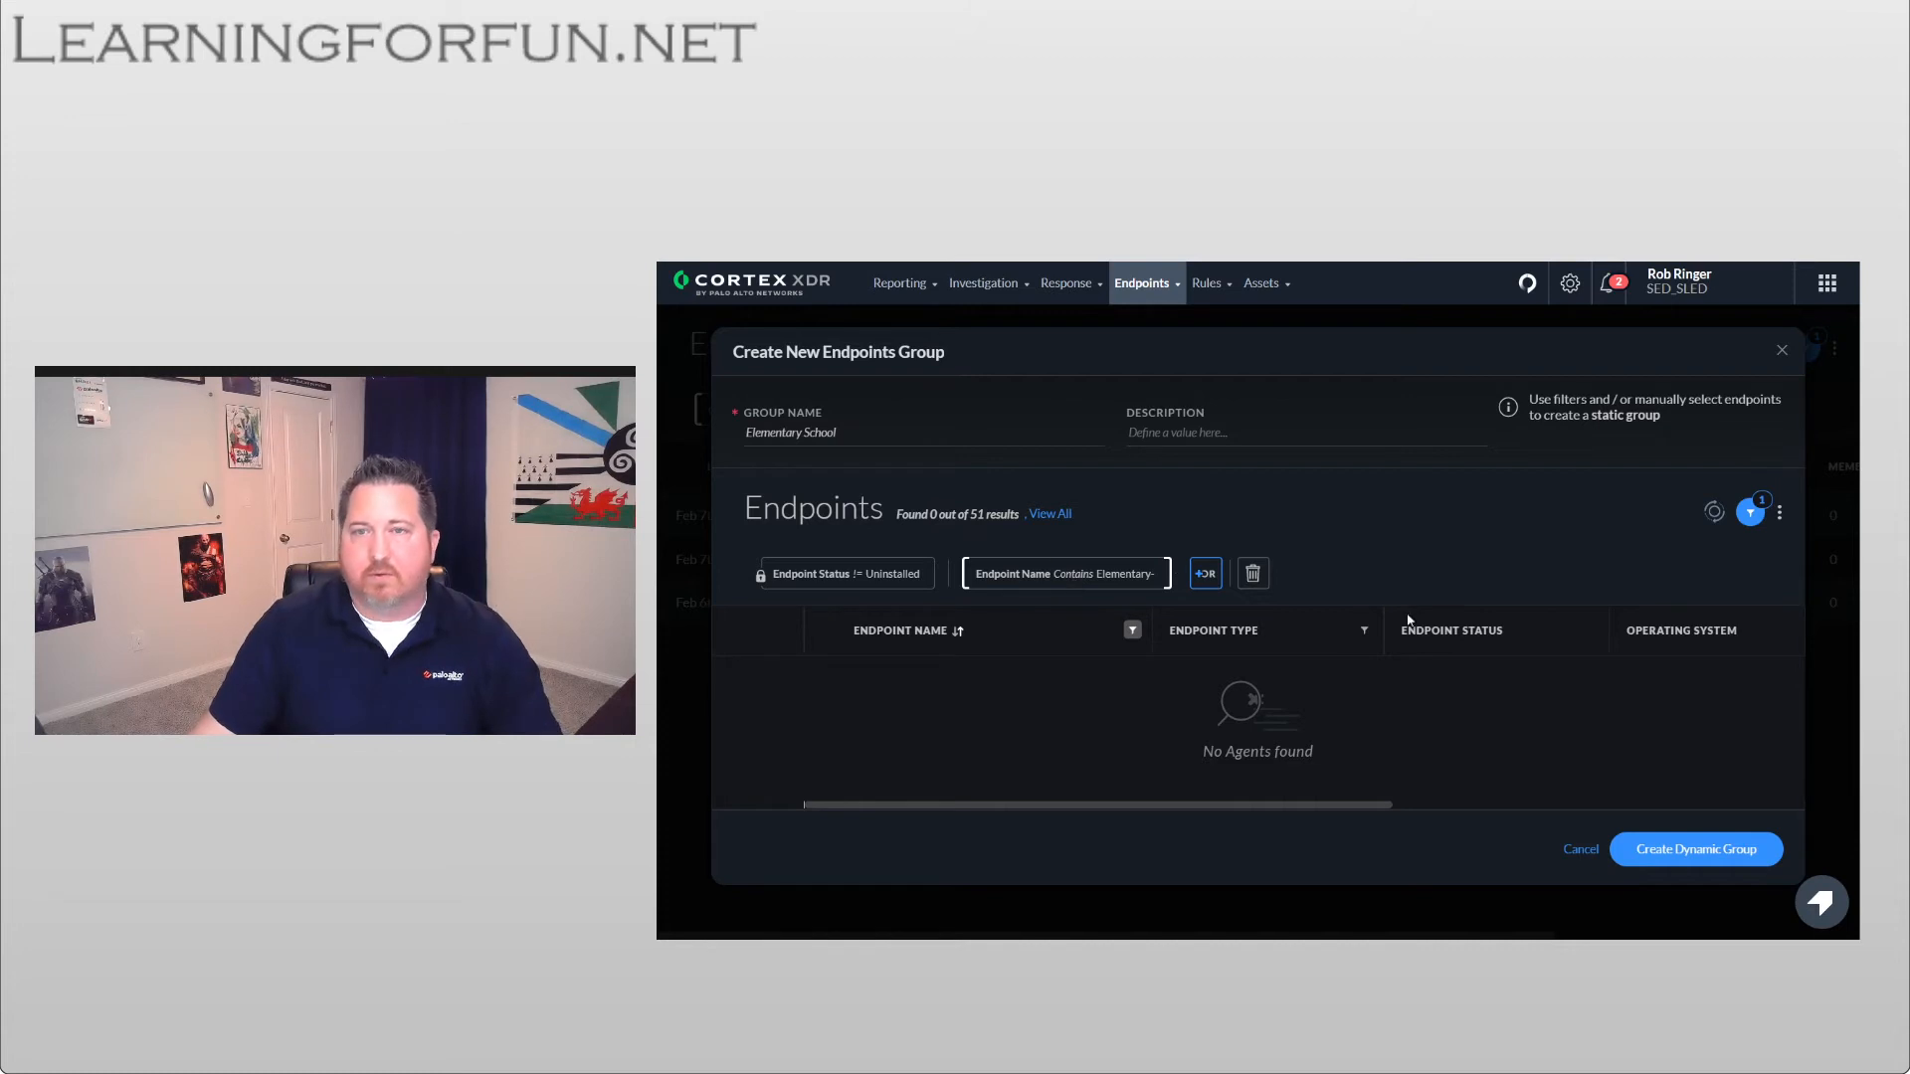
pyautogui.moveTo(1694, 849)
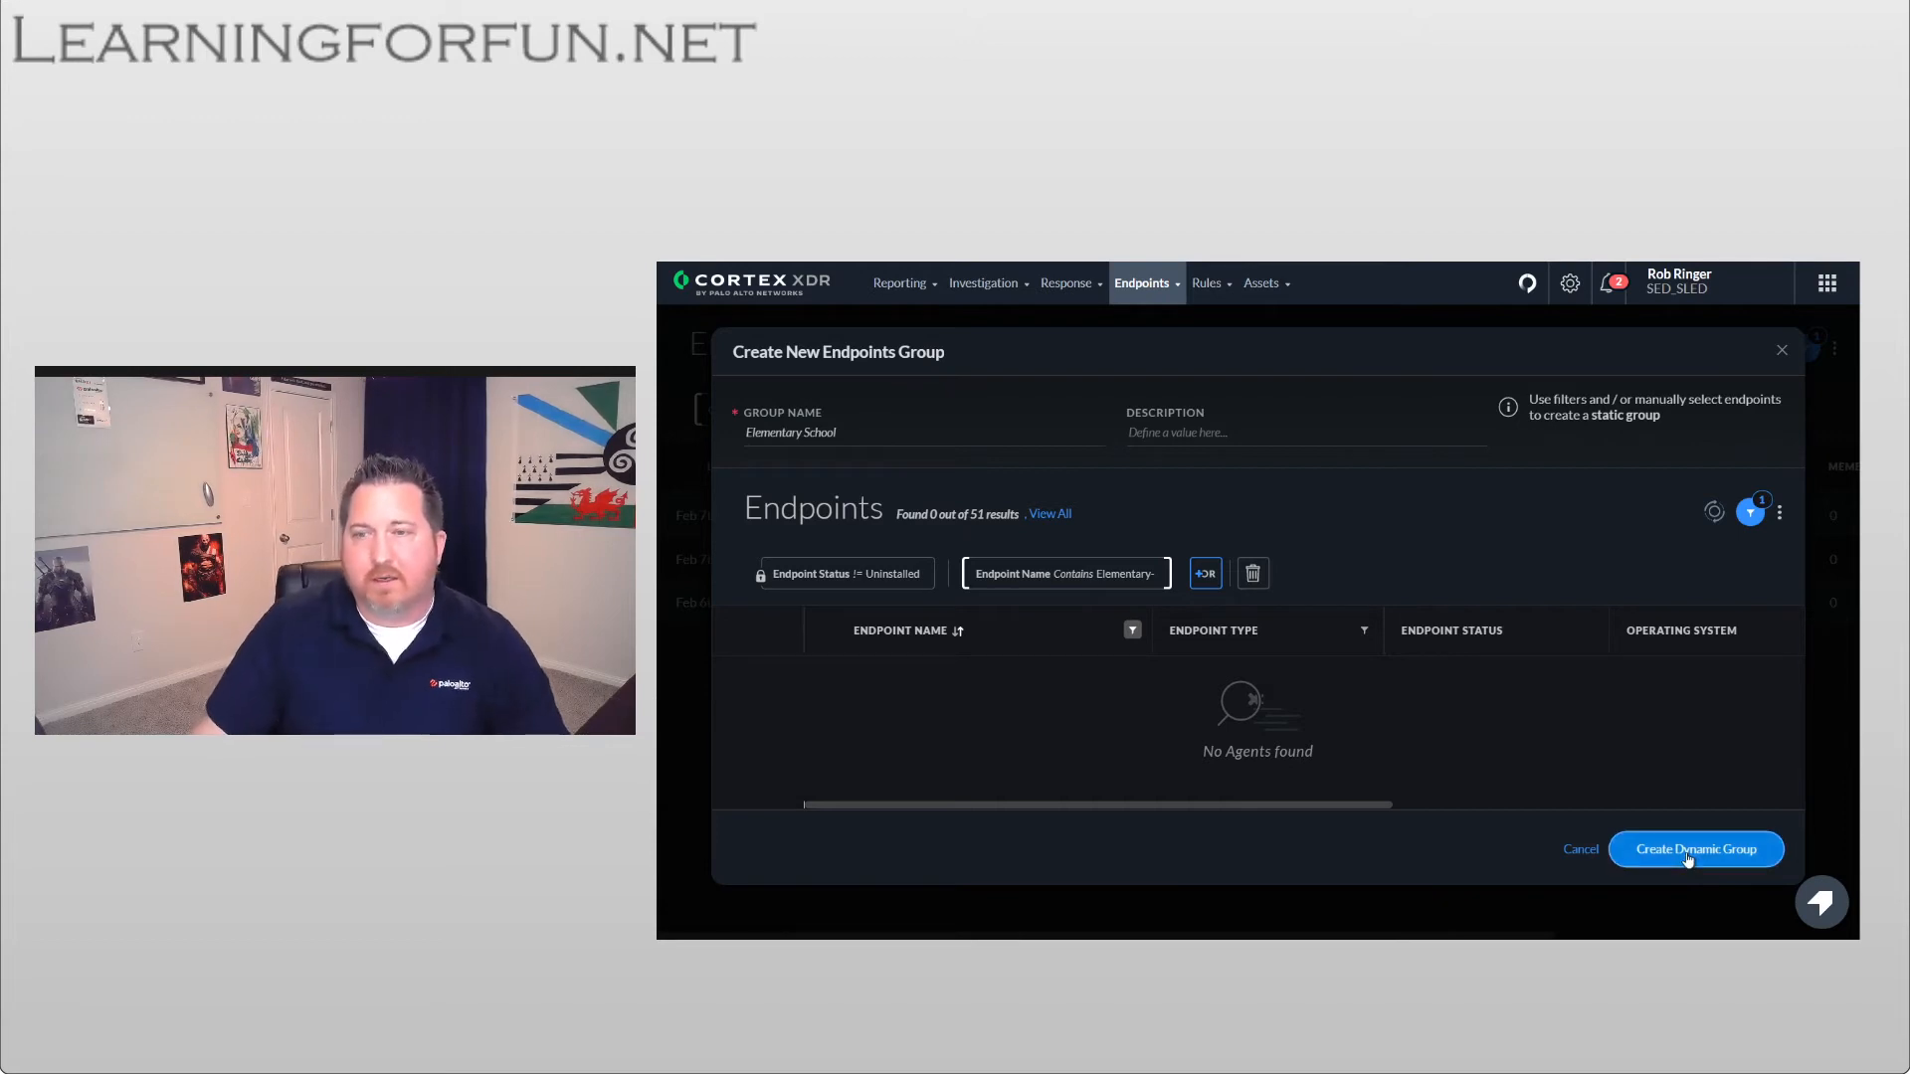
pyautogui.click(1693, 848)
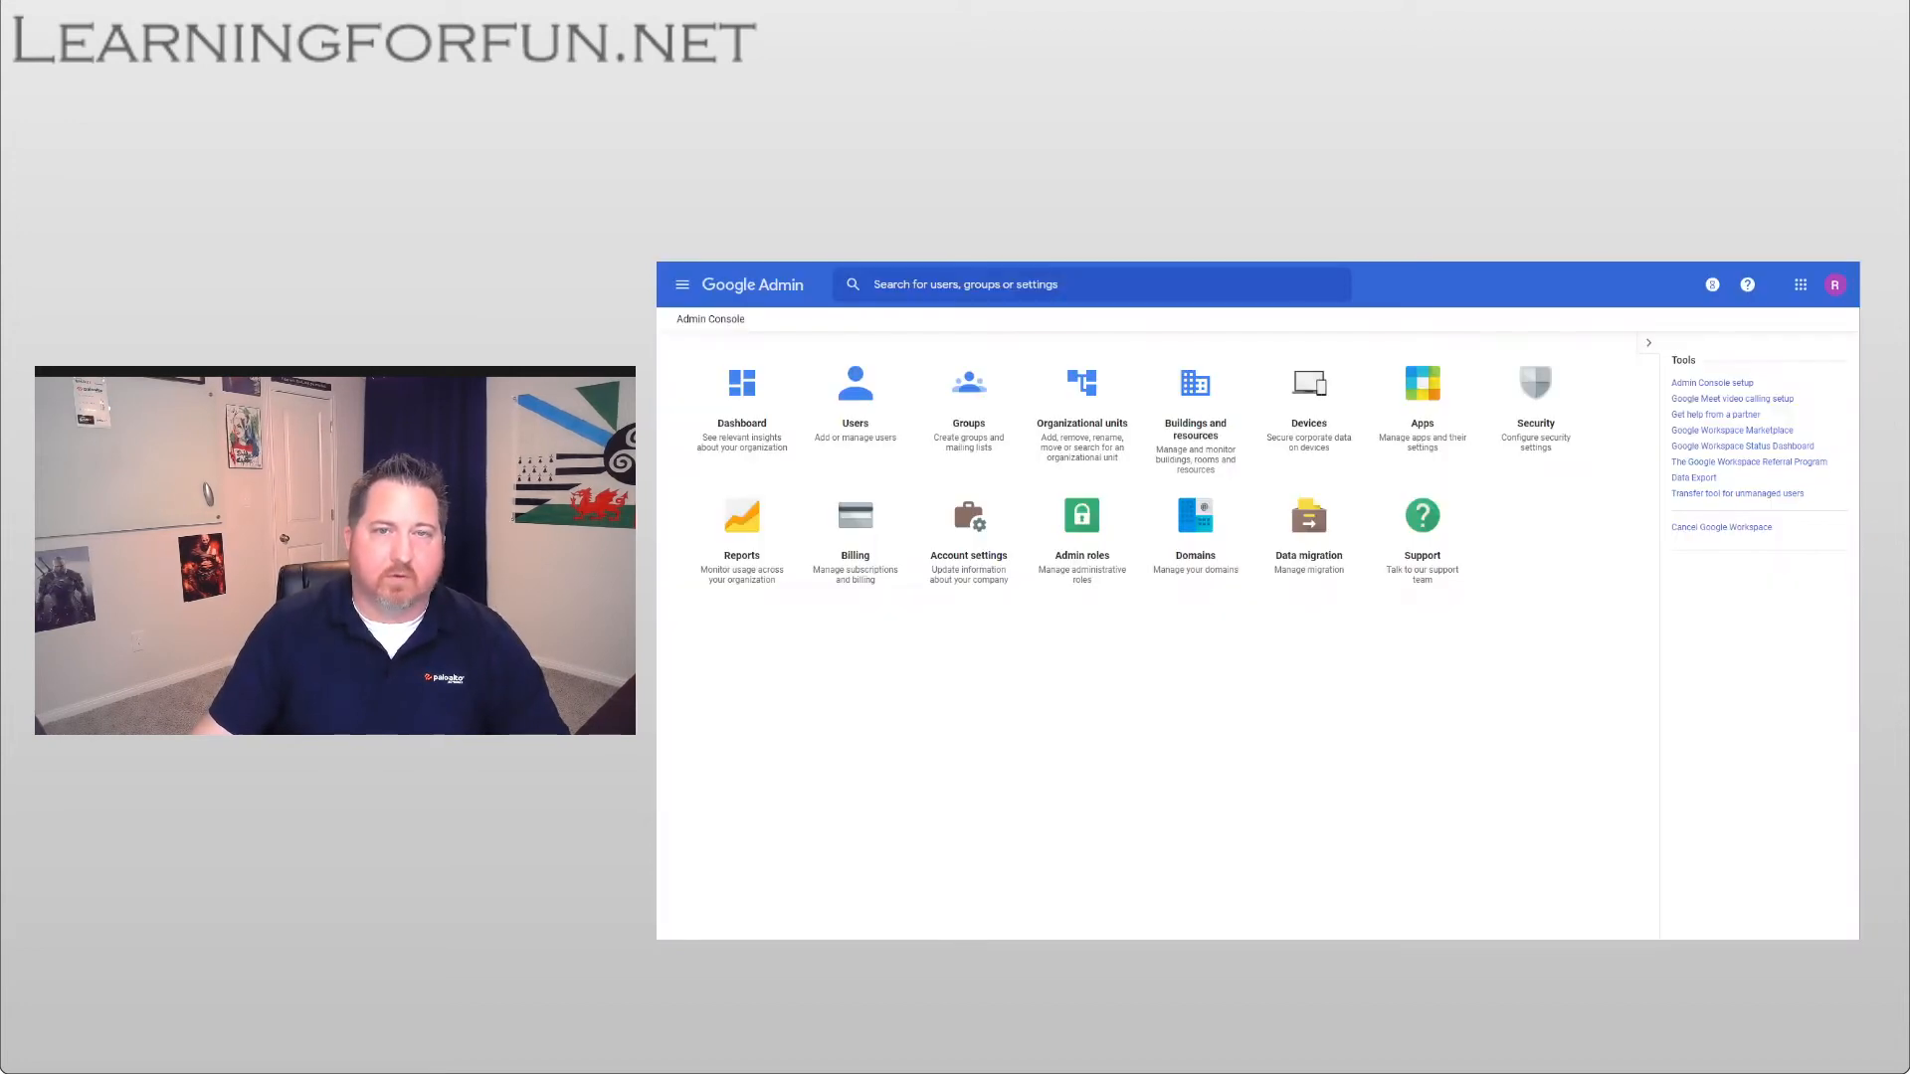
pyautogui.moveTo(682, 284)
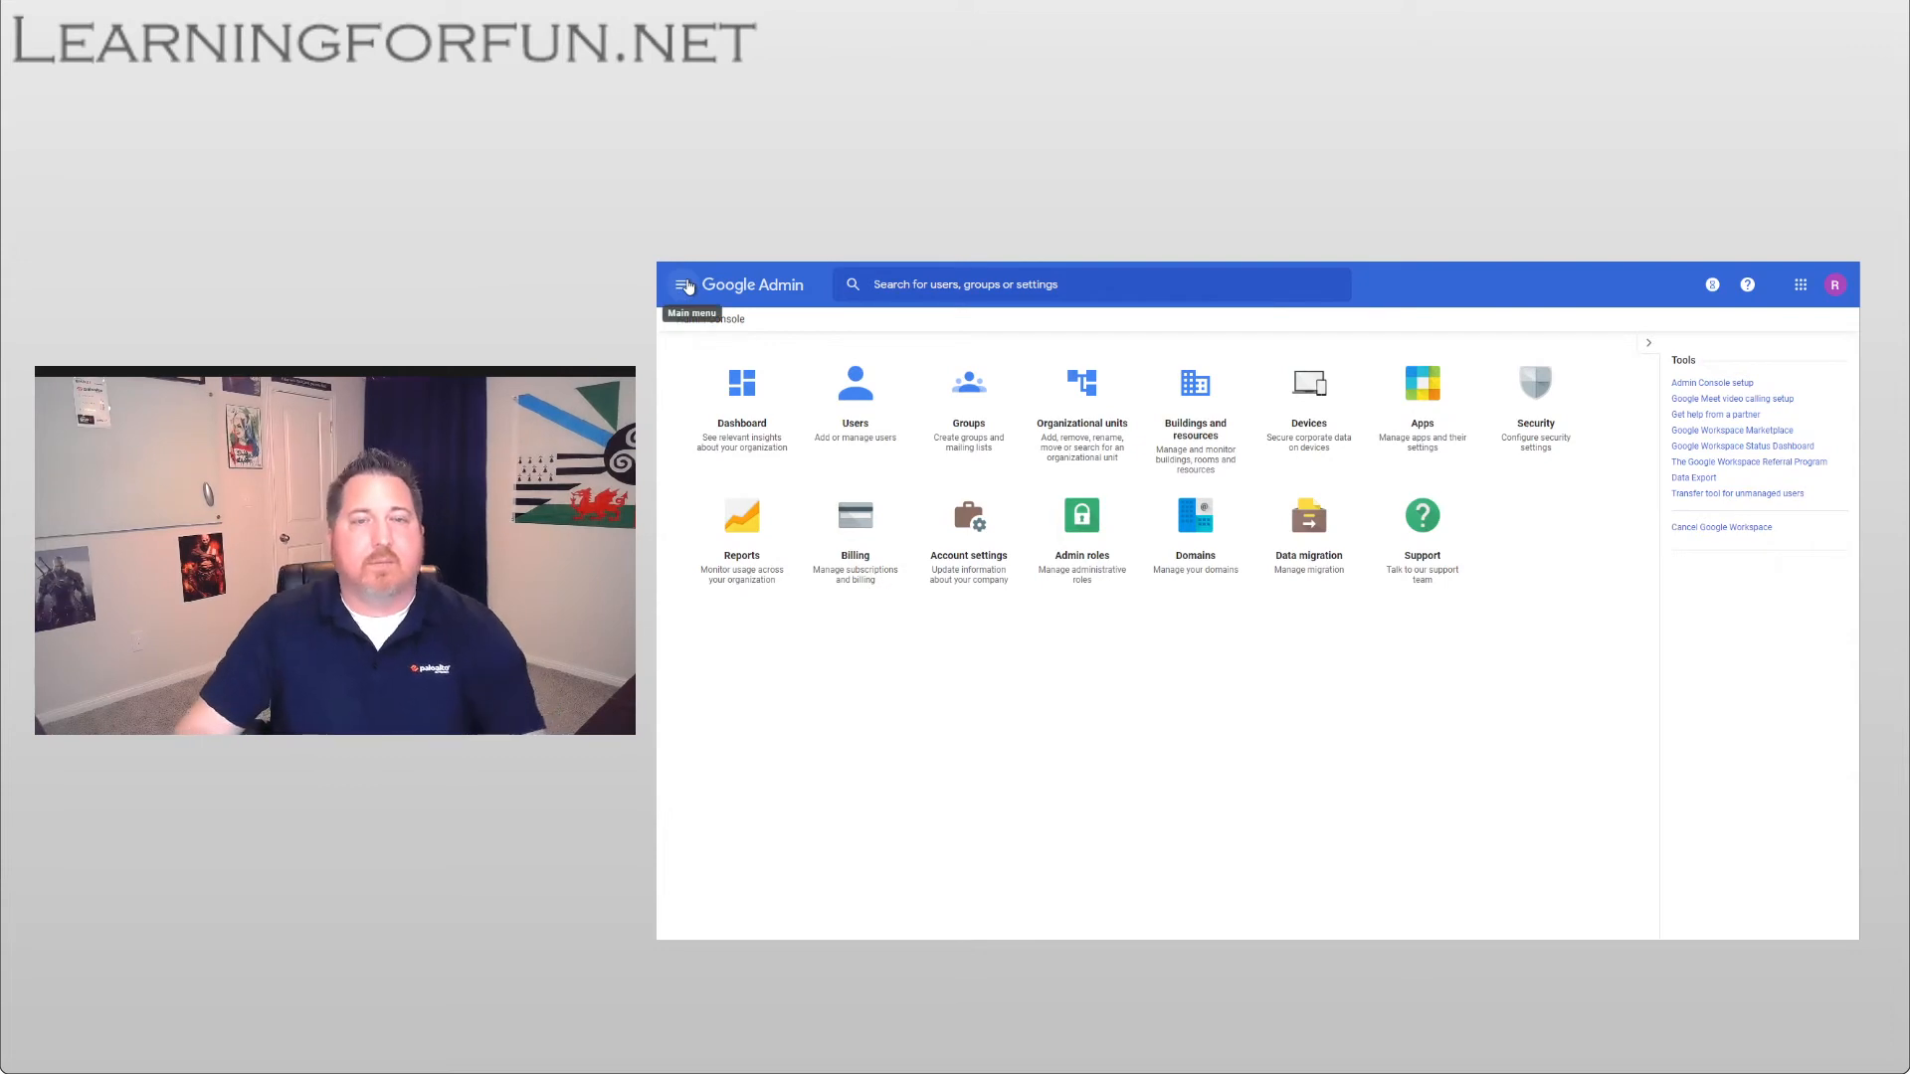
# - Navigate through Devices > Chrome to the Apps & extensions page in Google Admin
pyautogui.click(684, 284)
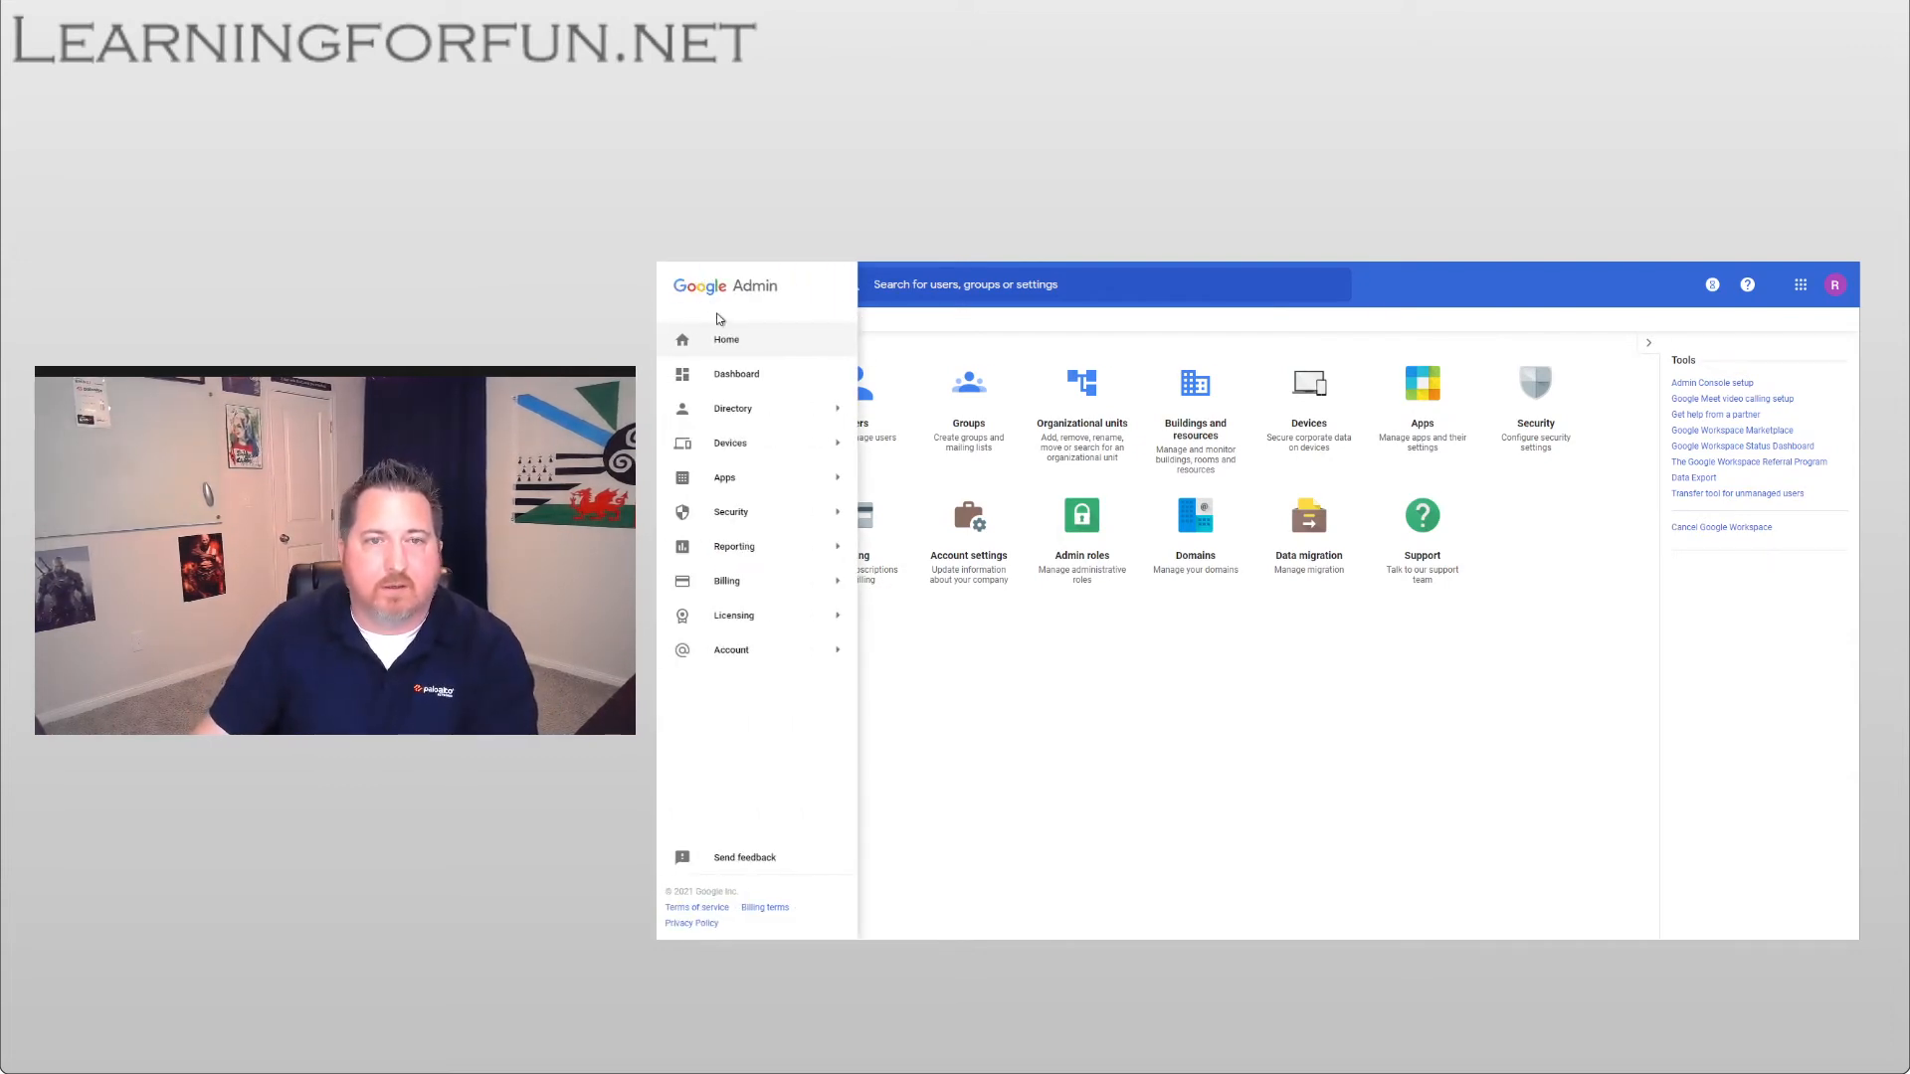
pyautogui.click(729, 442)
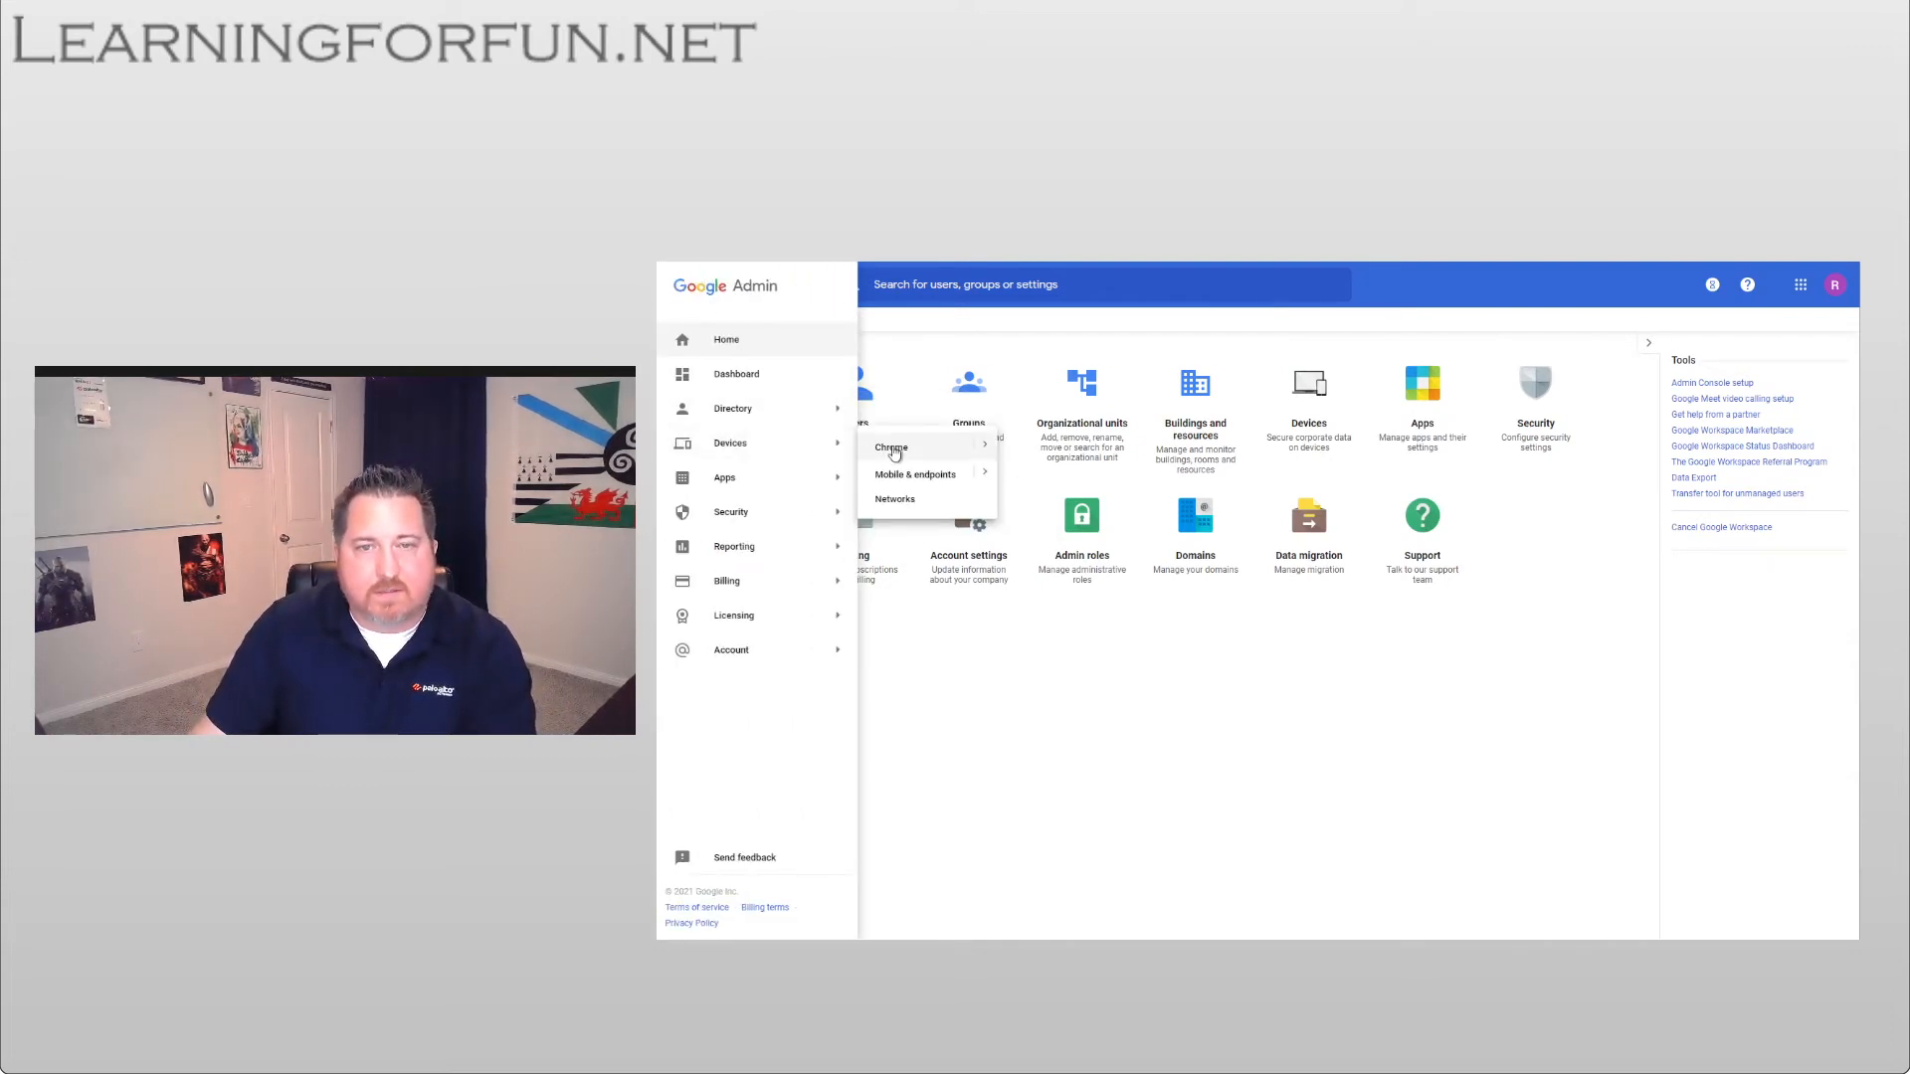
pyautogui.click(891, 447)
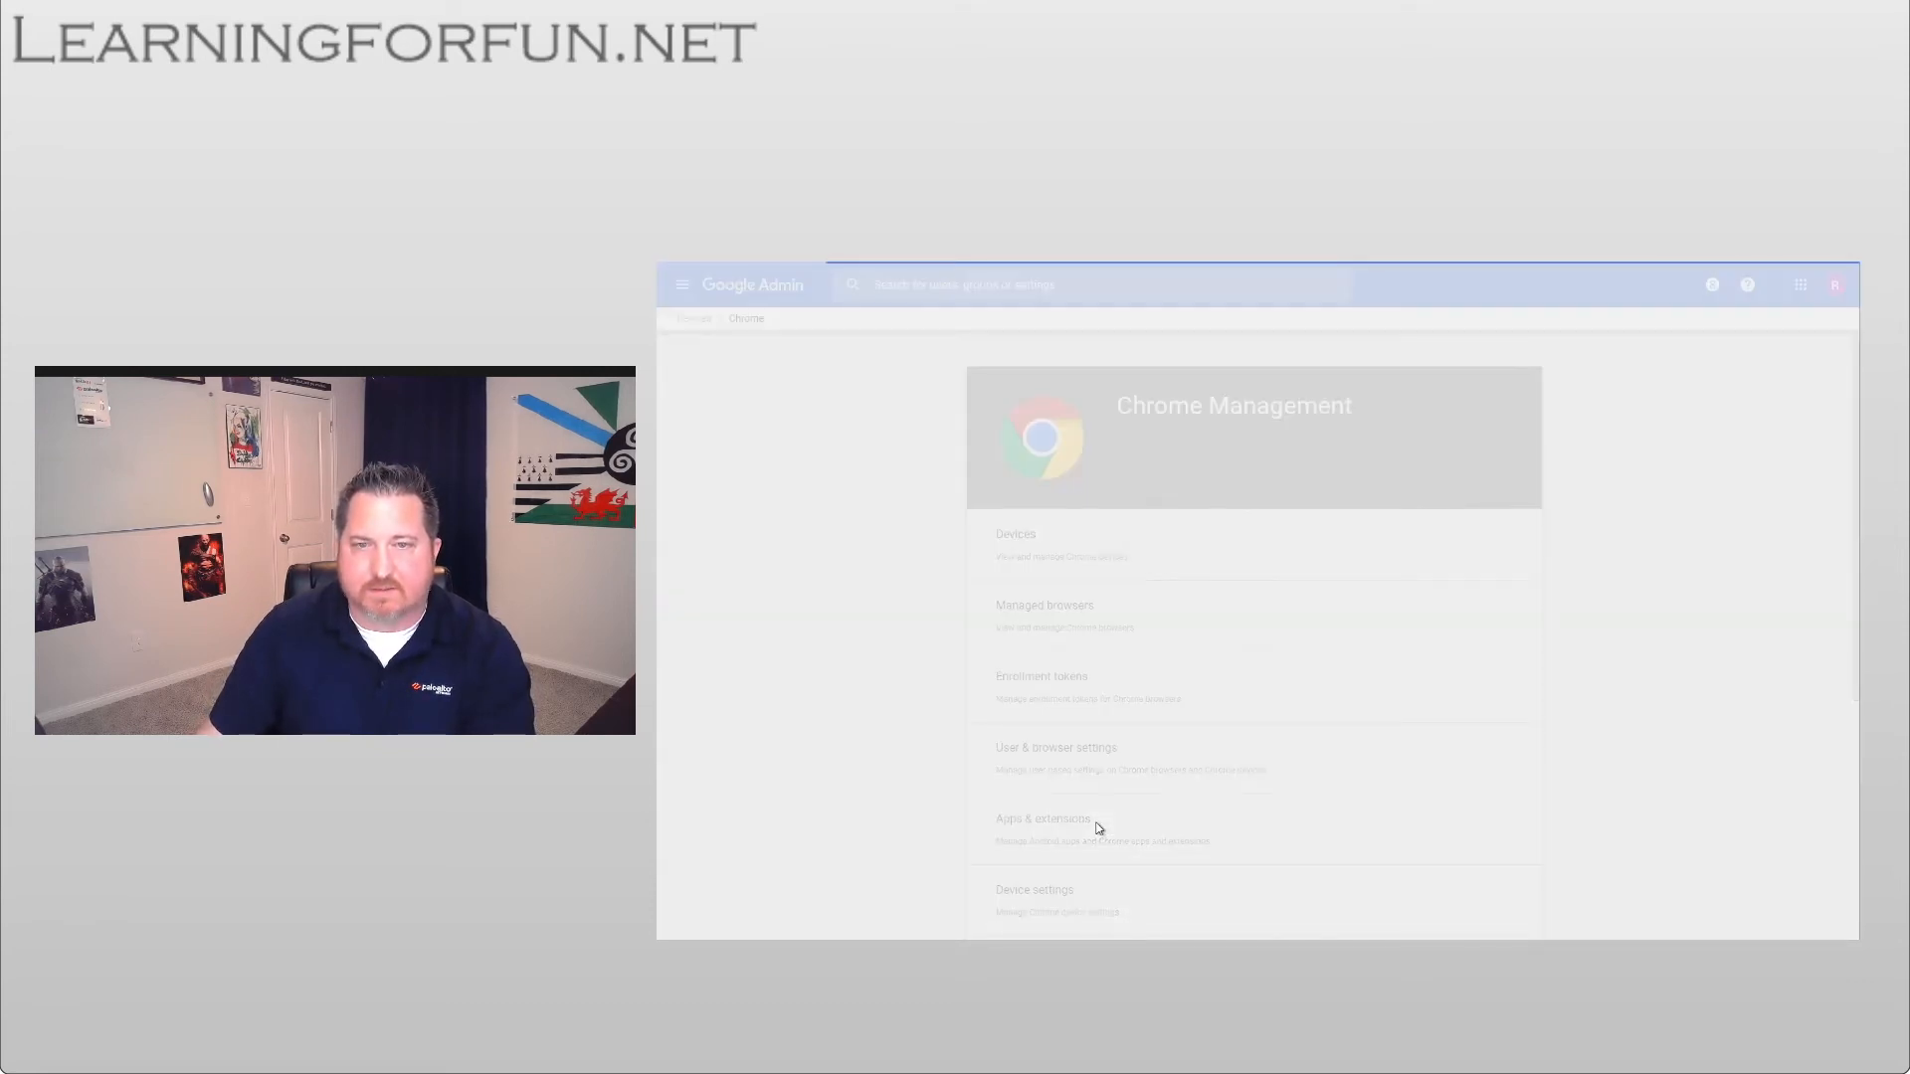
pyautogui.click(1048, 818)
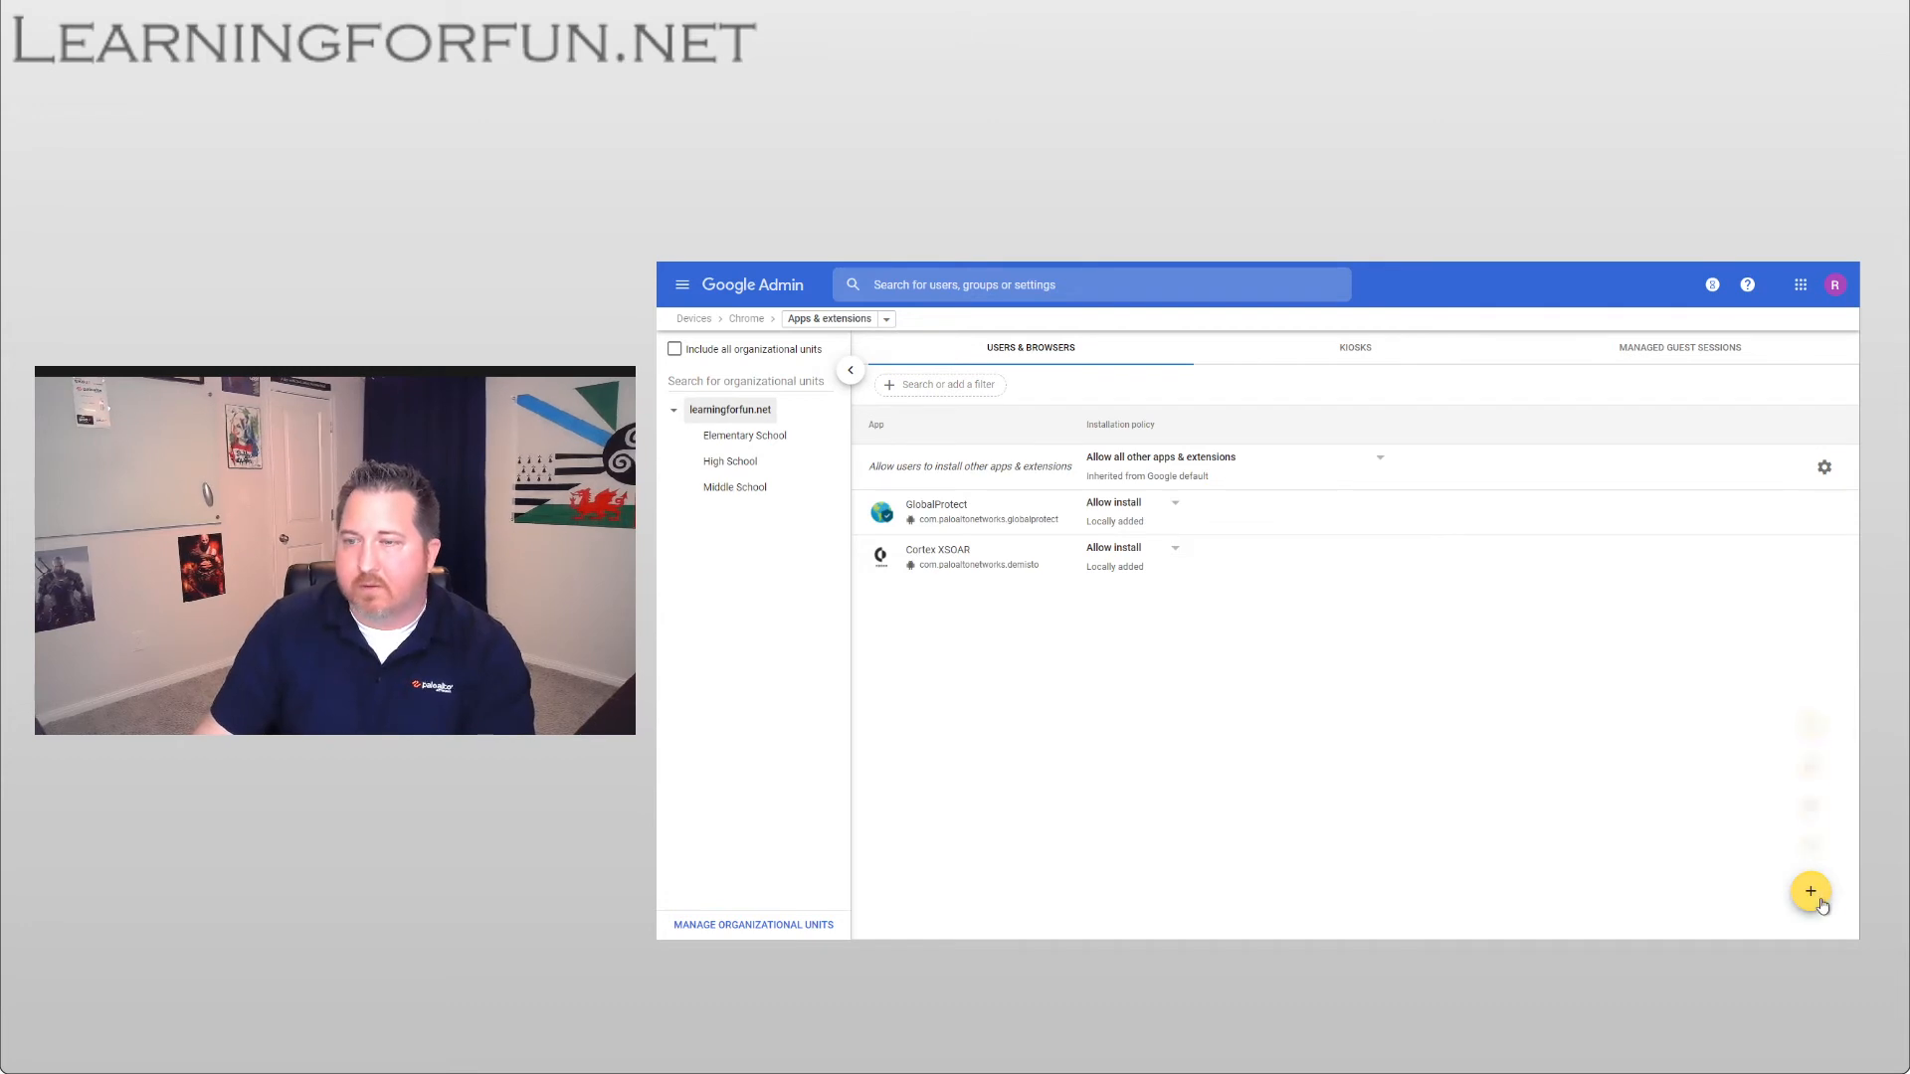
# - Search Google Play for Cortex and add Cortex XDR Agent to managed apps
pyautogui.click(1810, 891)
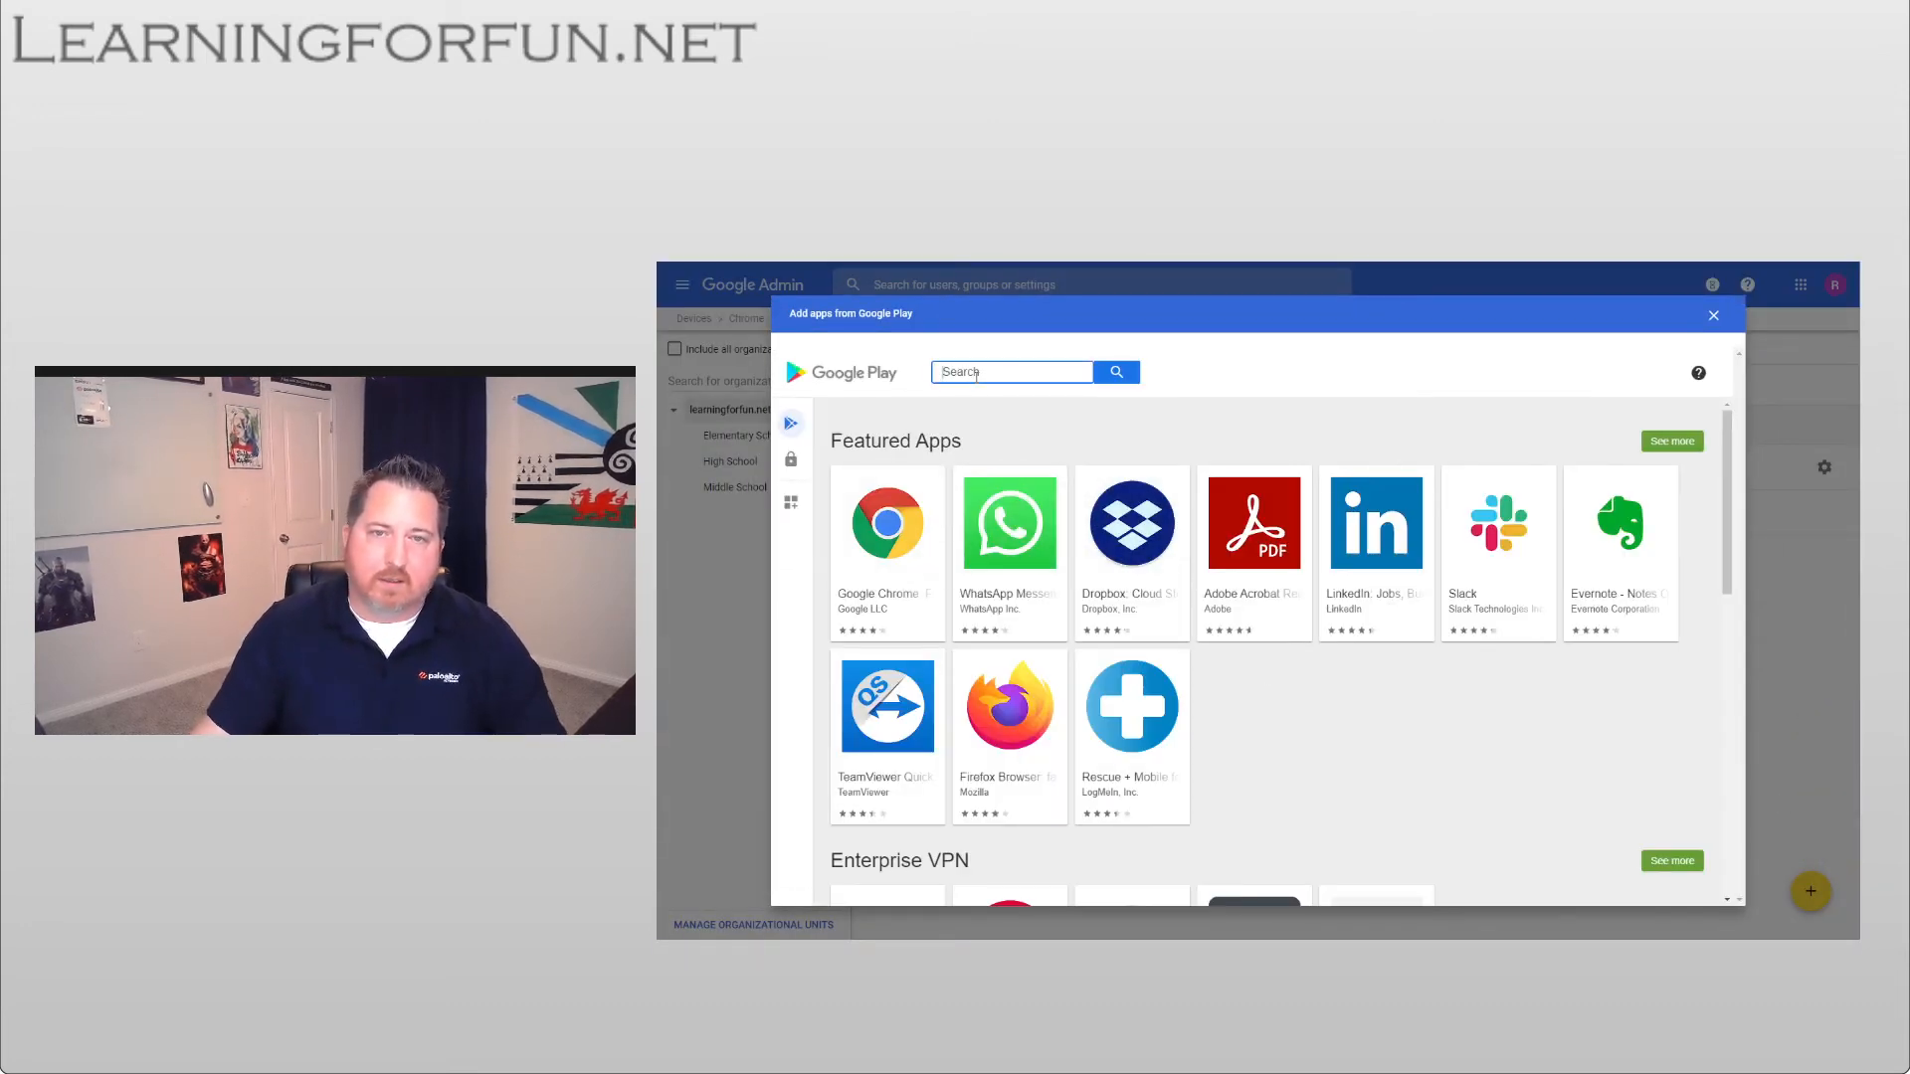
pyautogui.write('Cortex XDR')
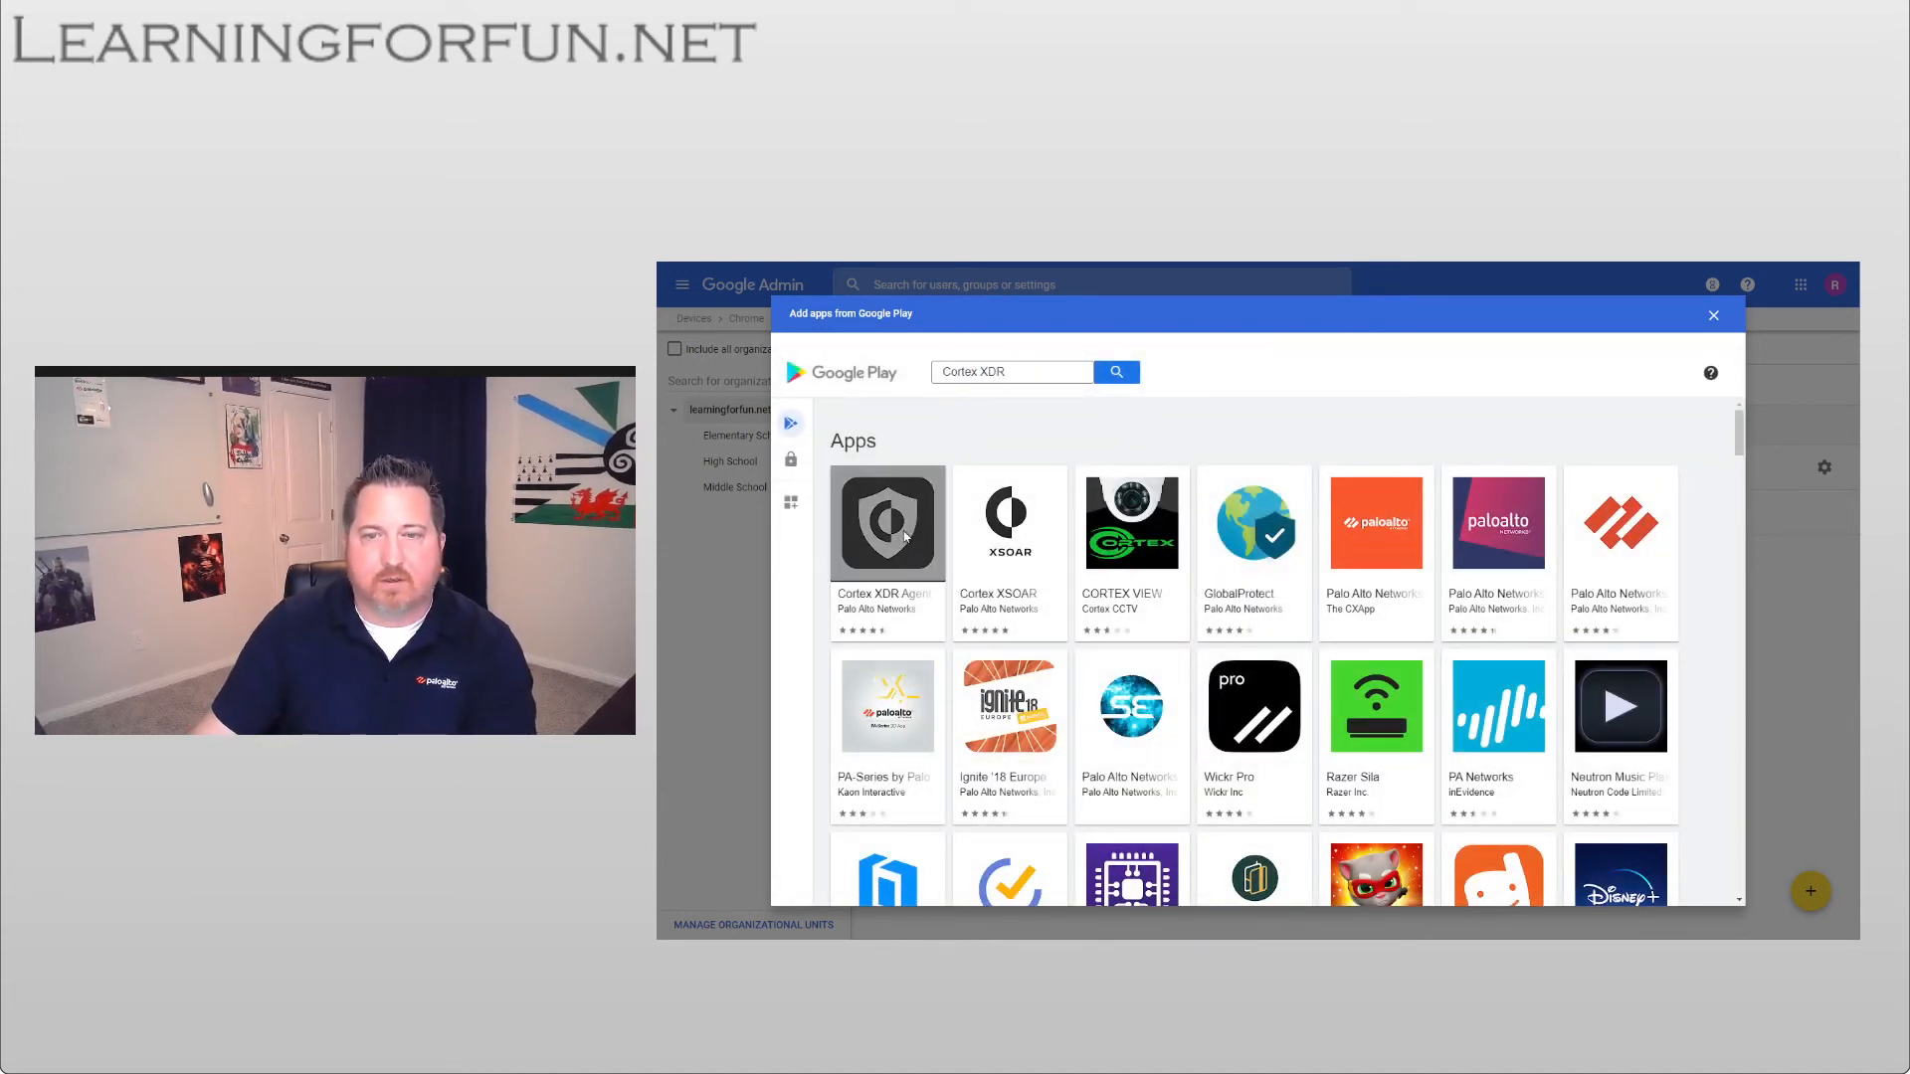
pyautogui.click(886, 522)
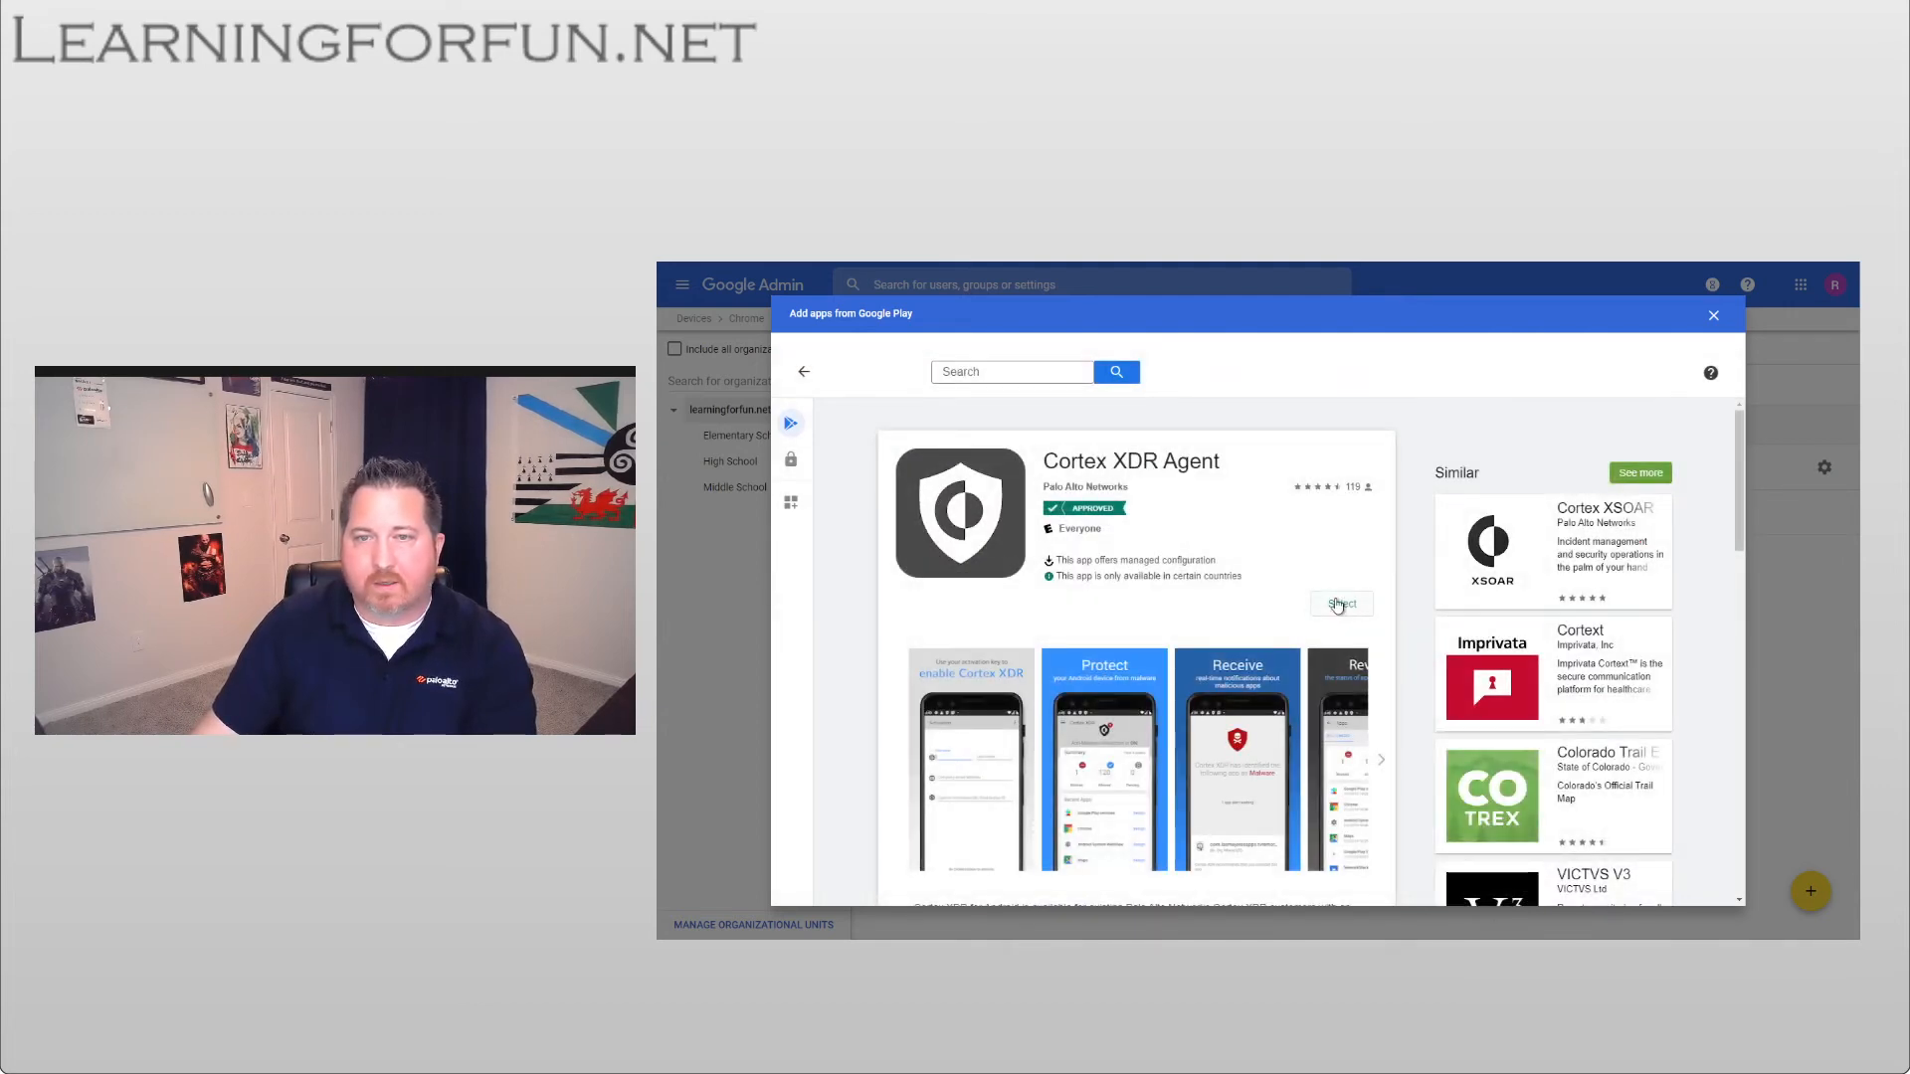
pyautogui.click(1340, 603)
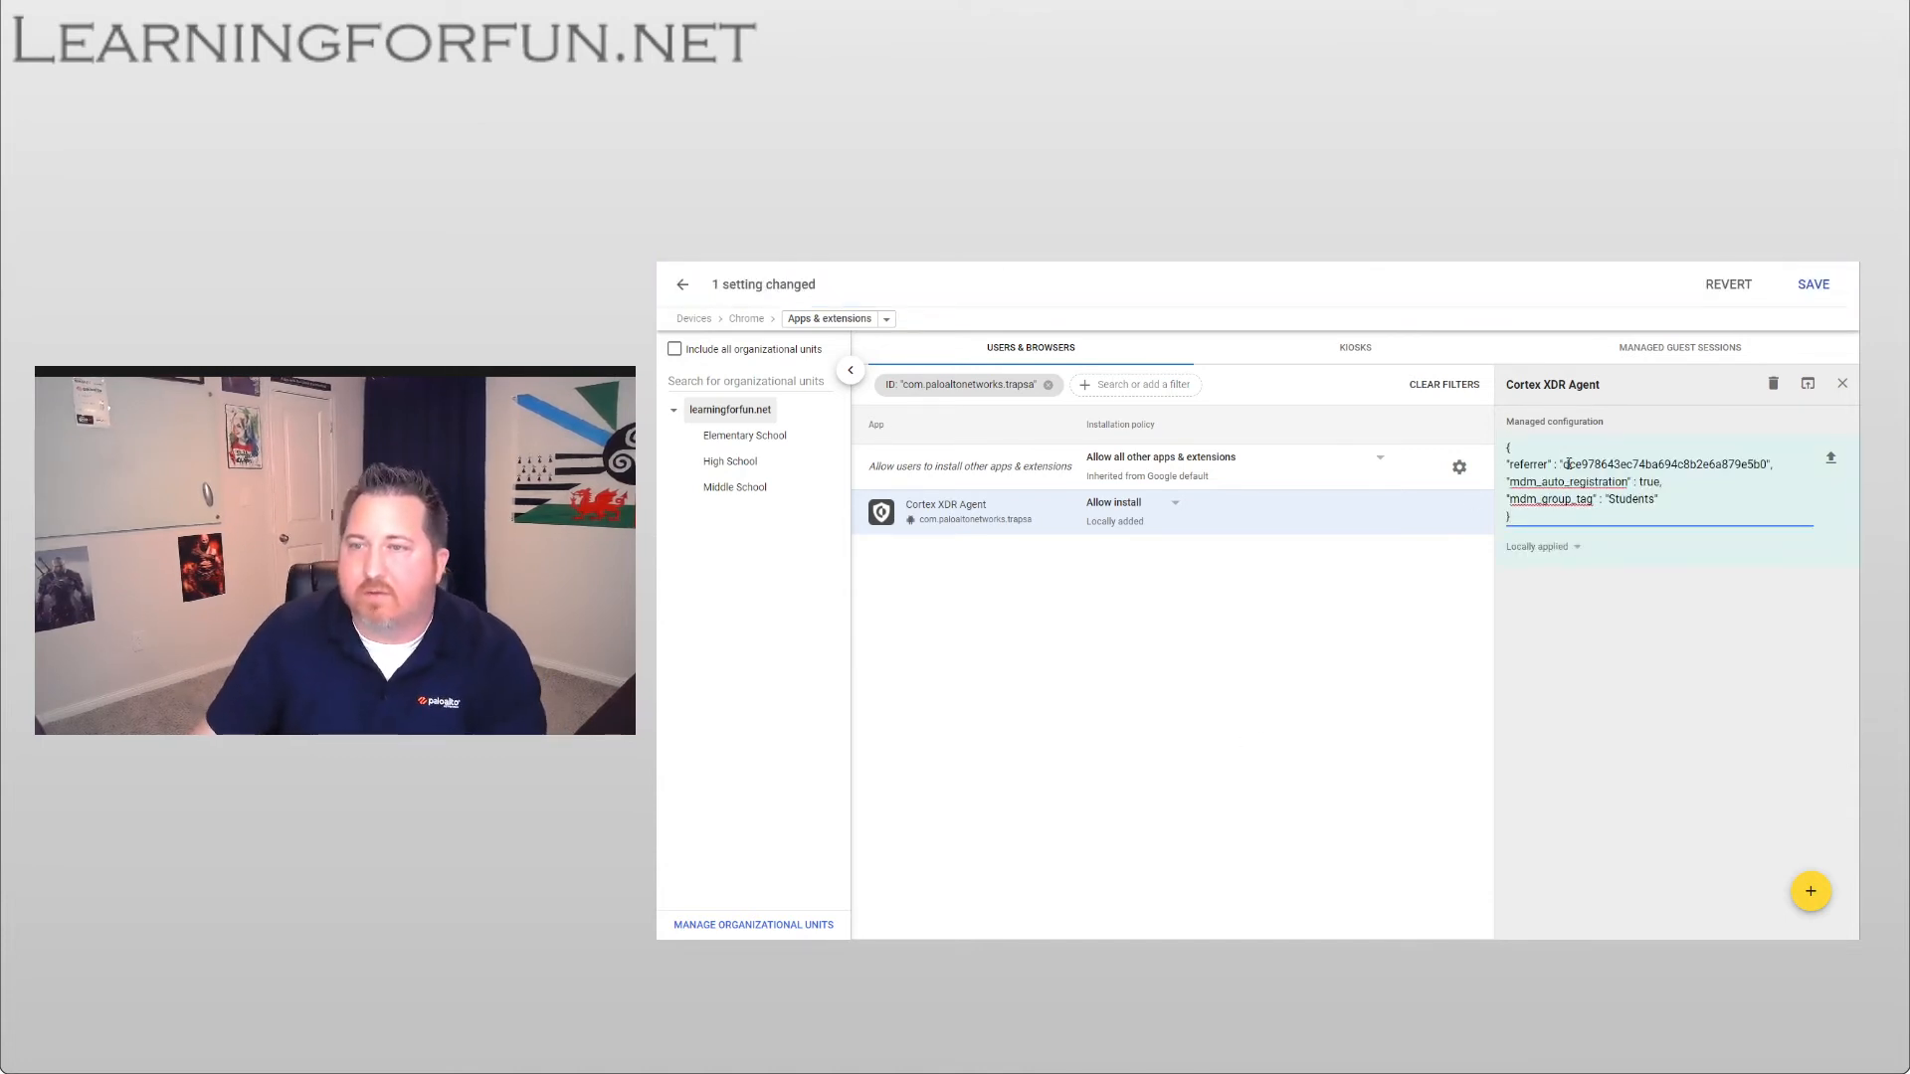
# - Save Cortex XDR Agent's managed configuration JSON with auto-registration and group tag Students
pyautogui.doubleClick(1662, 464)
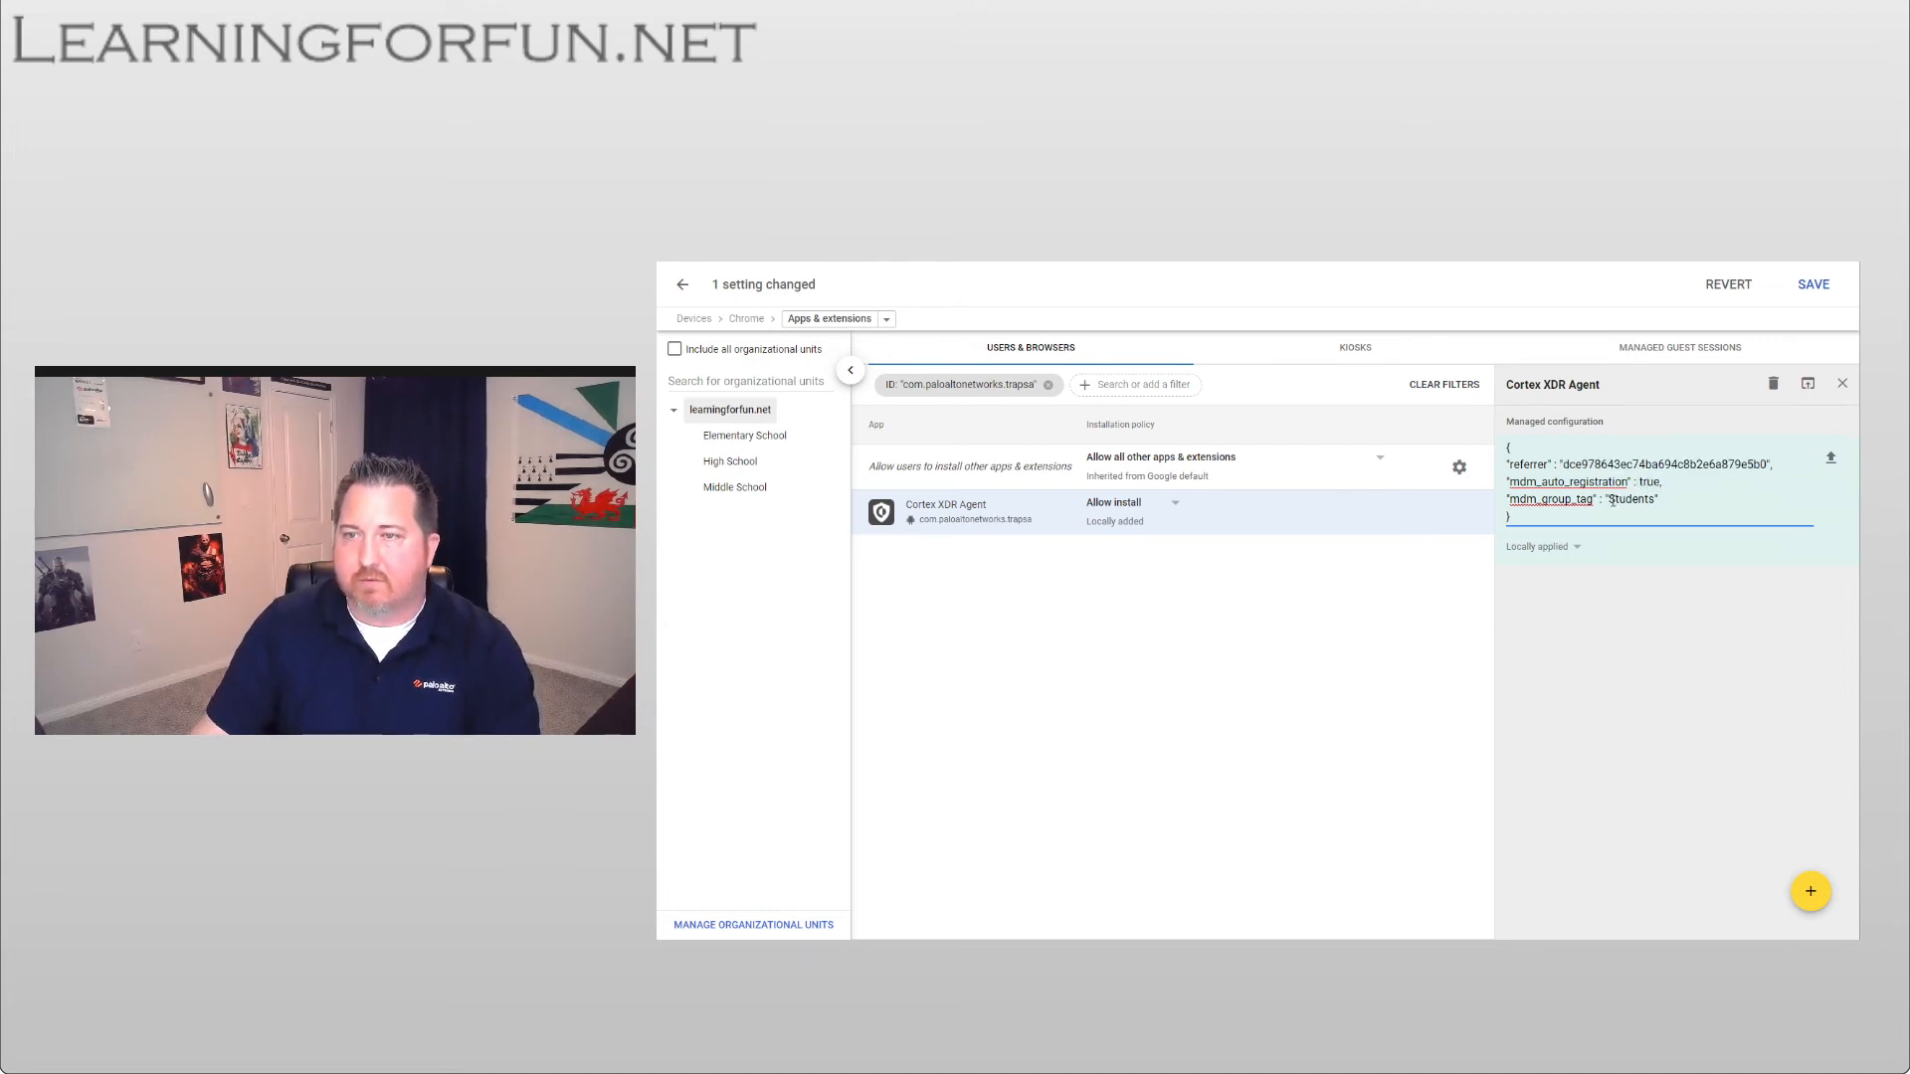
pyautogui.doubleClick(1631, 499)
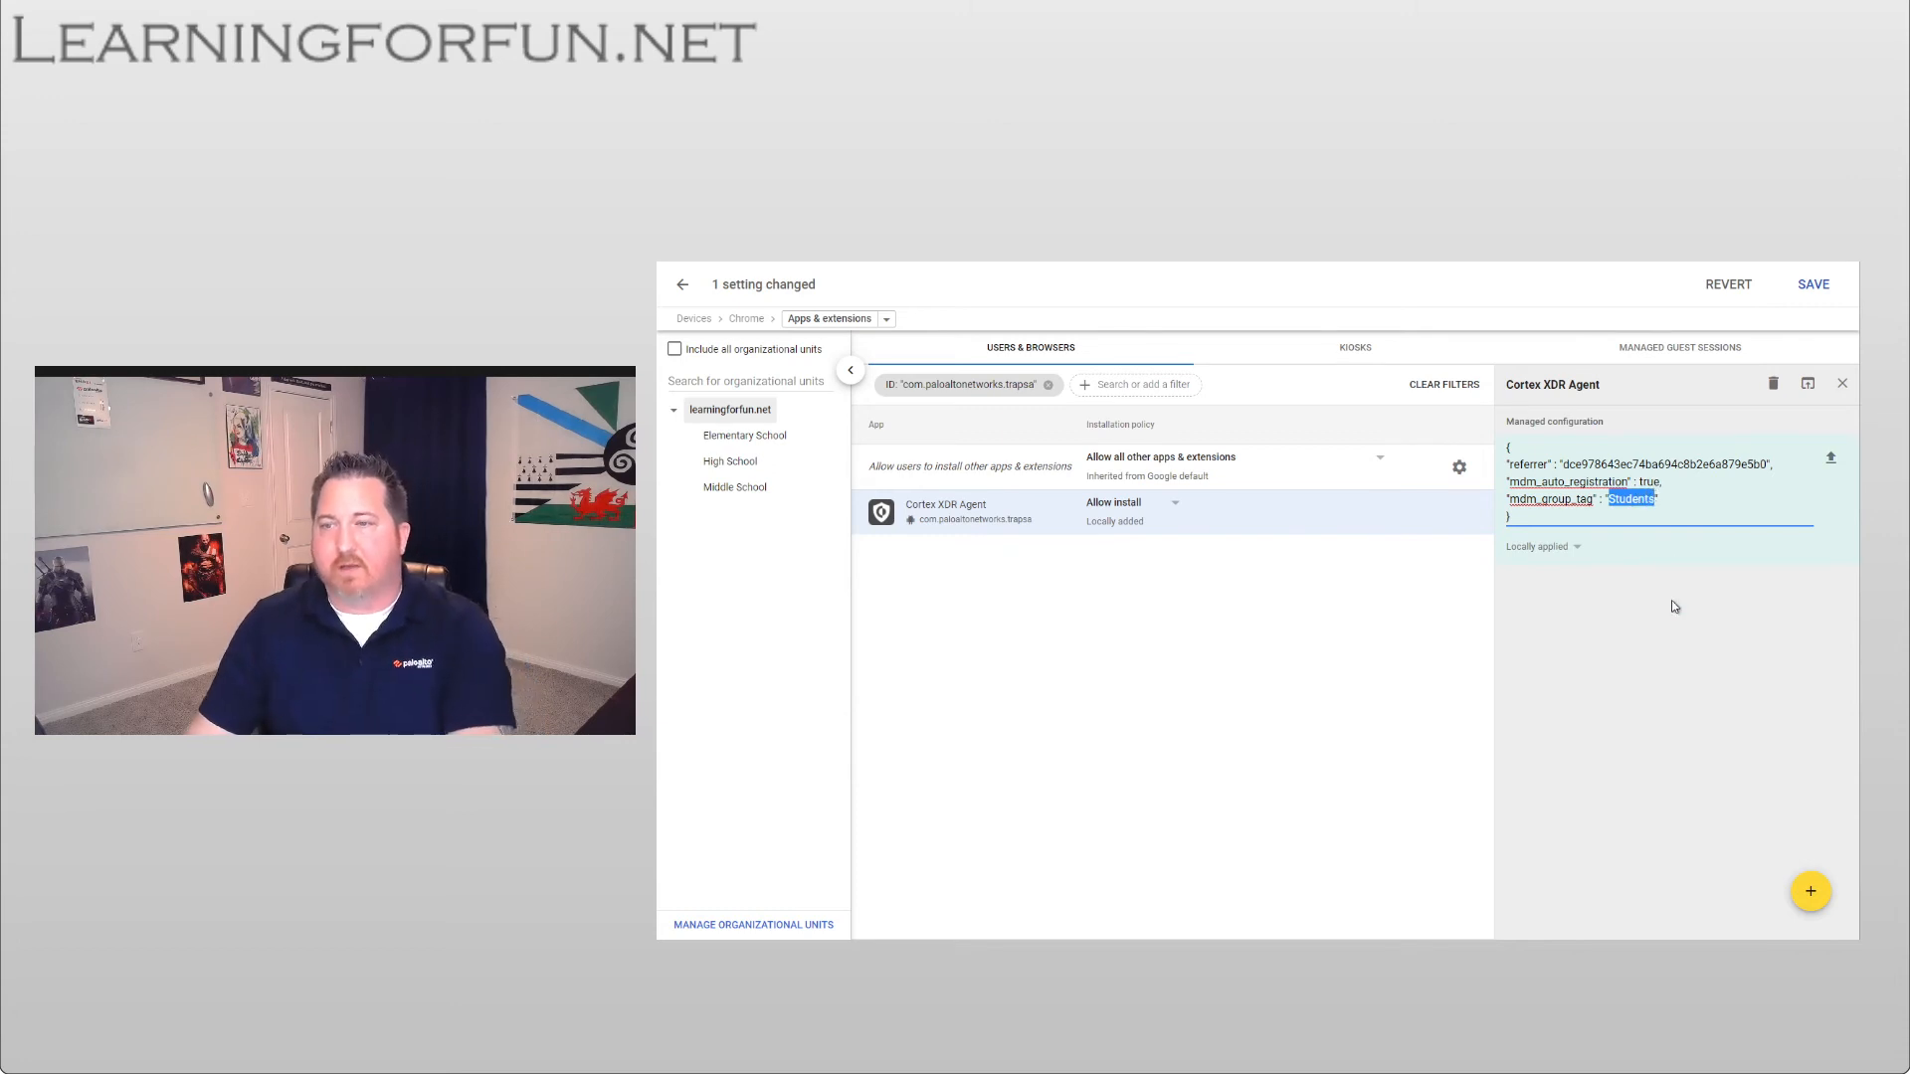
pyautogui.click(1811, 284)
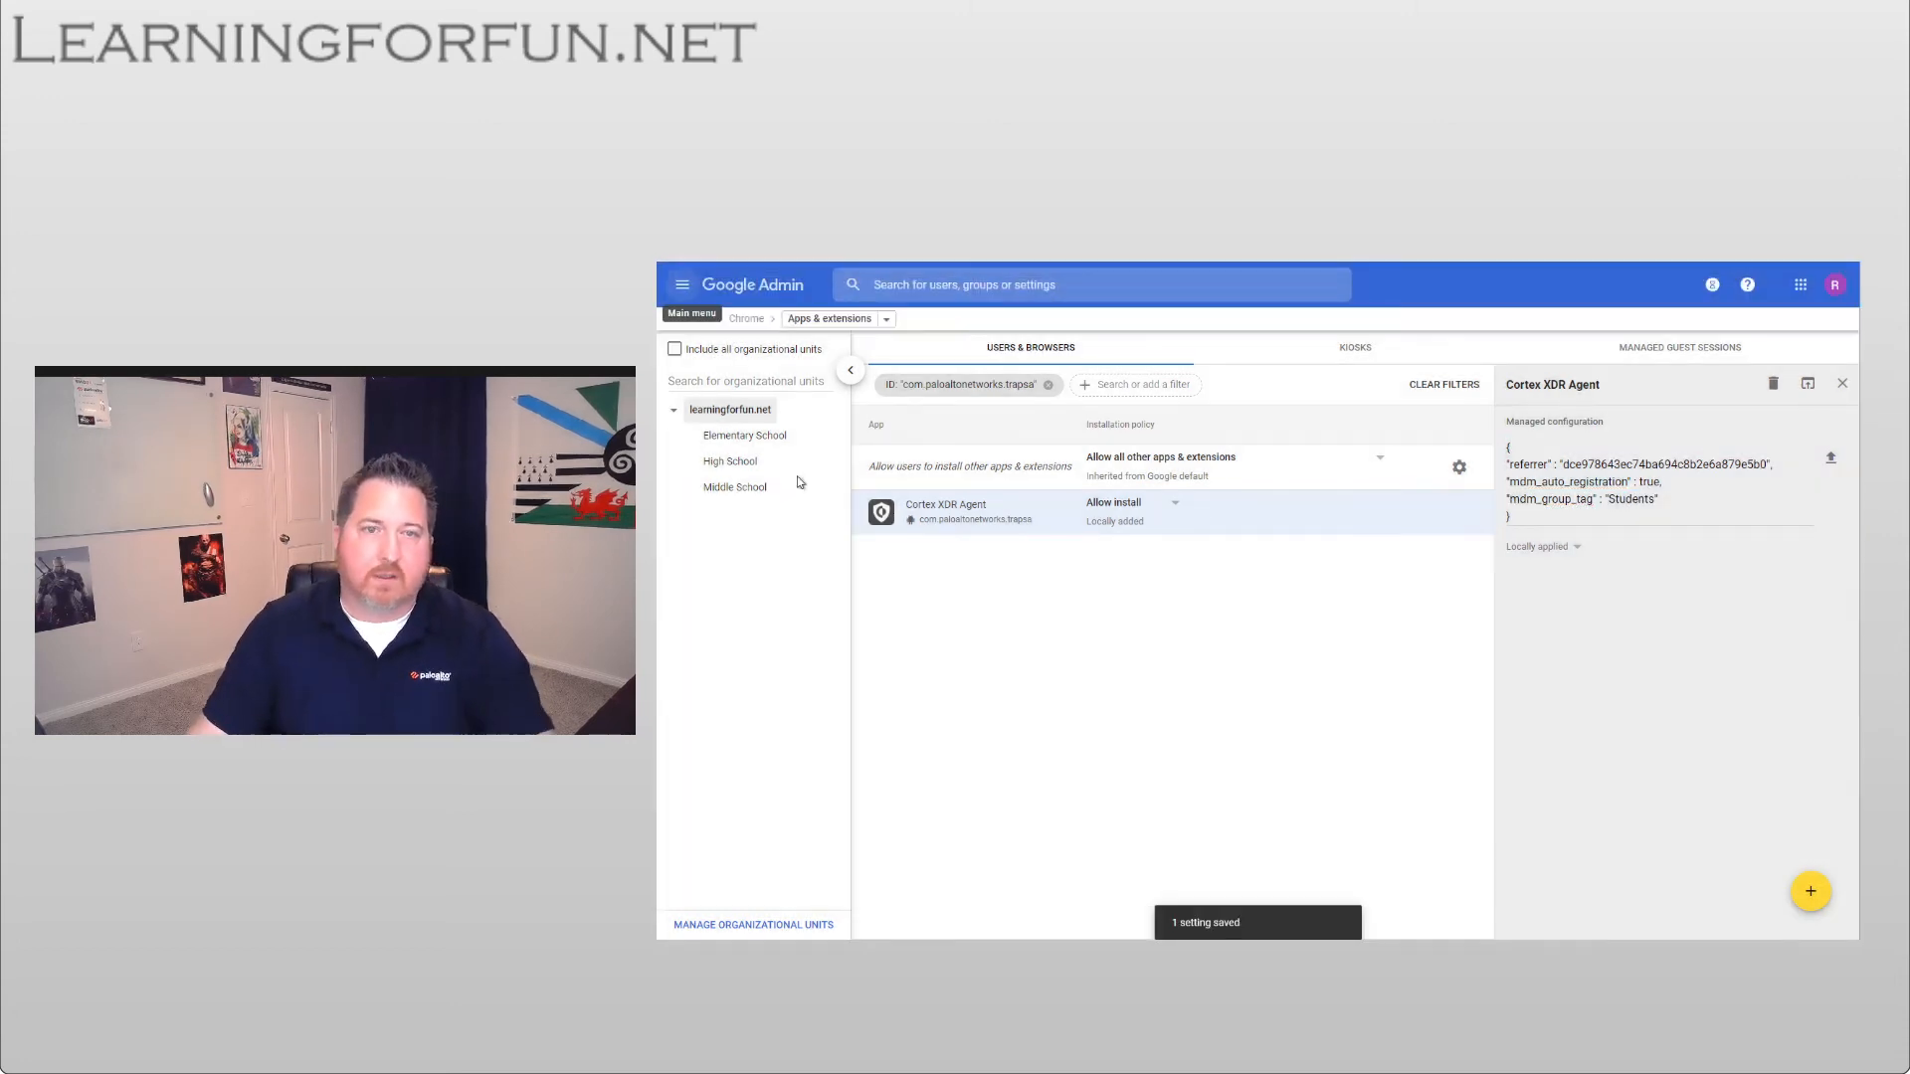
# - For Elementary School, change mdm_group_tag from Students to Elementary and save
pyautogui.click(744, 458)
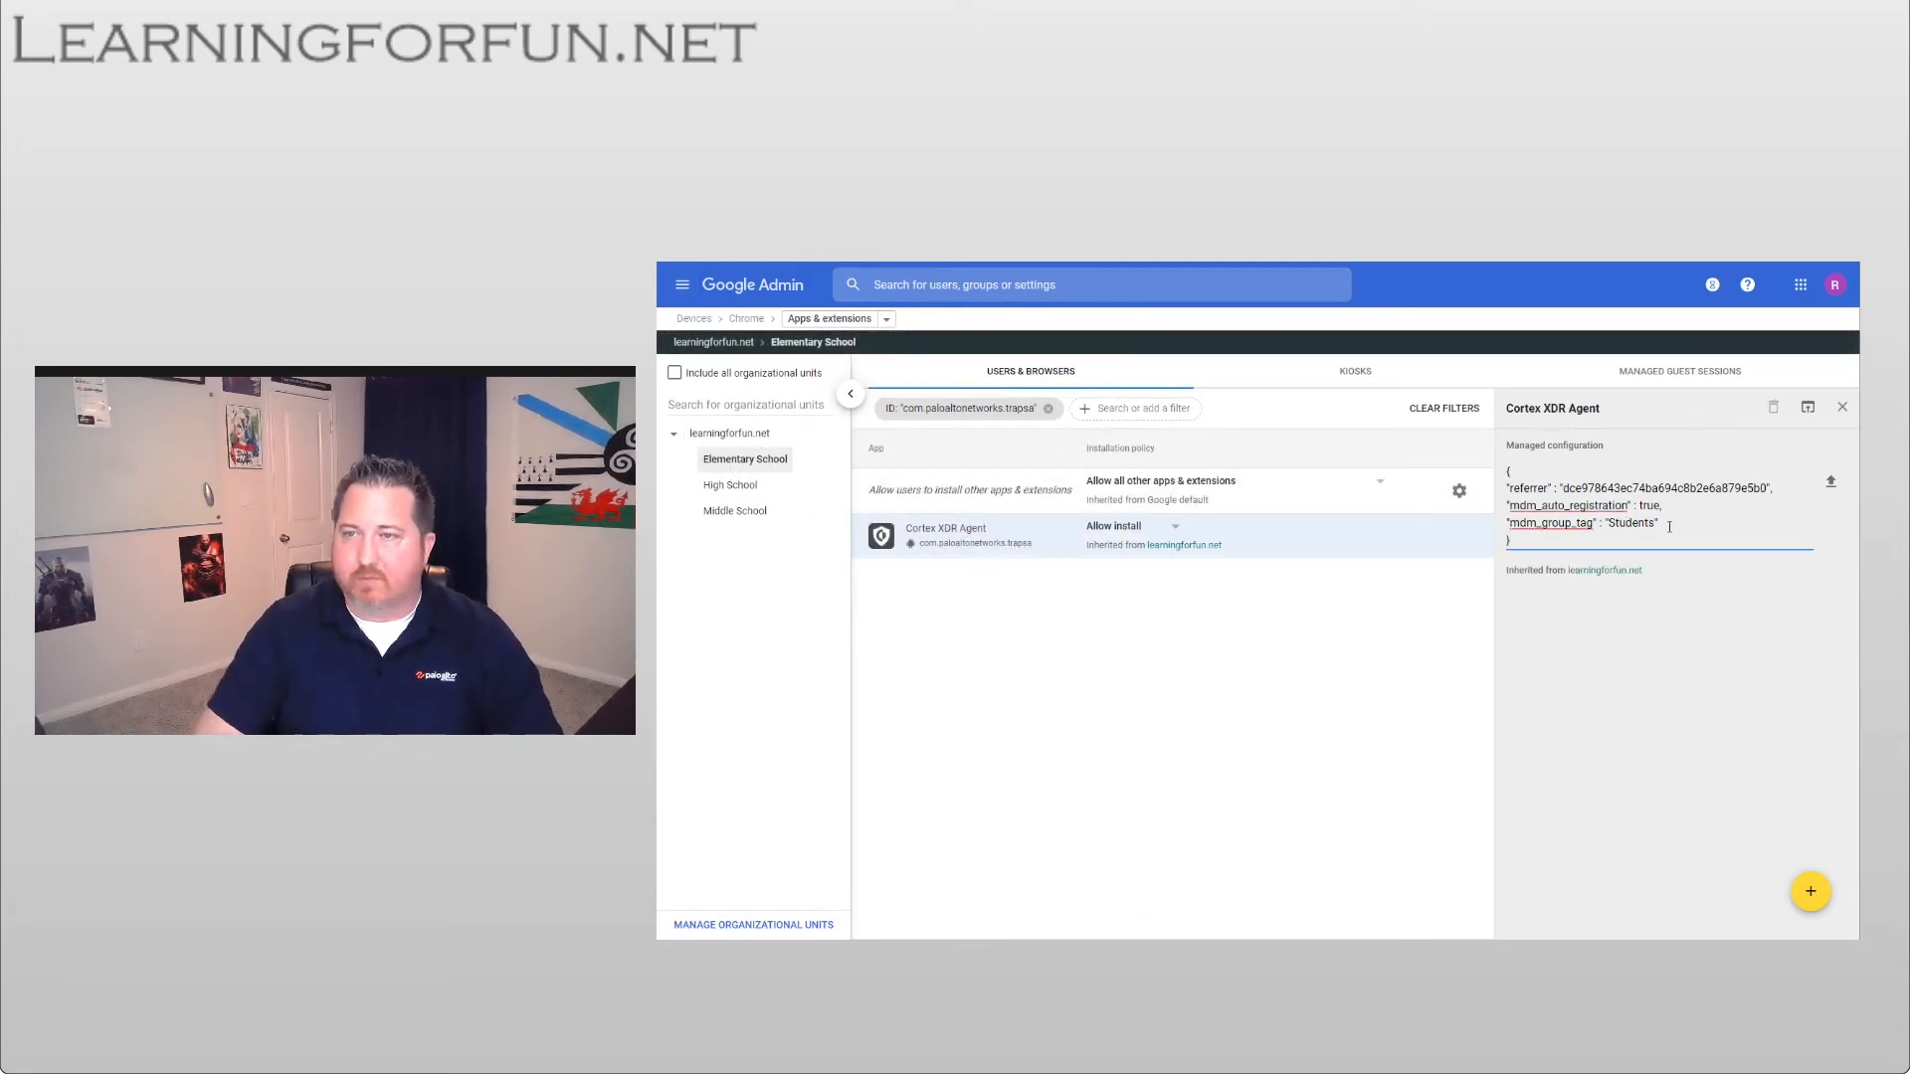
pyautogui.doubleClick(1628, 522)
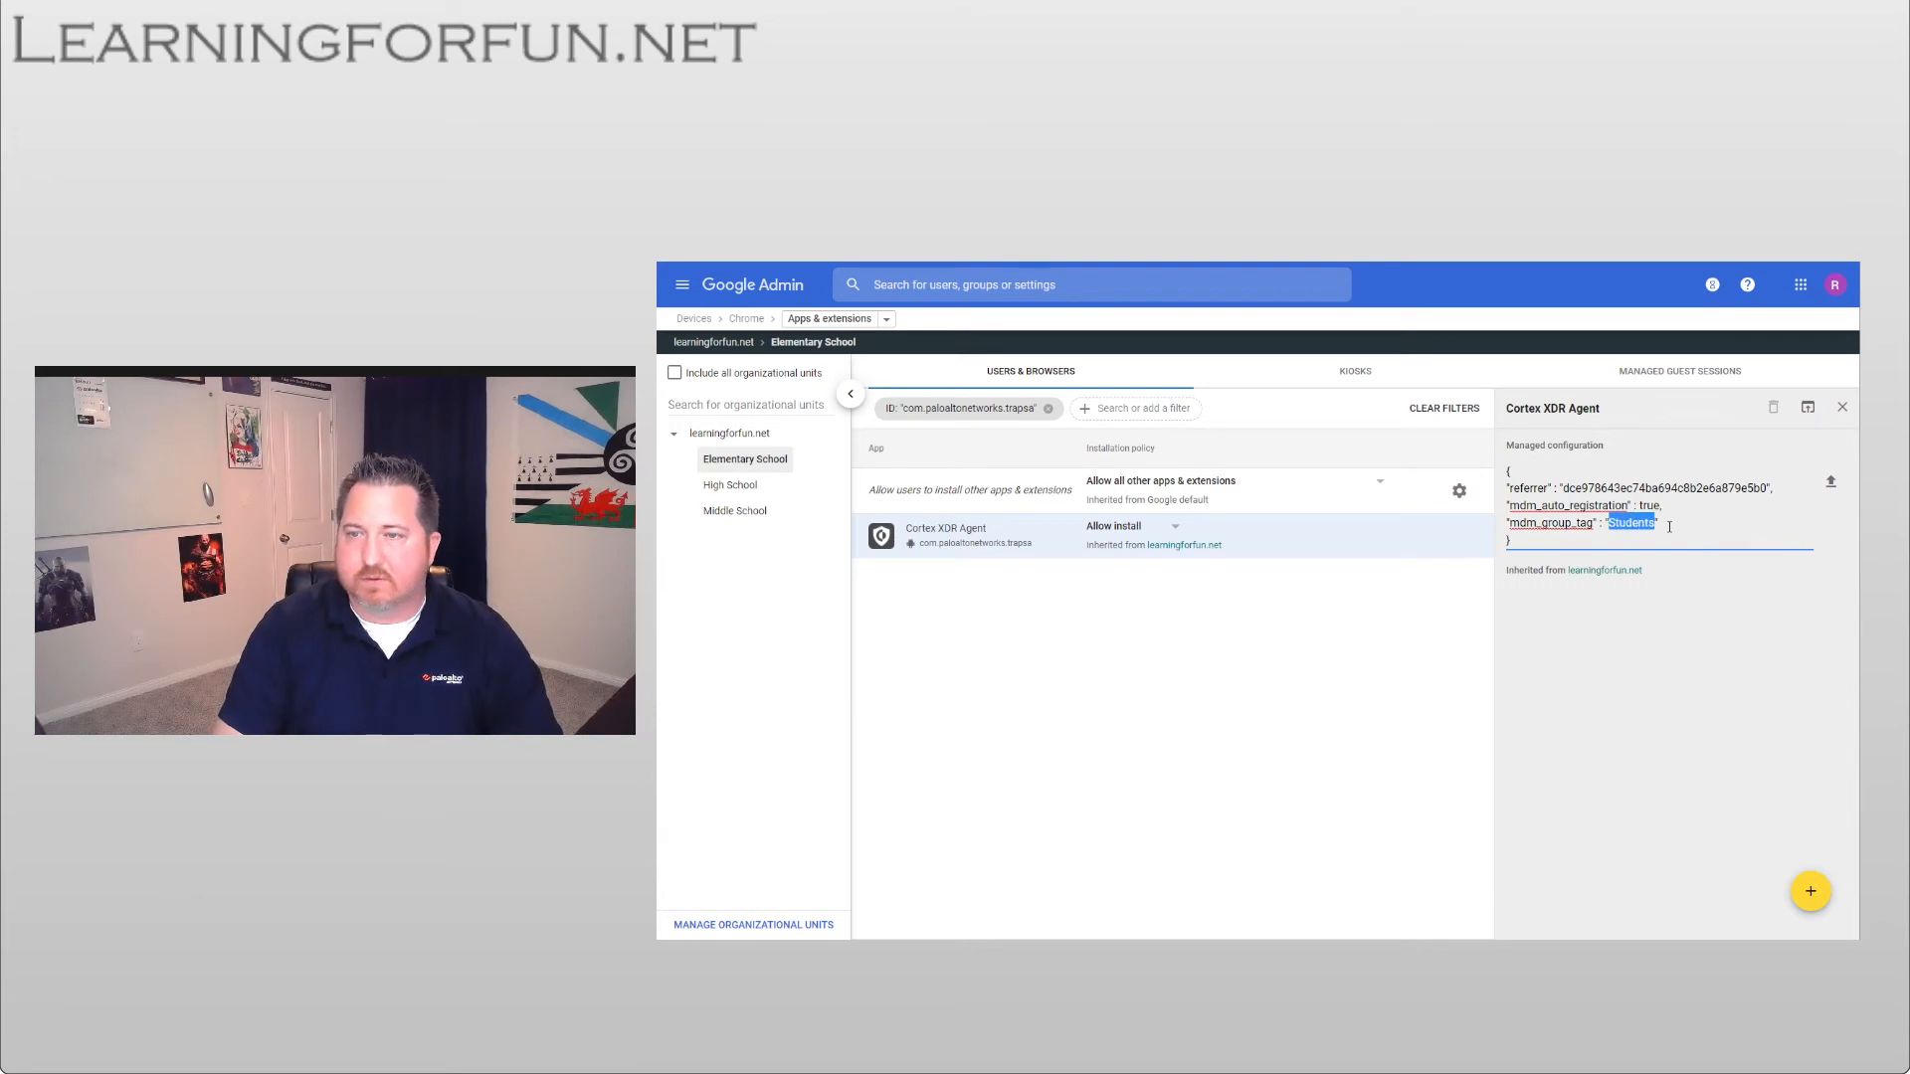
pyautogui.write('Element')
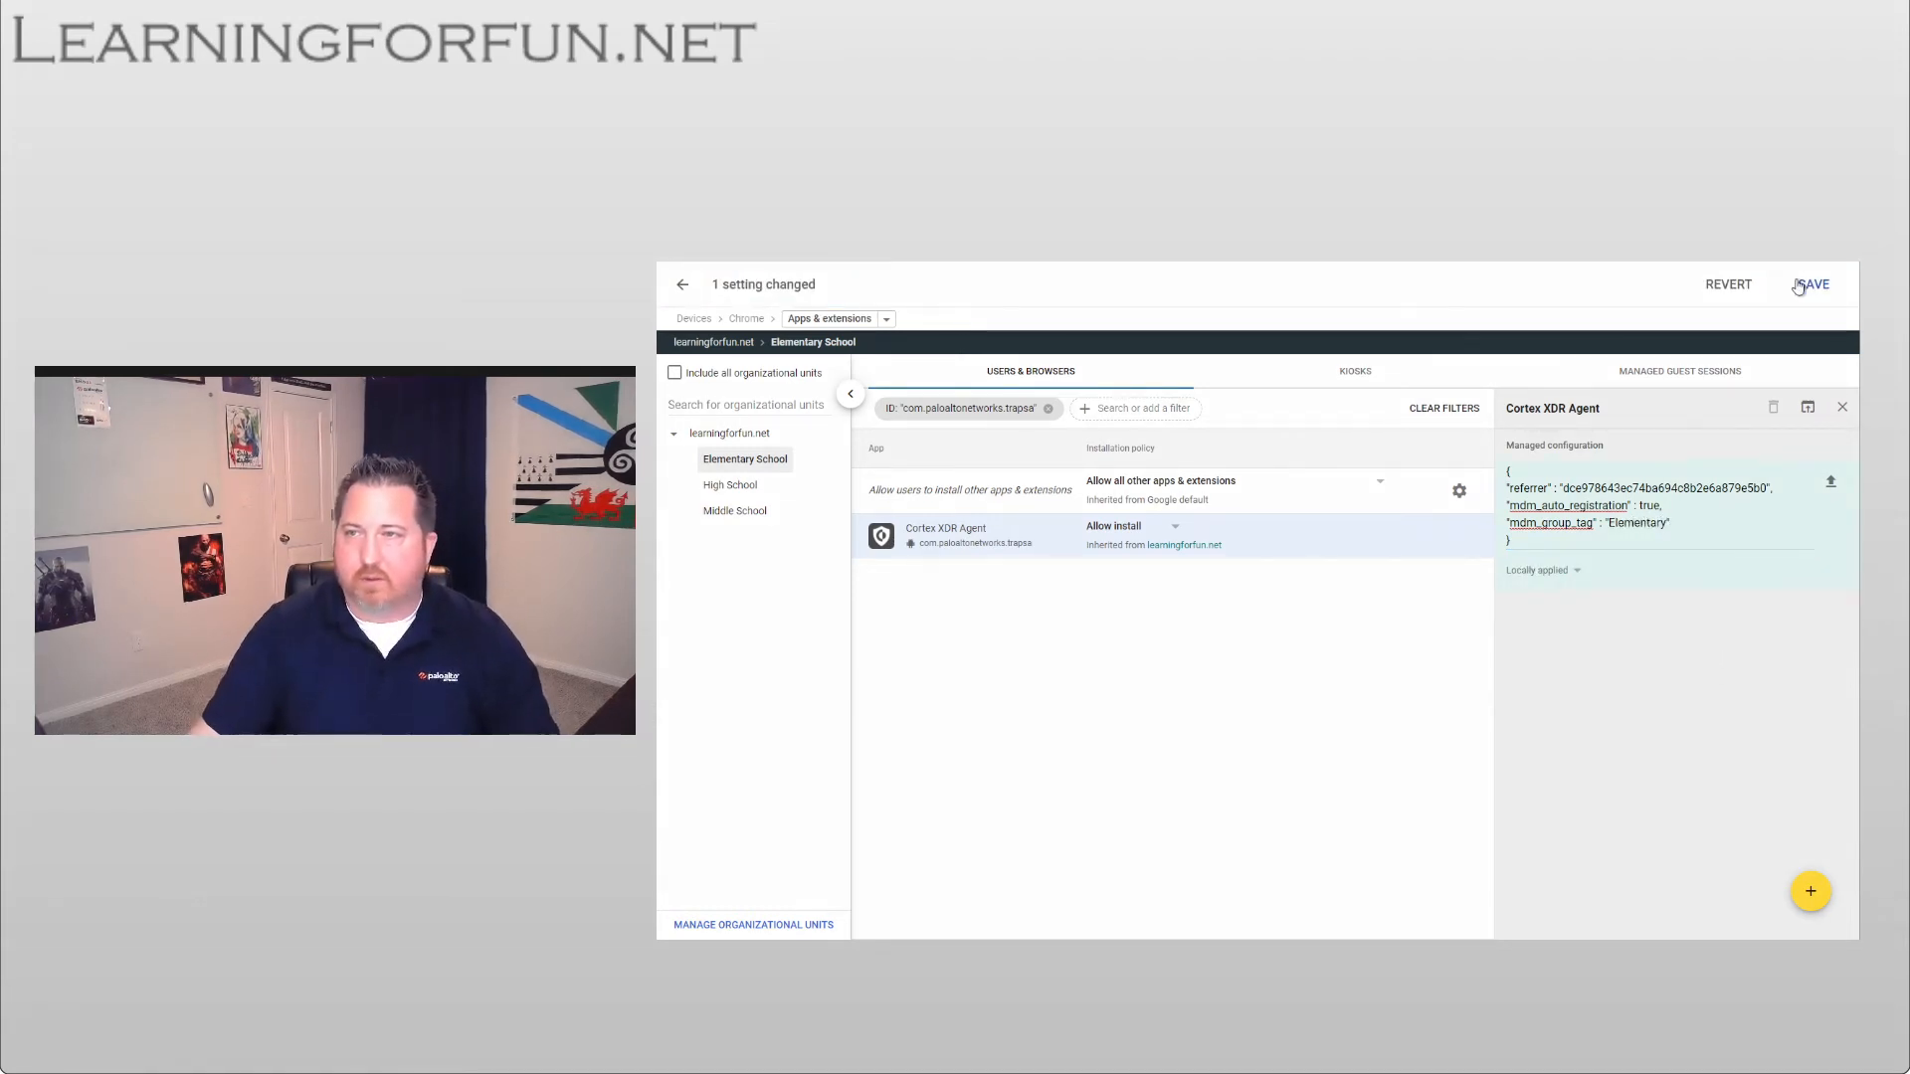
pyautogui.click(1813, 284)
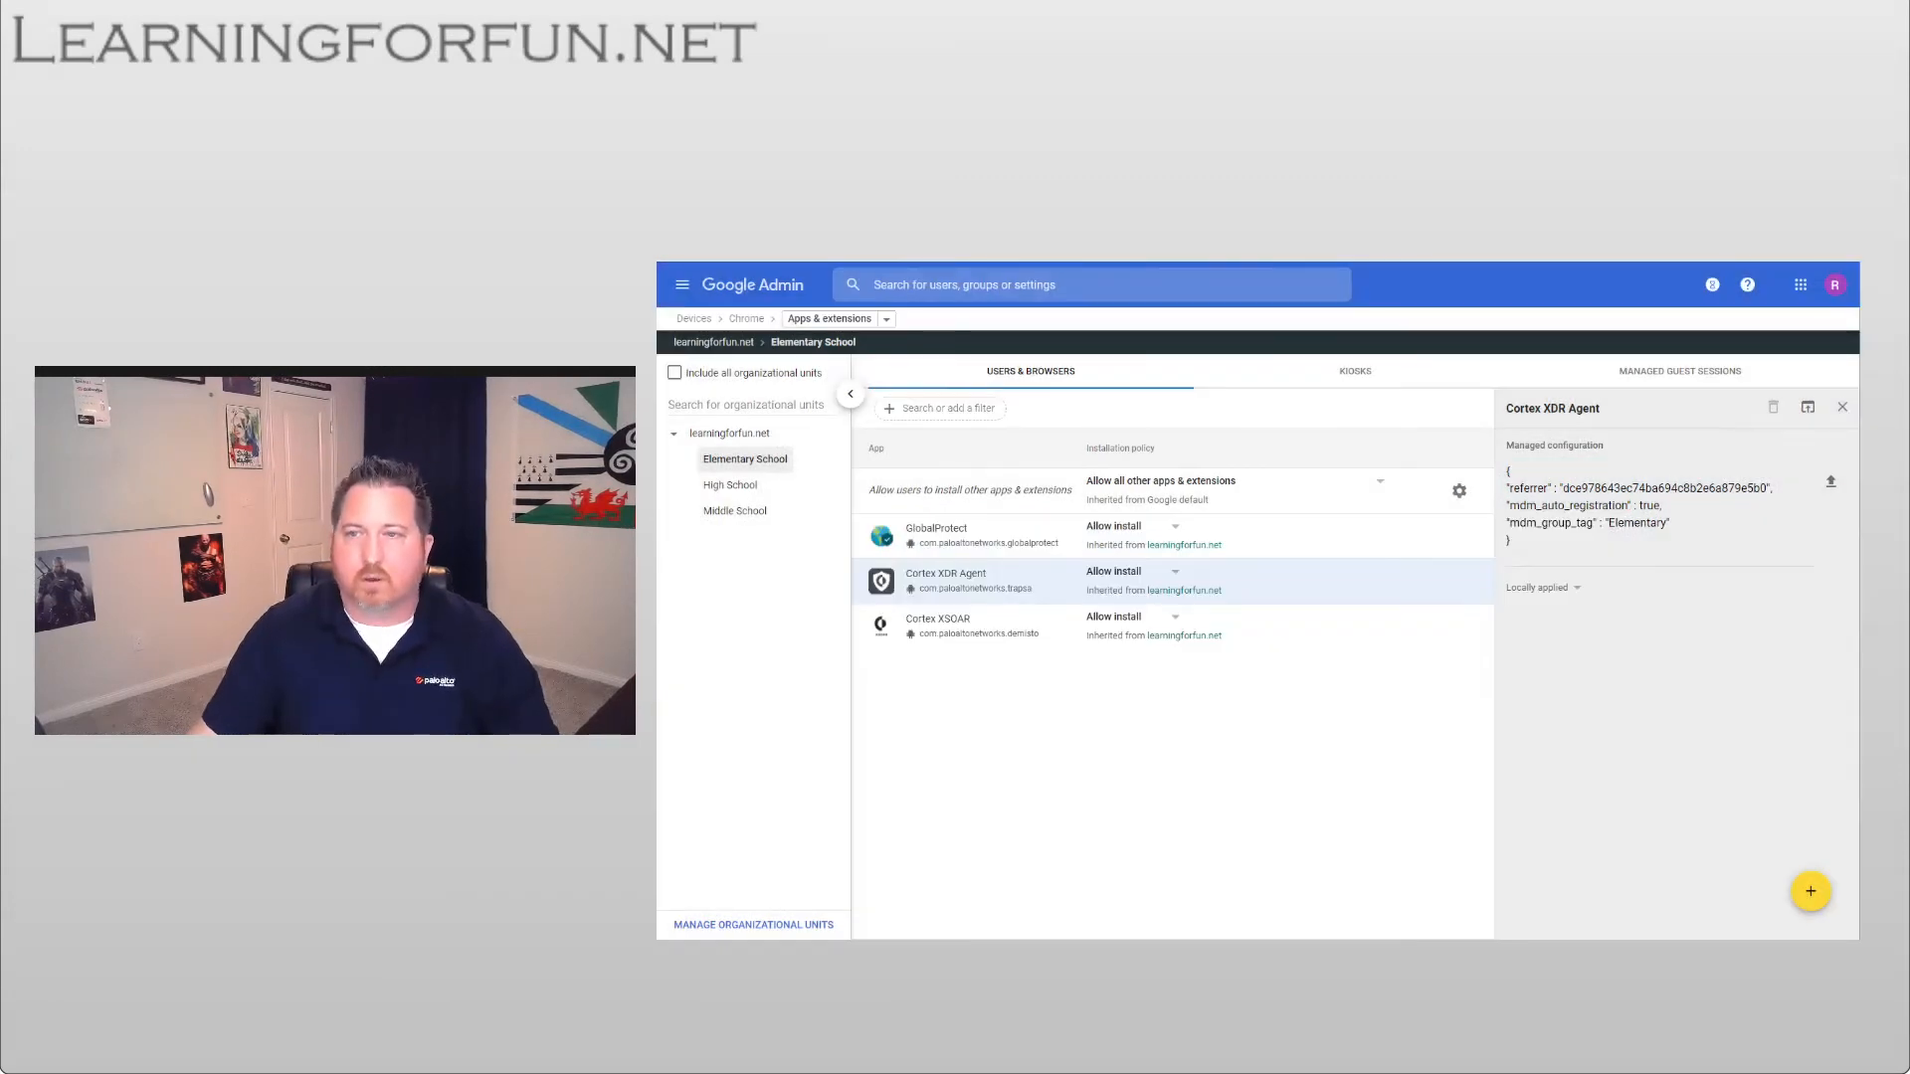
# - For High School, replace the inherited Students group tag with High and save
pyautogui.click(729, 483)
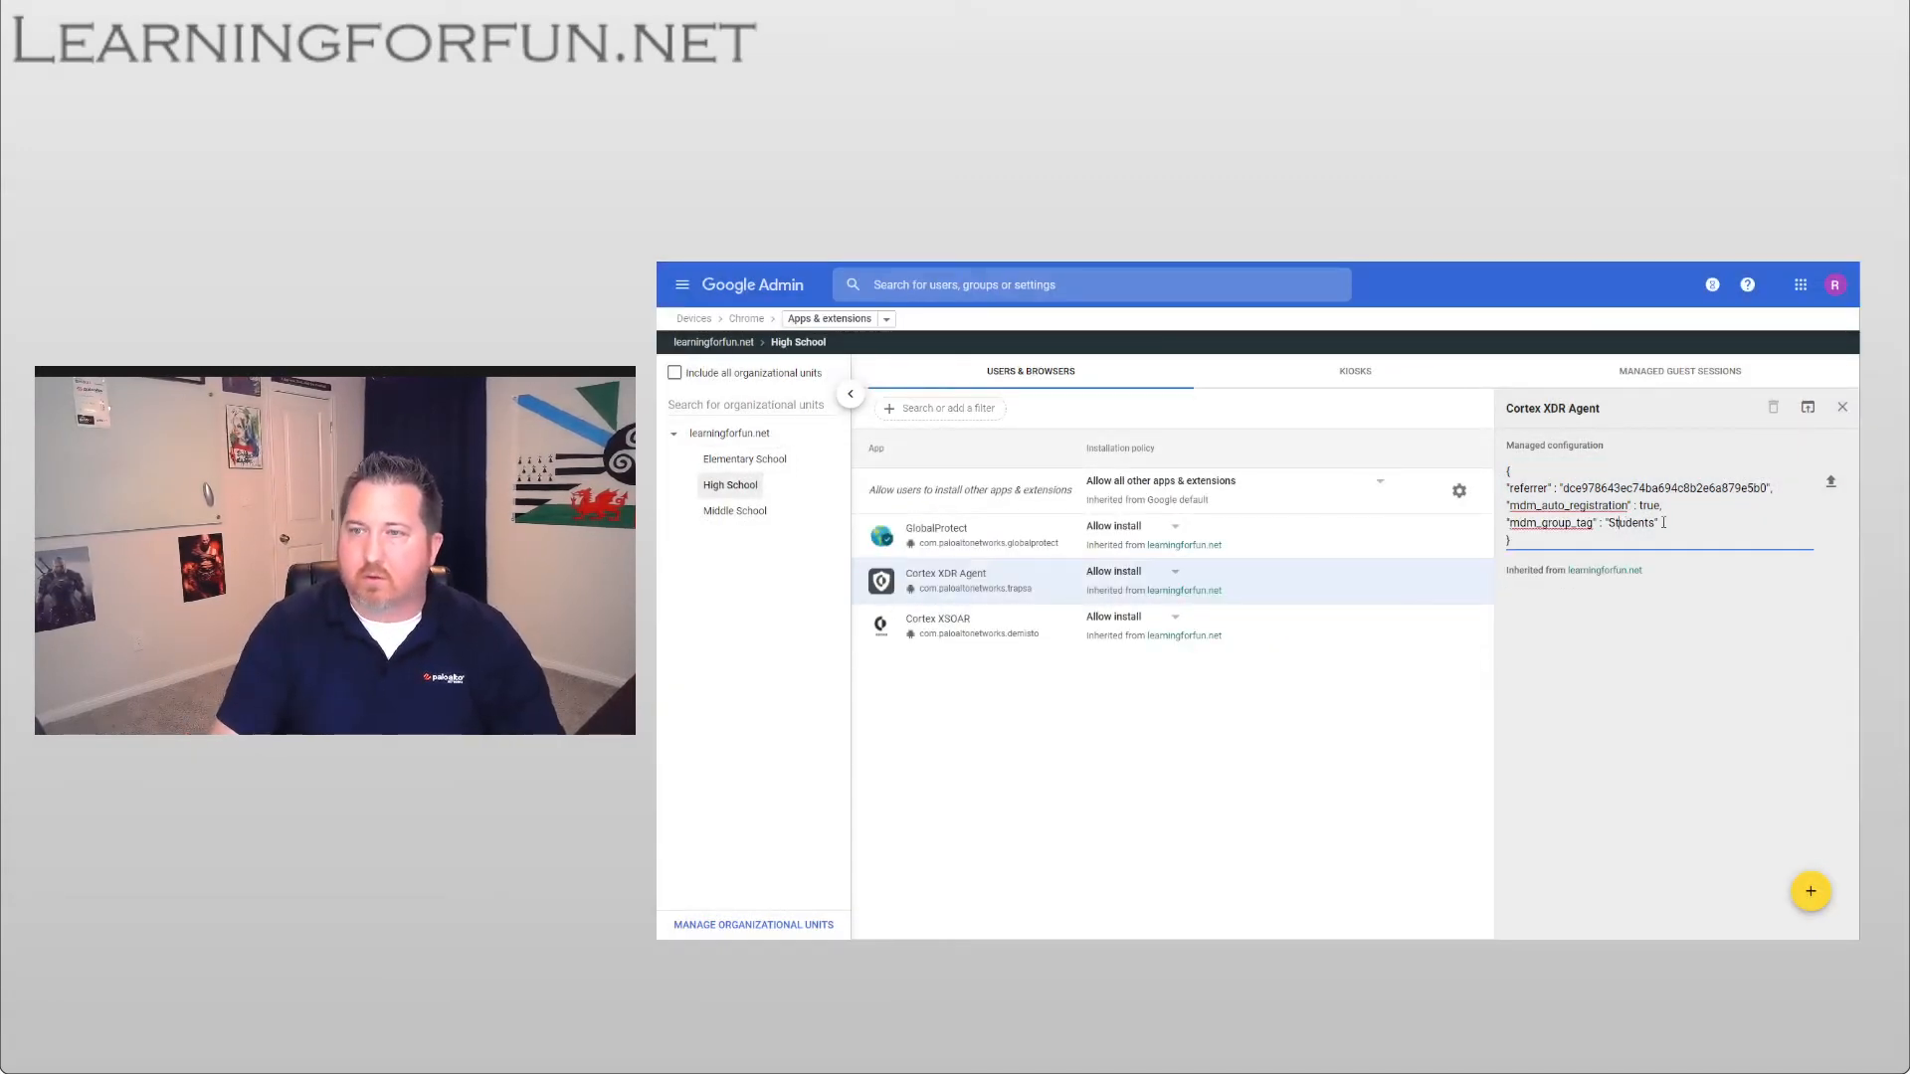
pyautogui.doubleClick(1629, 522)
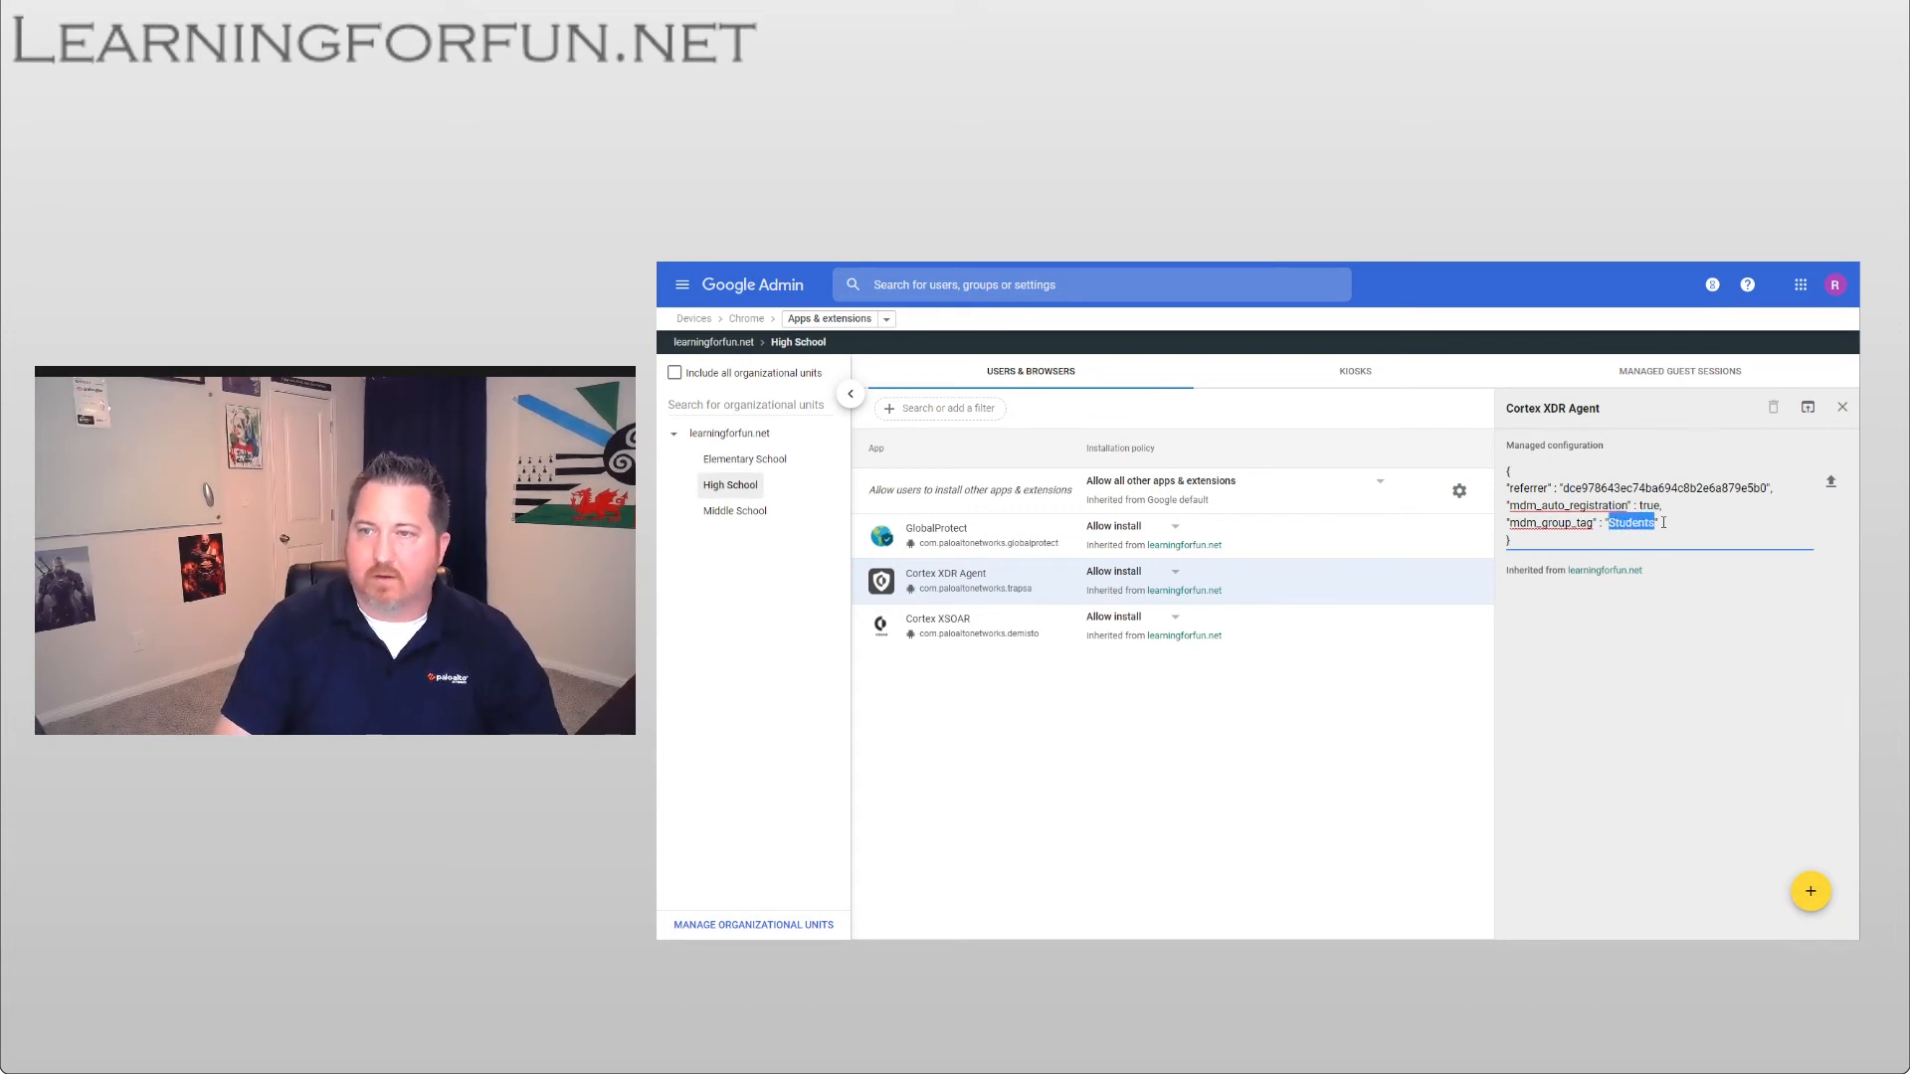
pyautogui.write('M')
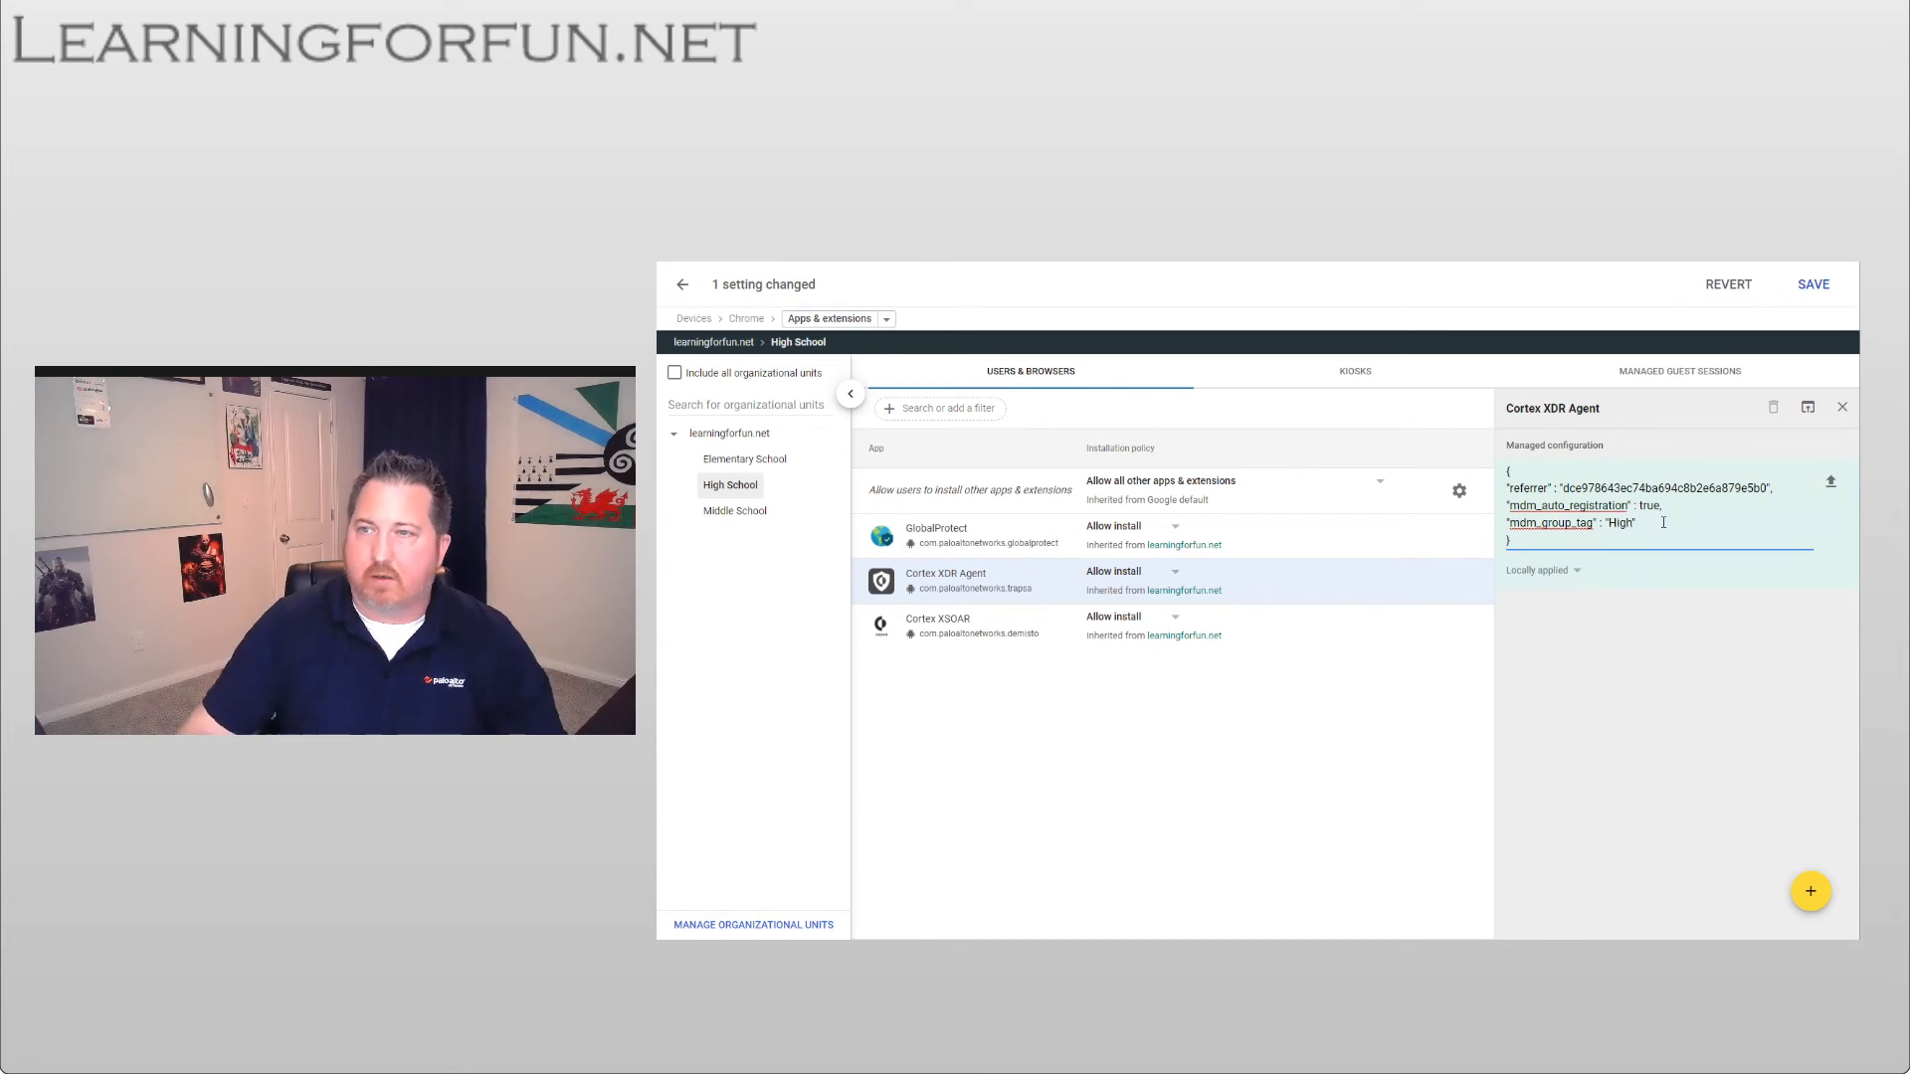
pyautogui.click(1812, 283)
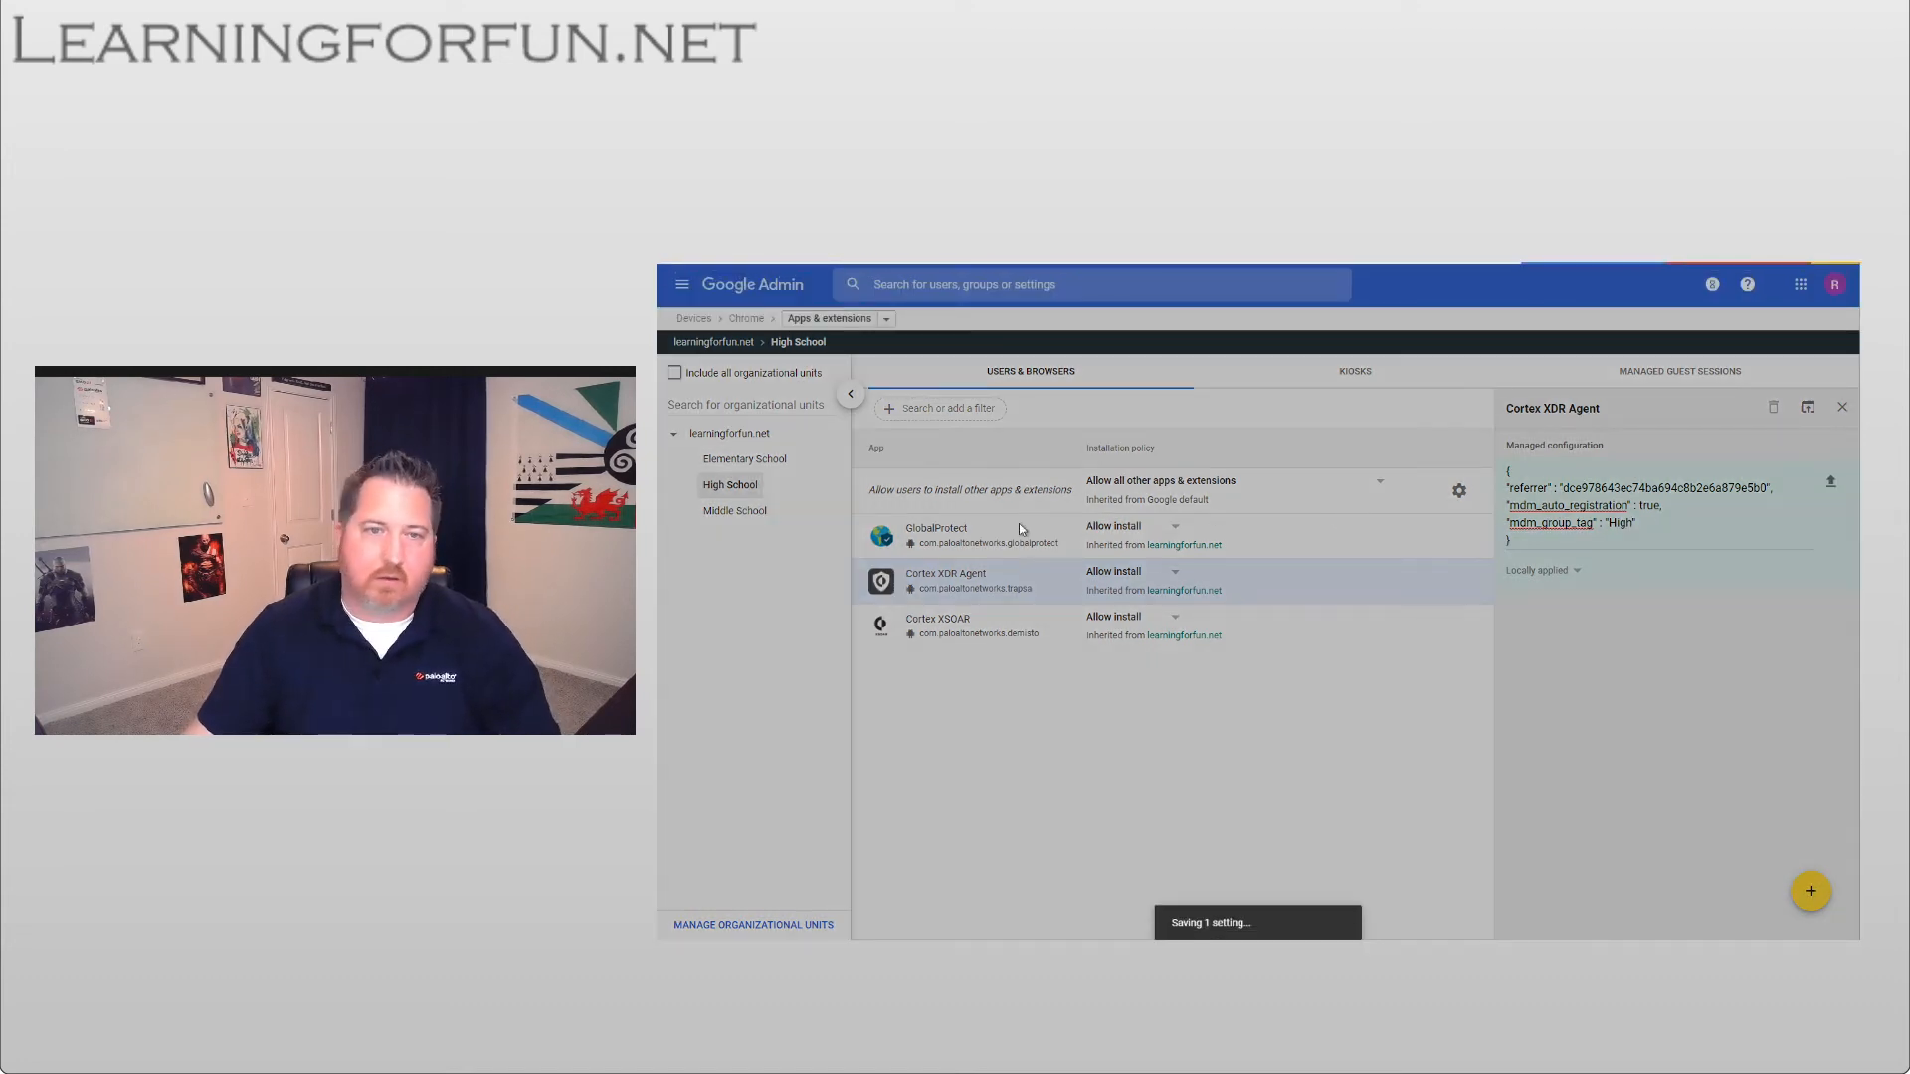
# - Select Middle School's Students group tag value, then return to the High School unit
pyautogui.click(734, 510)
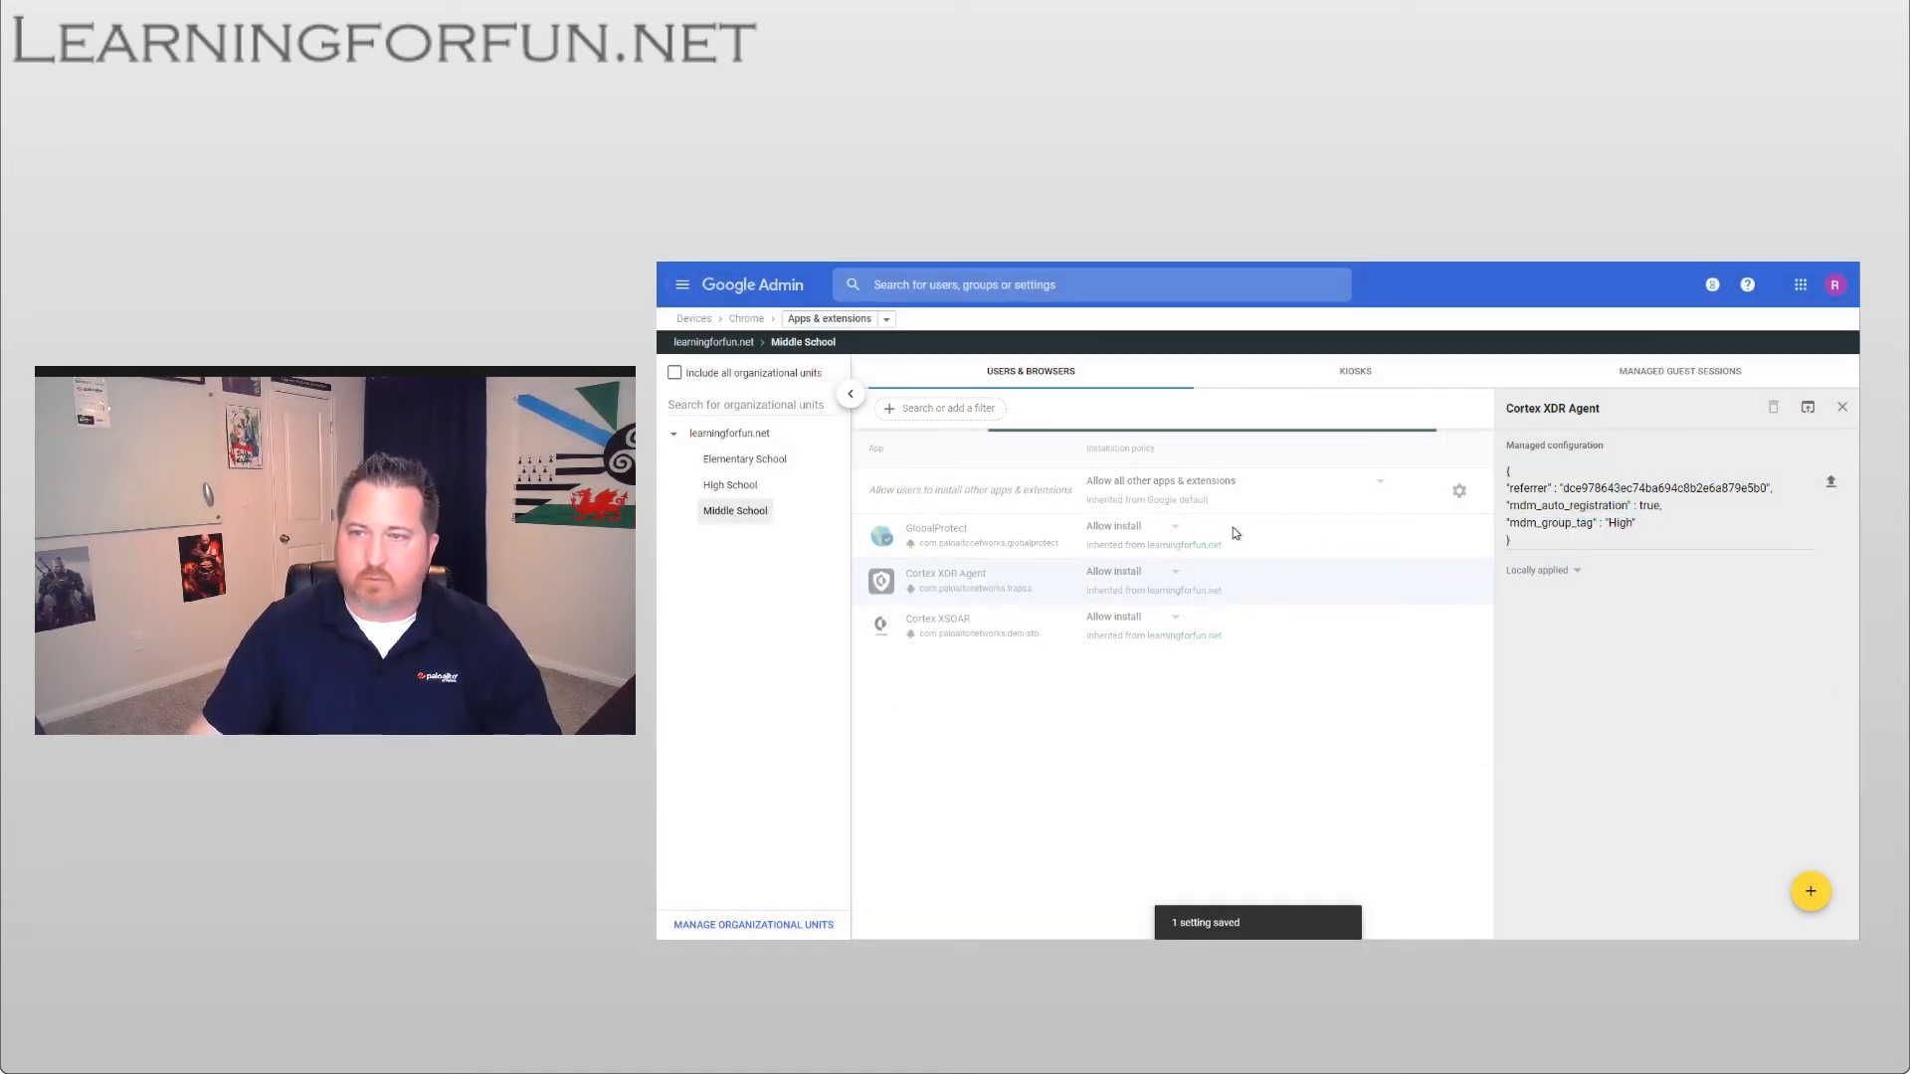
pyautogui.write('Students')
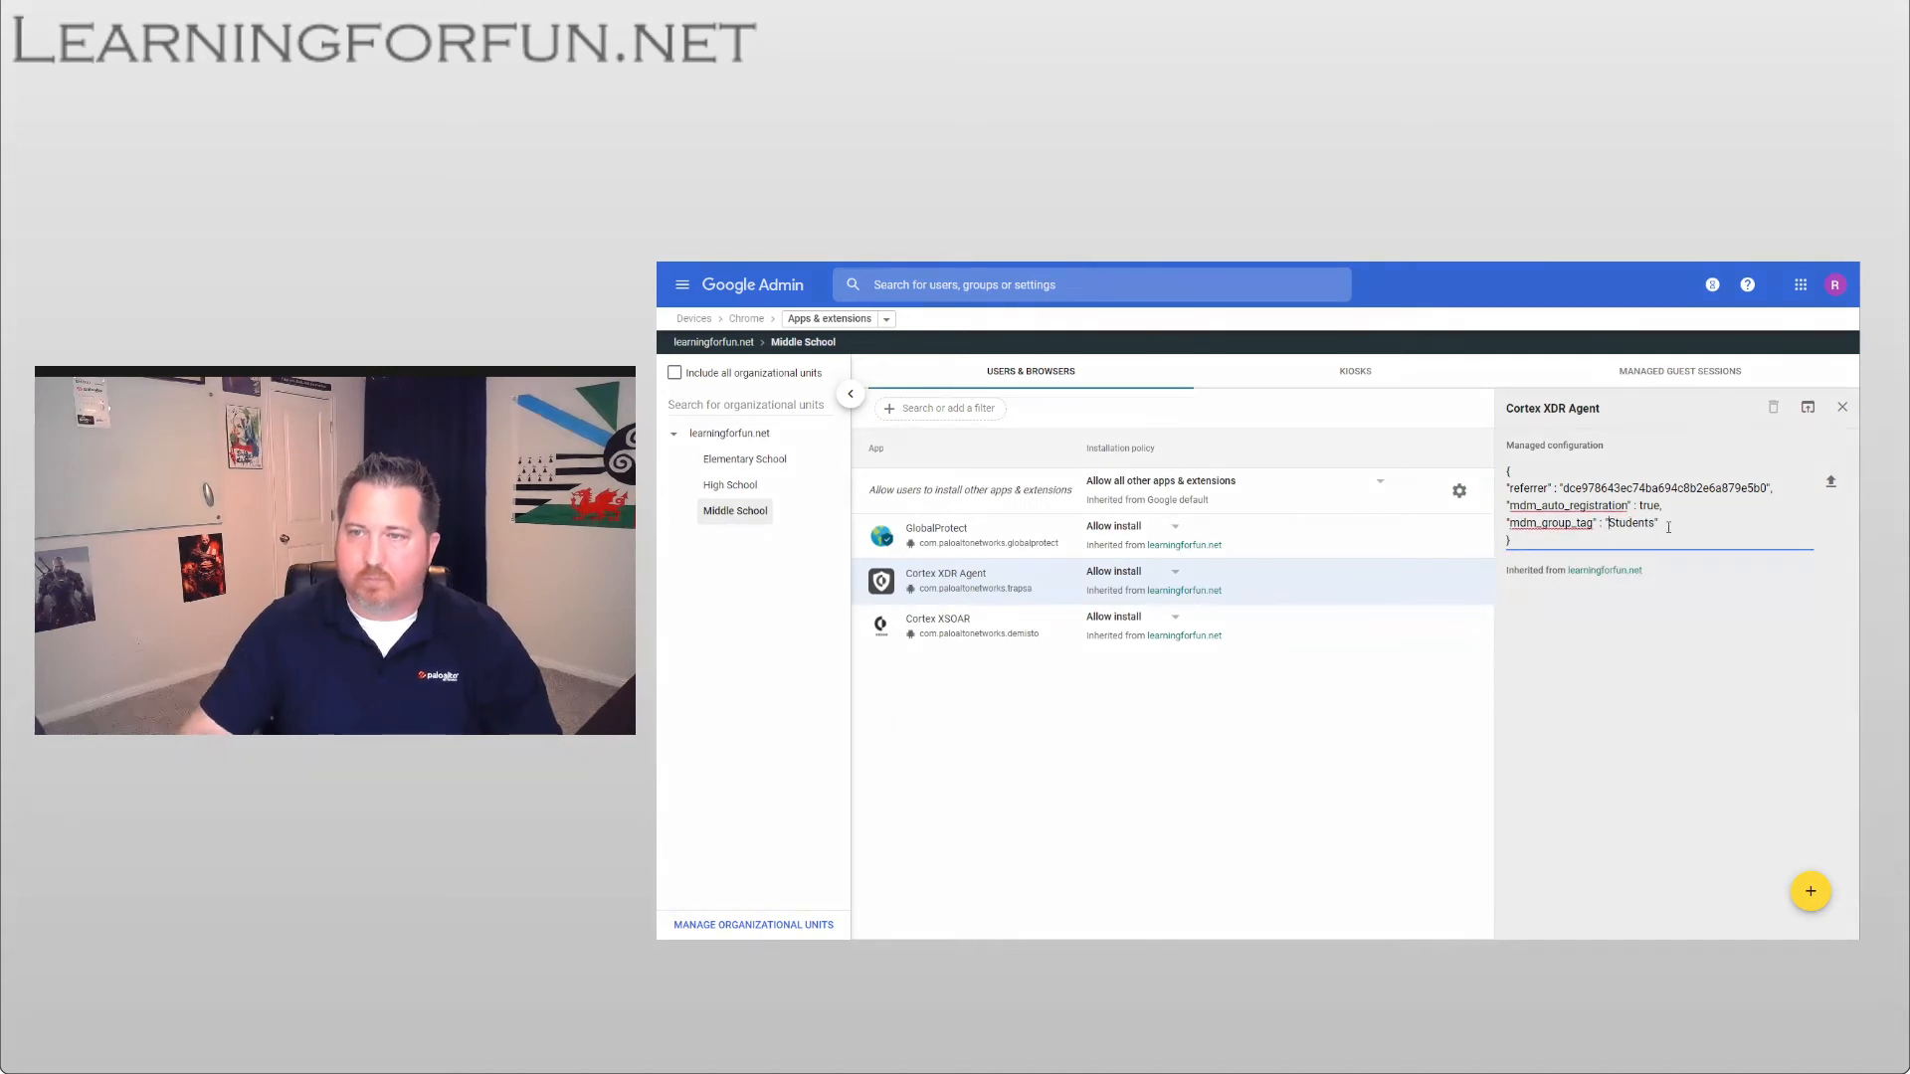
pyautogui.doubleClick(1627, 522)
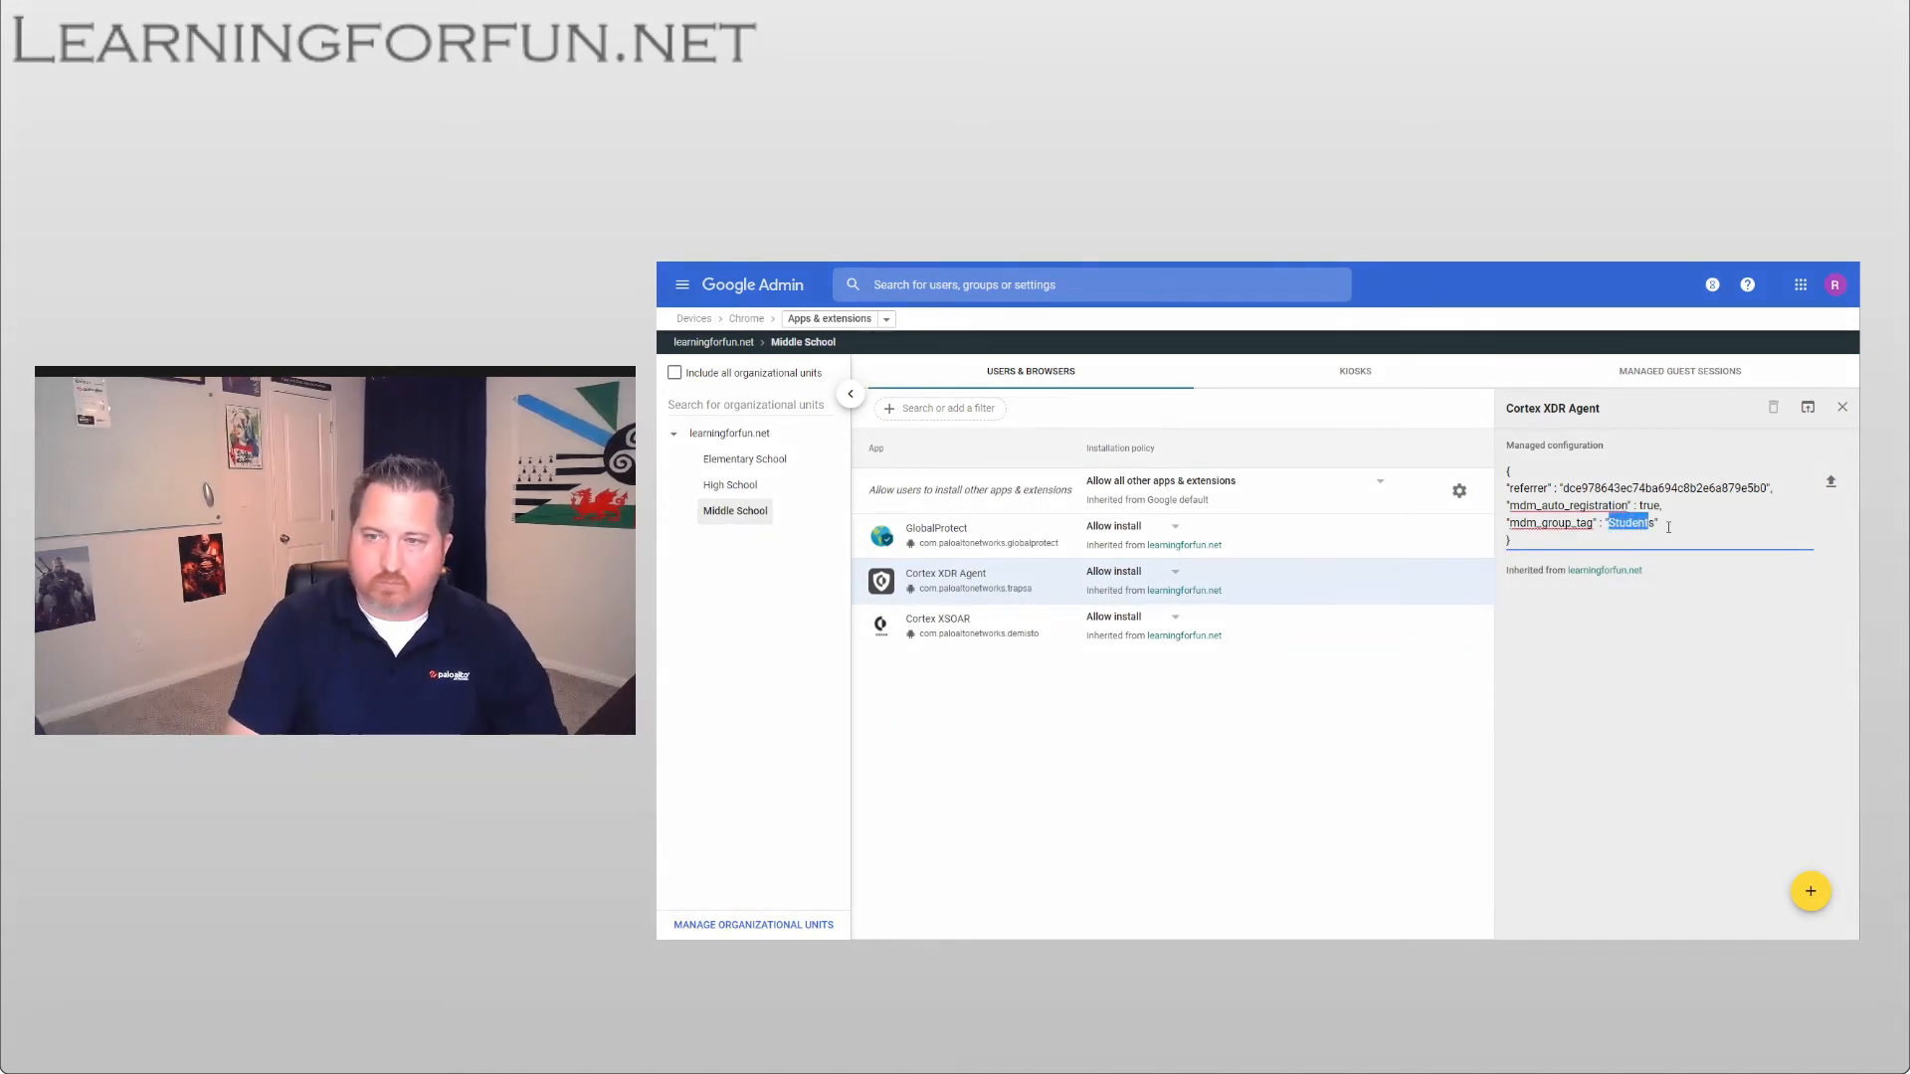
pyautogui.click(729, 483)
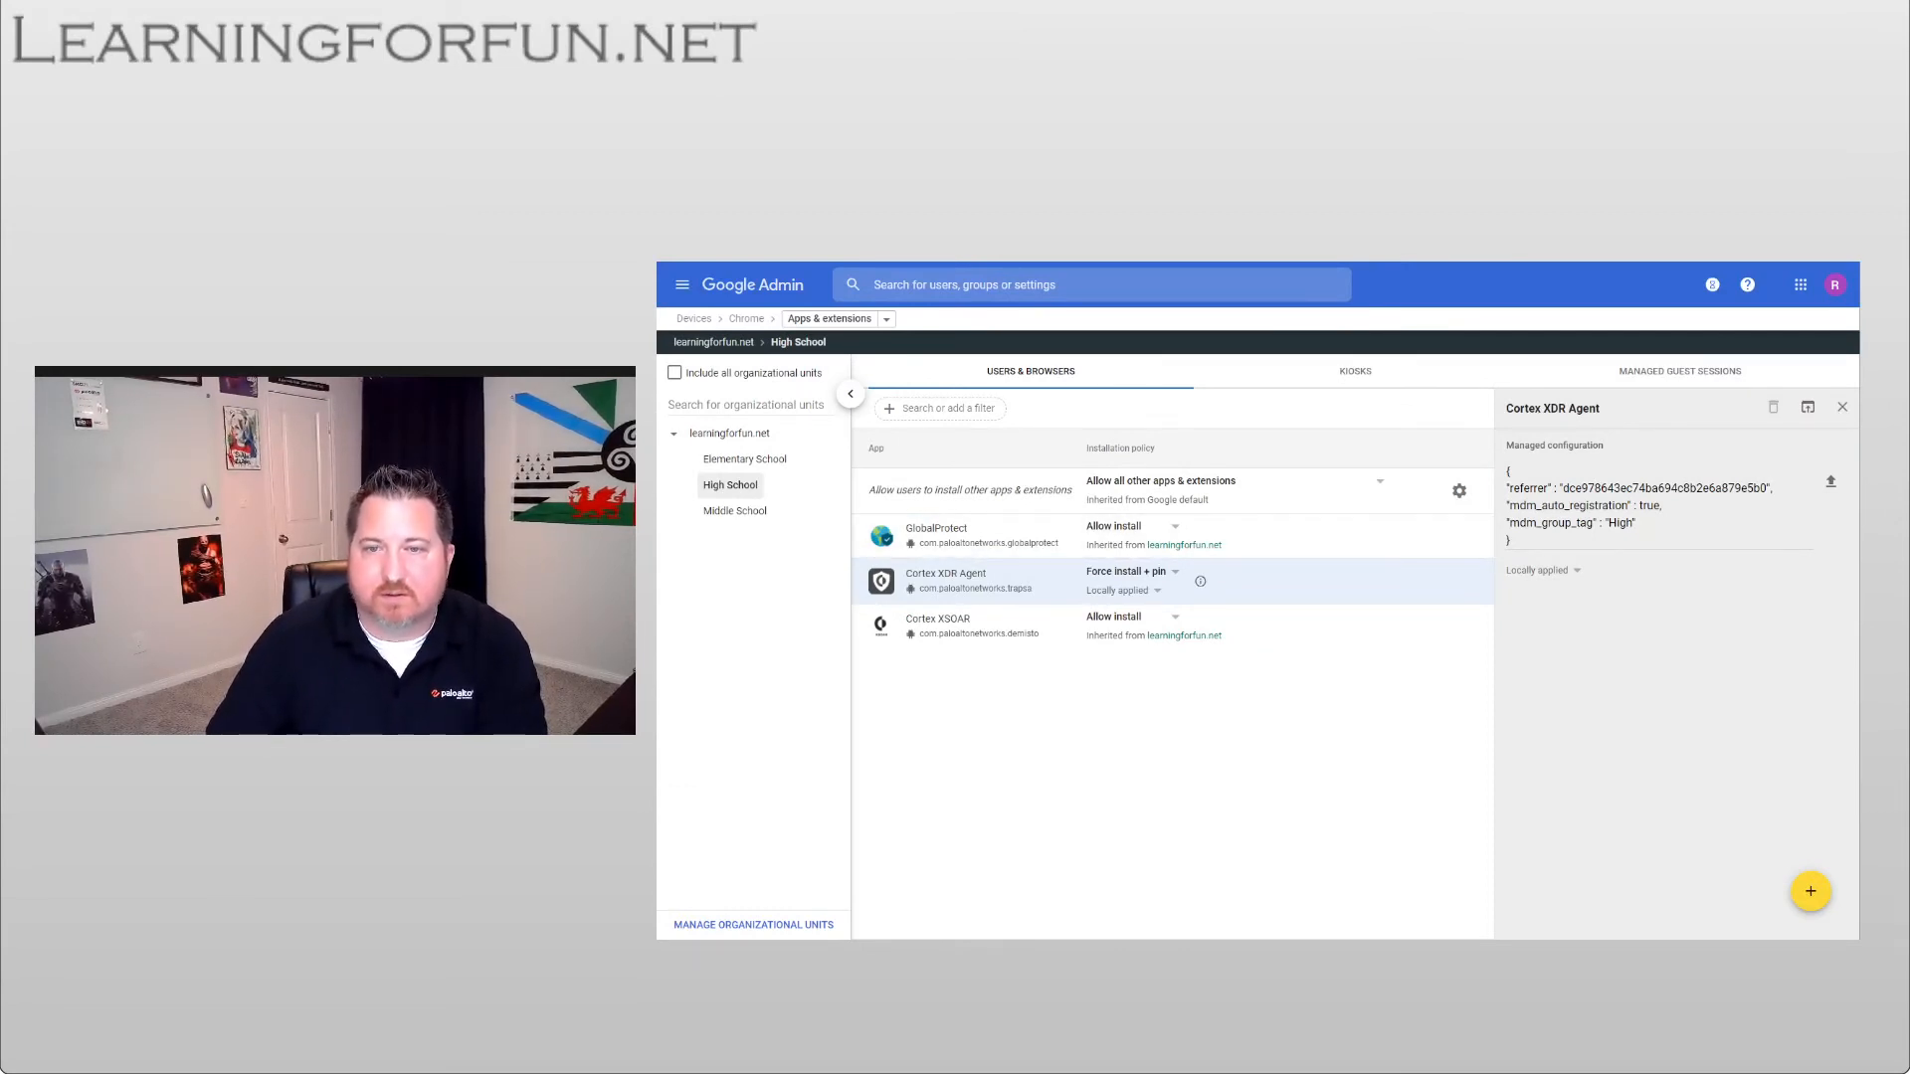
# - Set High School's Cortex XDR Agent install policy to Force install + pin
pyautogui.click(1127, 575)
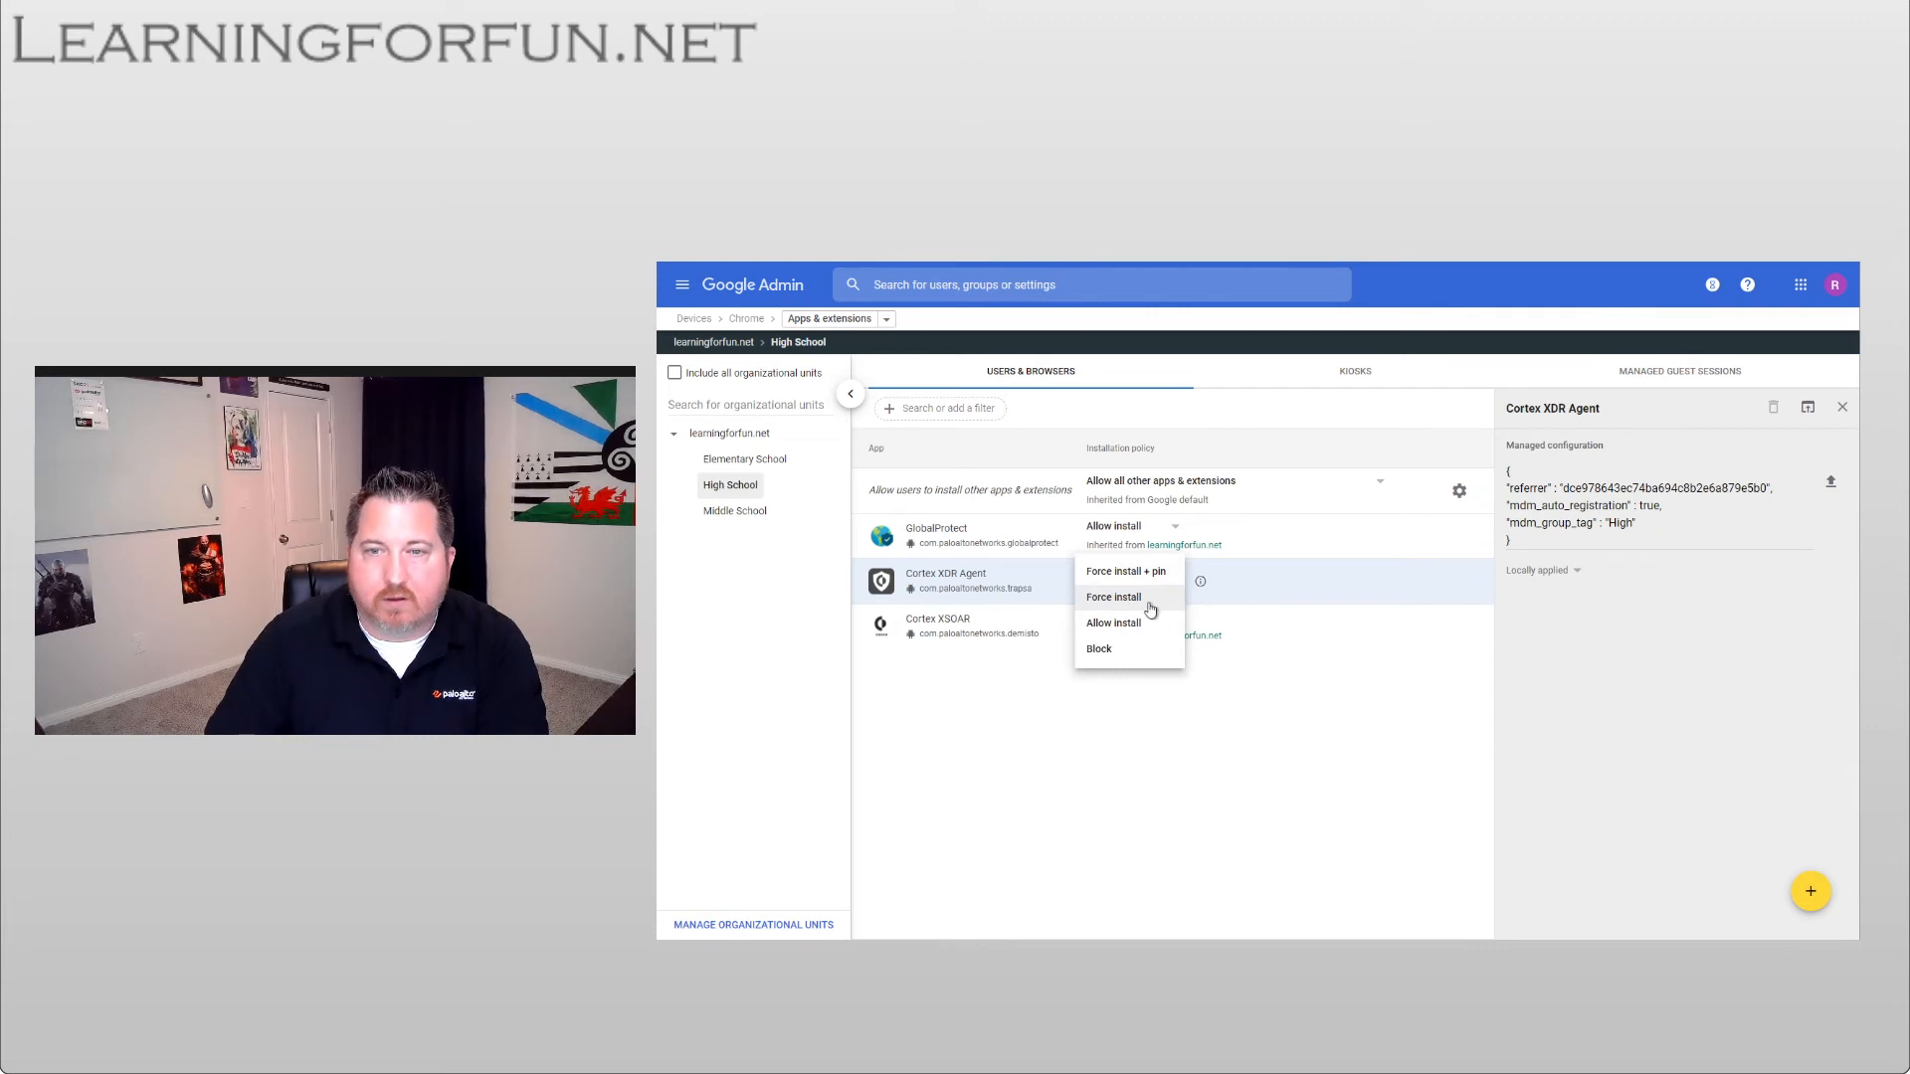
pyautogui.moveTo(1127, 571)
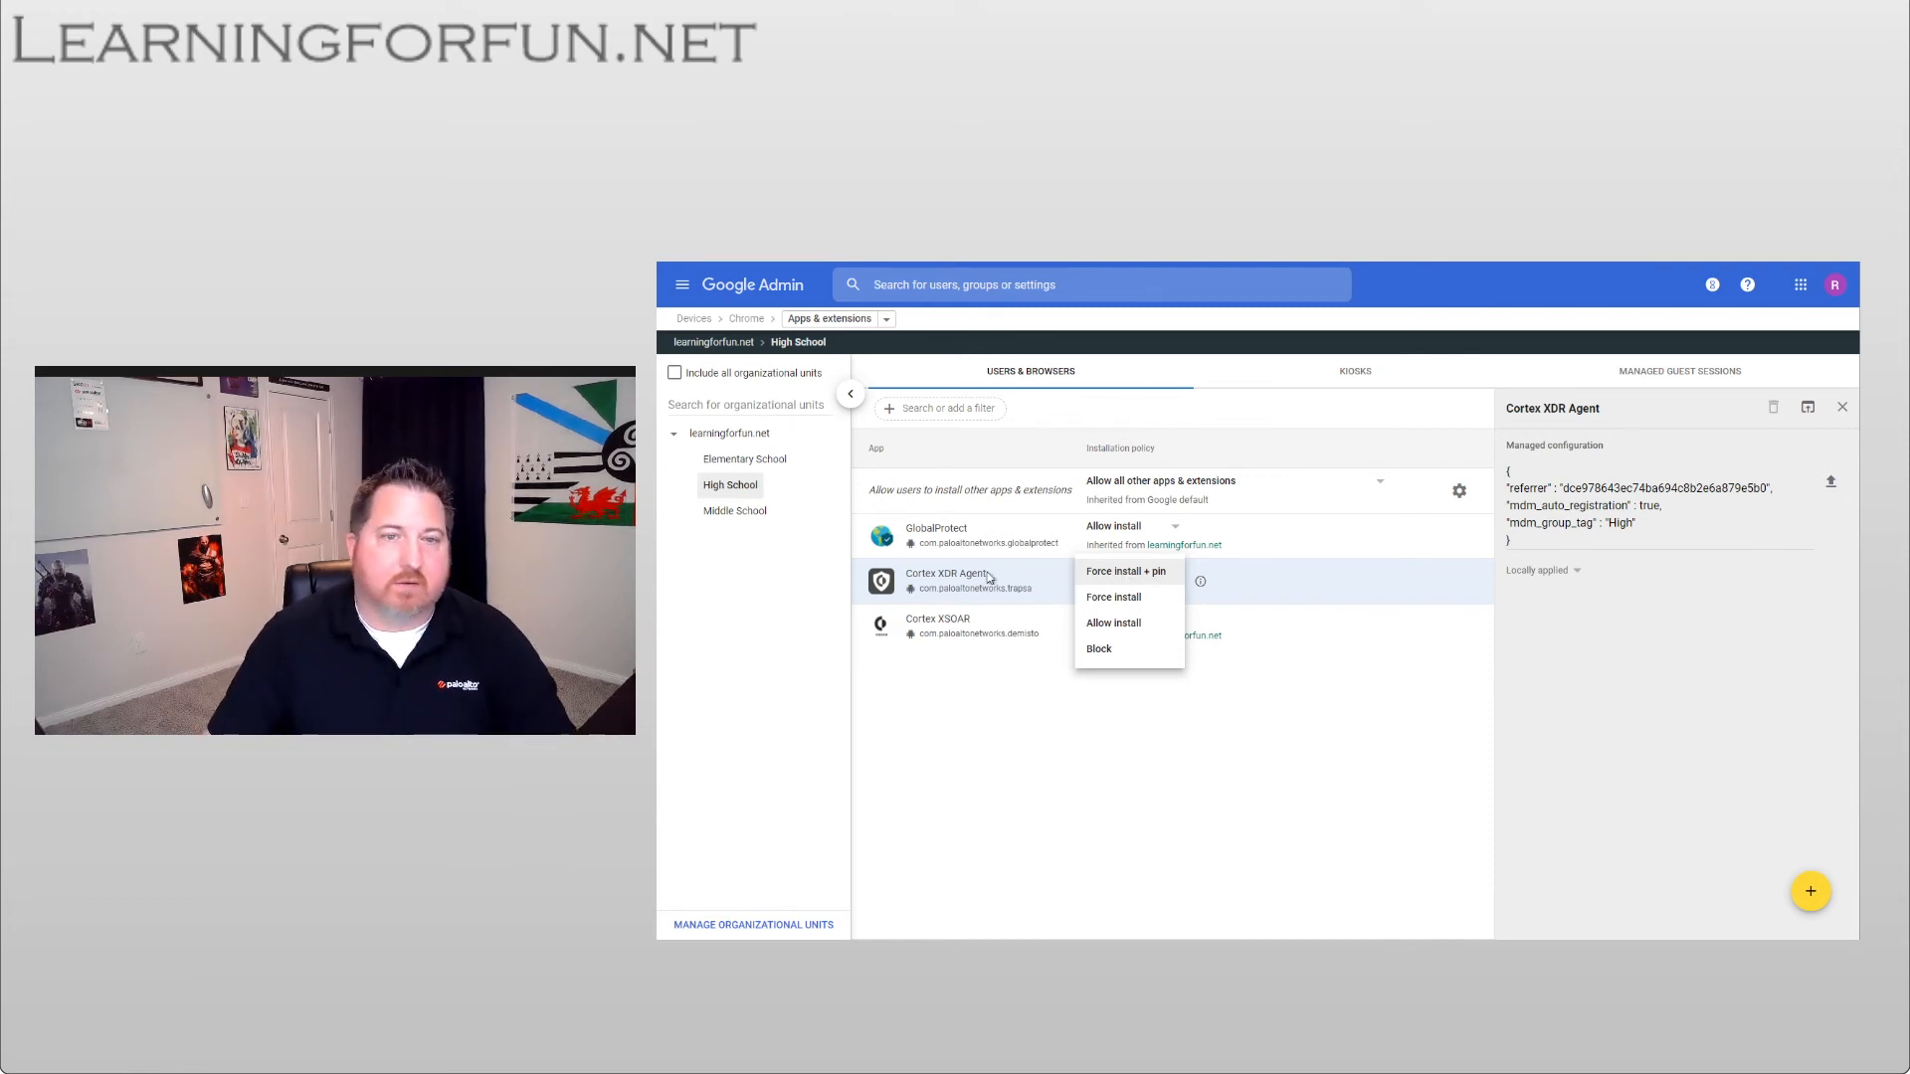
pyautogui.moveTo(997, 767)
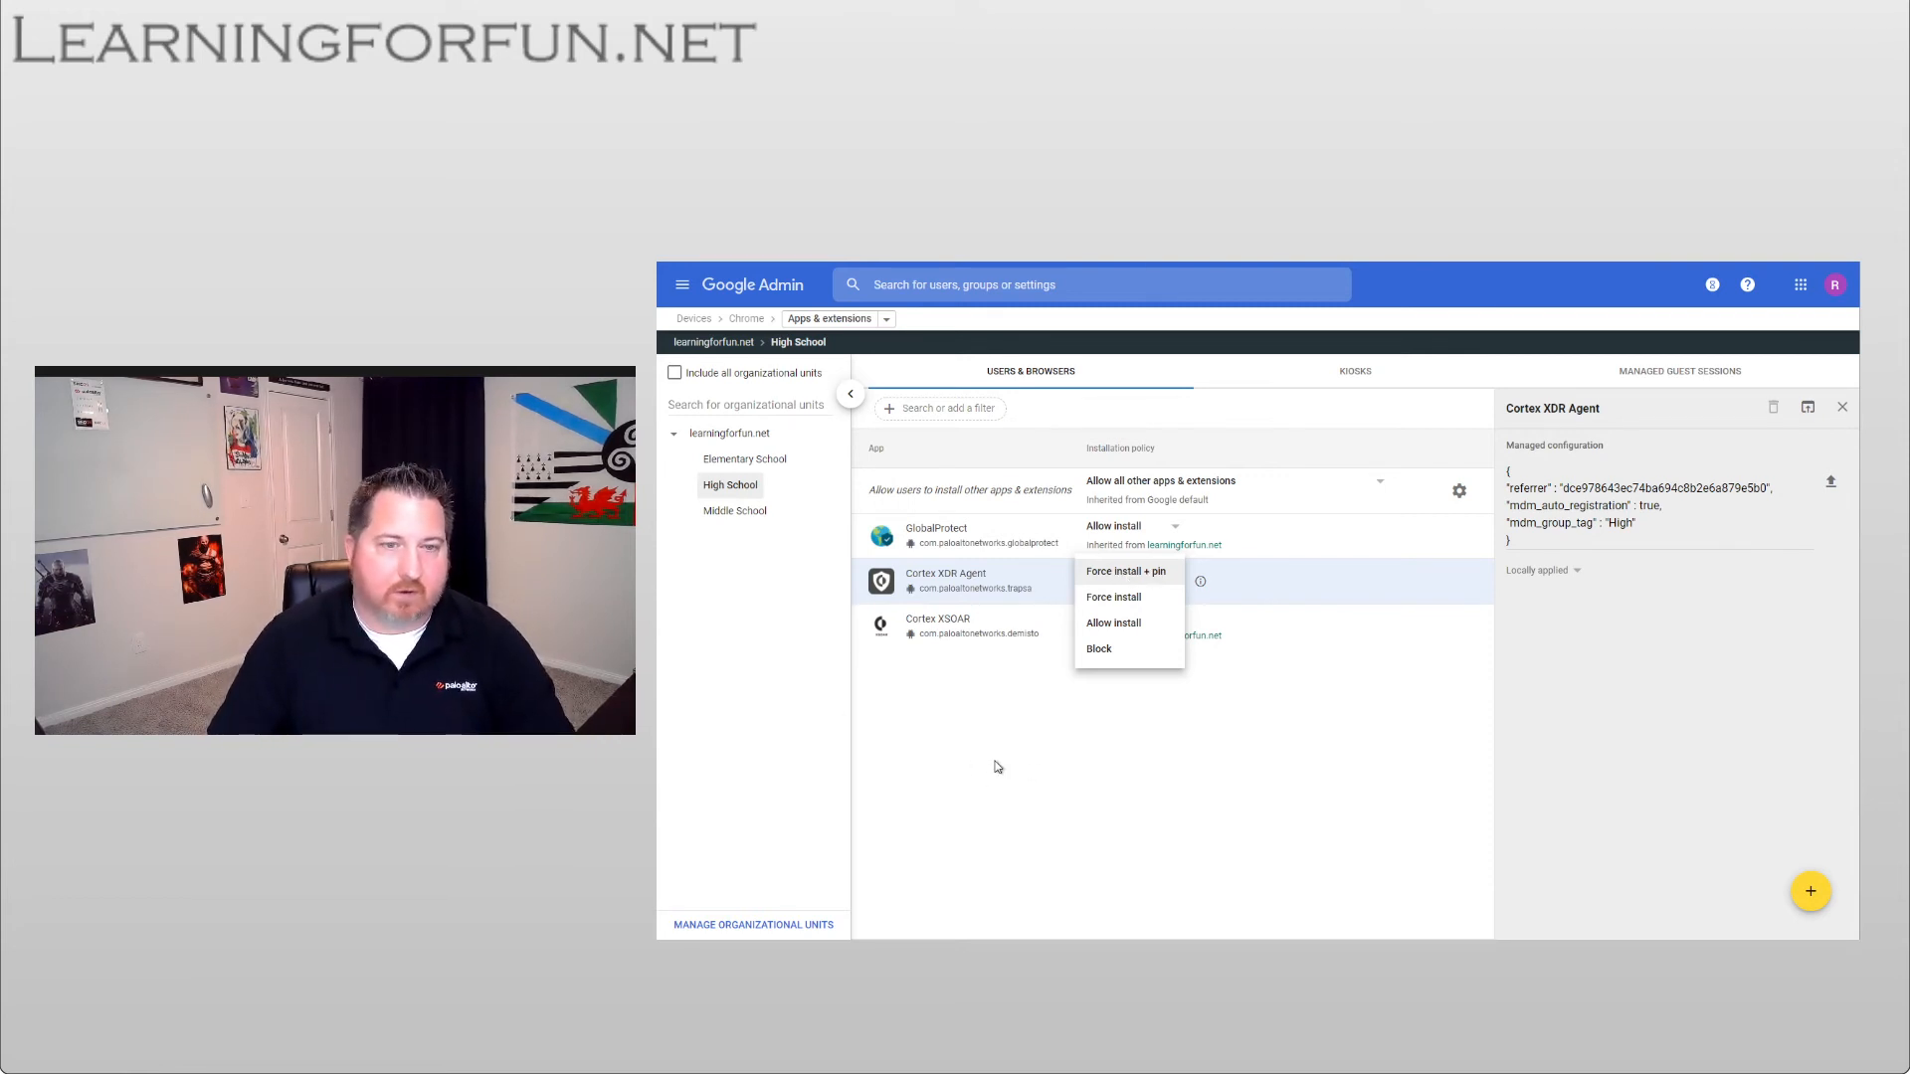
pyautogui.click(1125, 571)
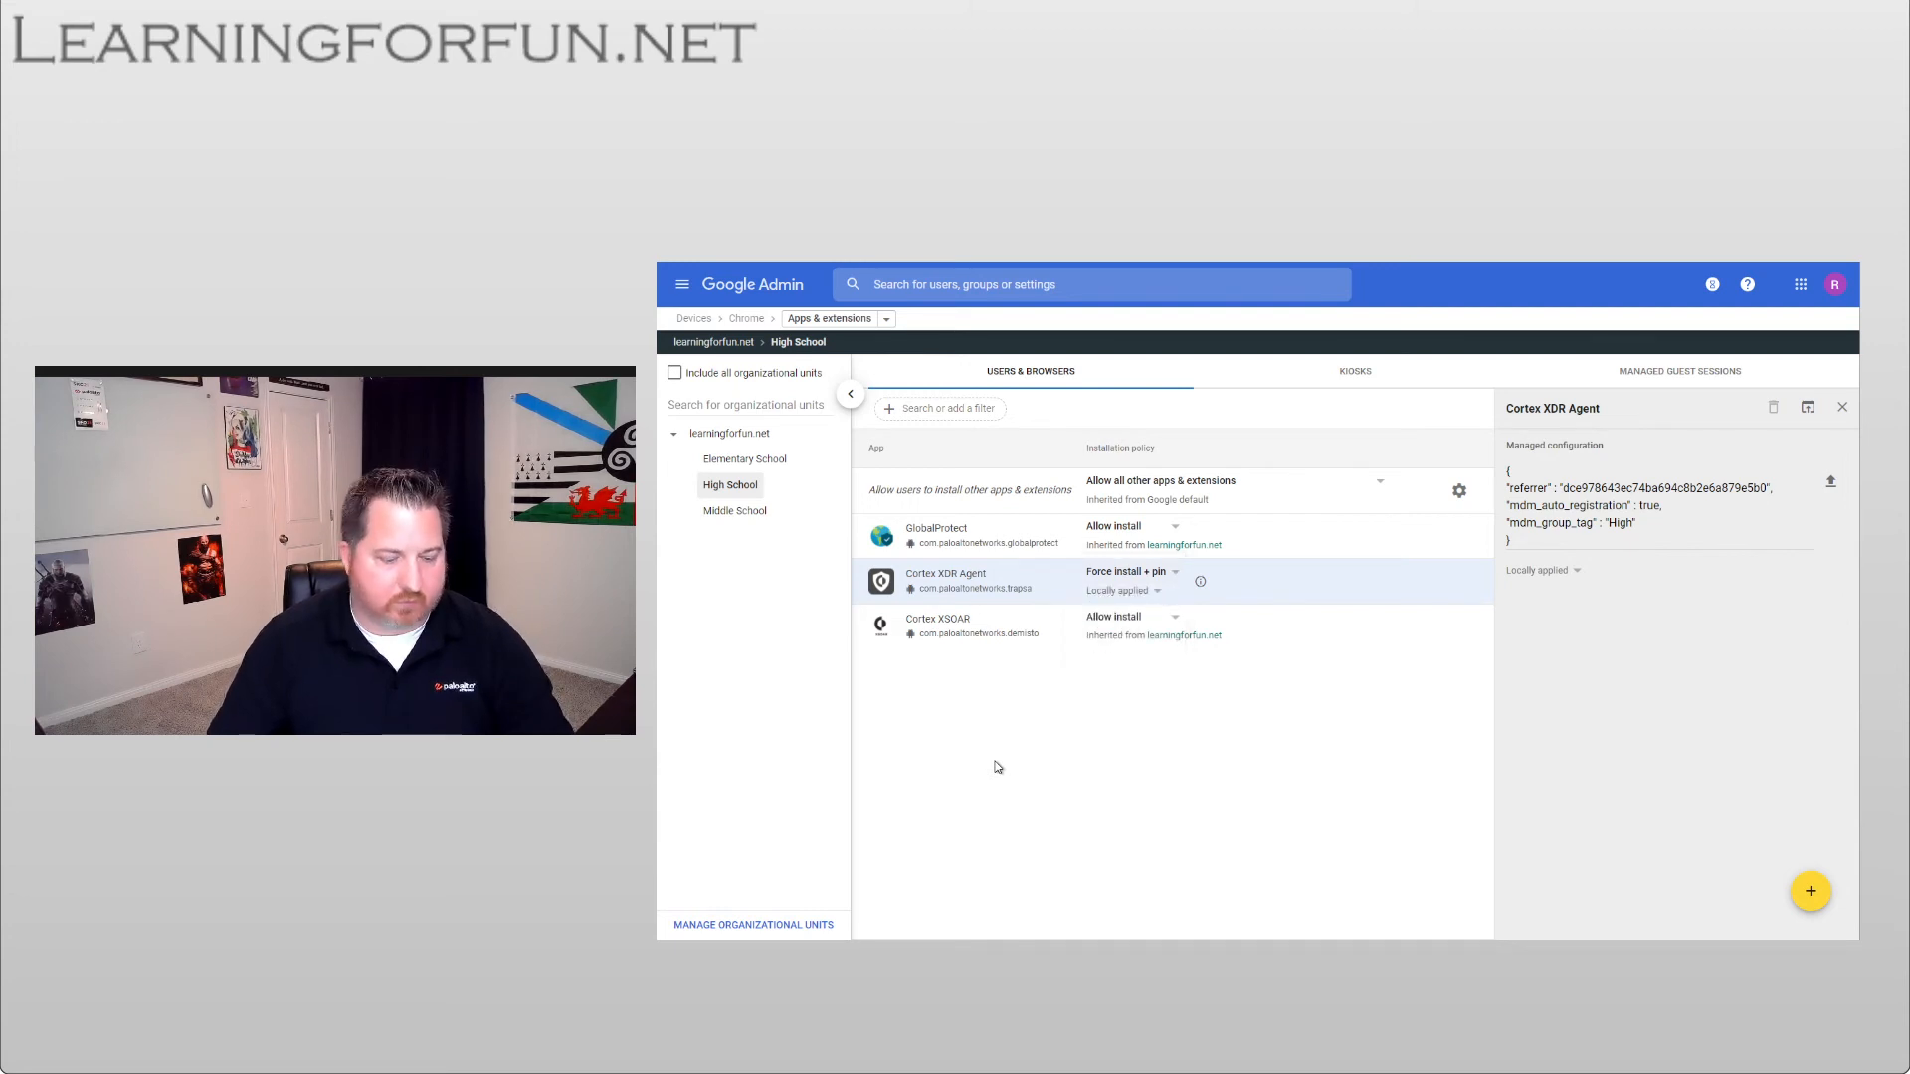
pyautogui.moveTo(800, 700)
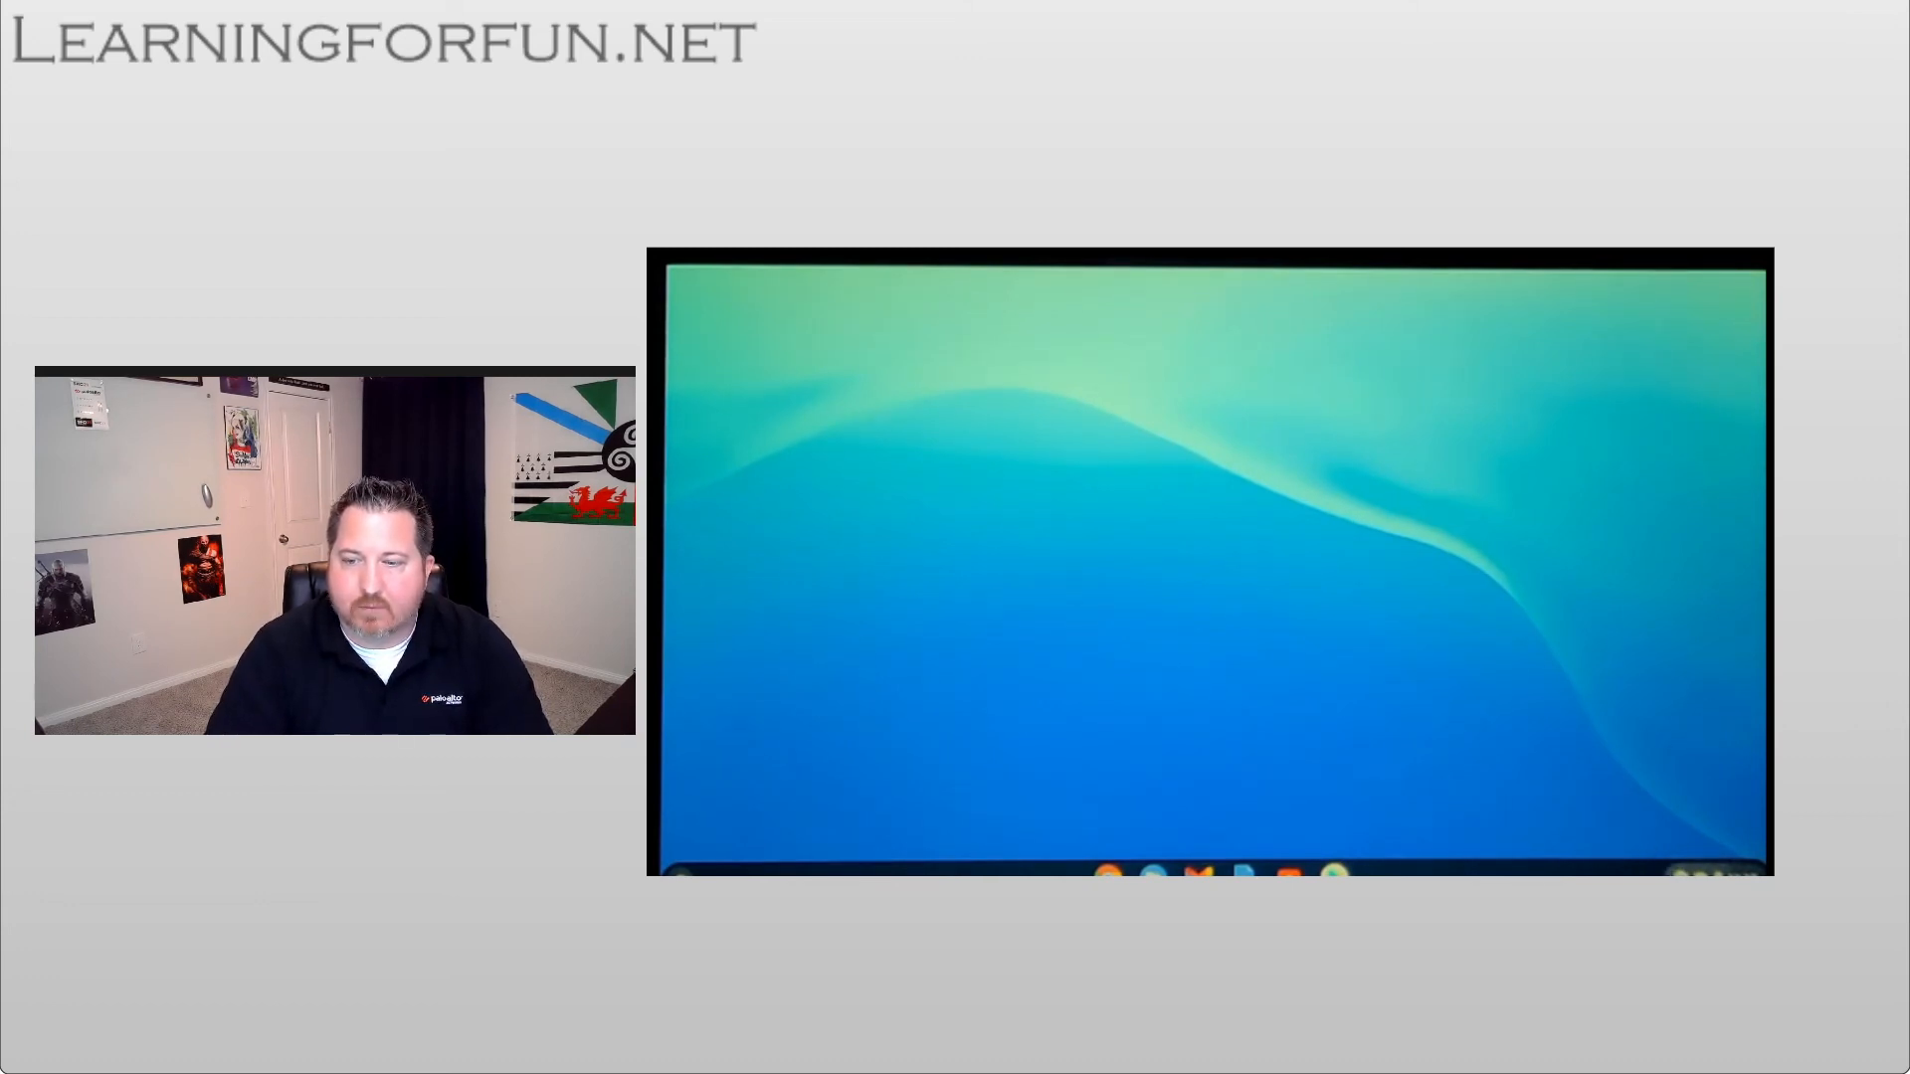
# - Launch the Cortex XDR app to confirm anti-malware protection is on with 43 apps allowed
pyautogui.click(1705, 871)
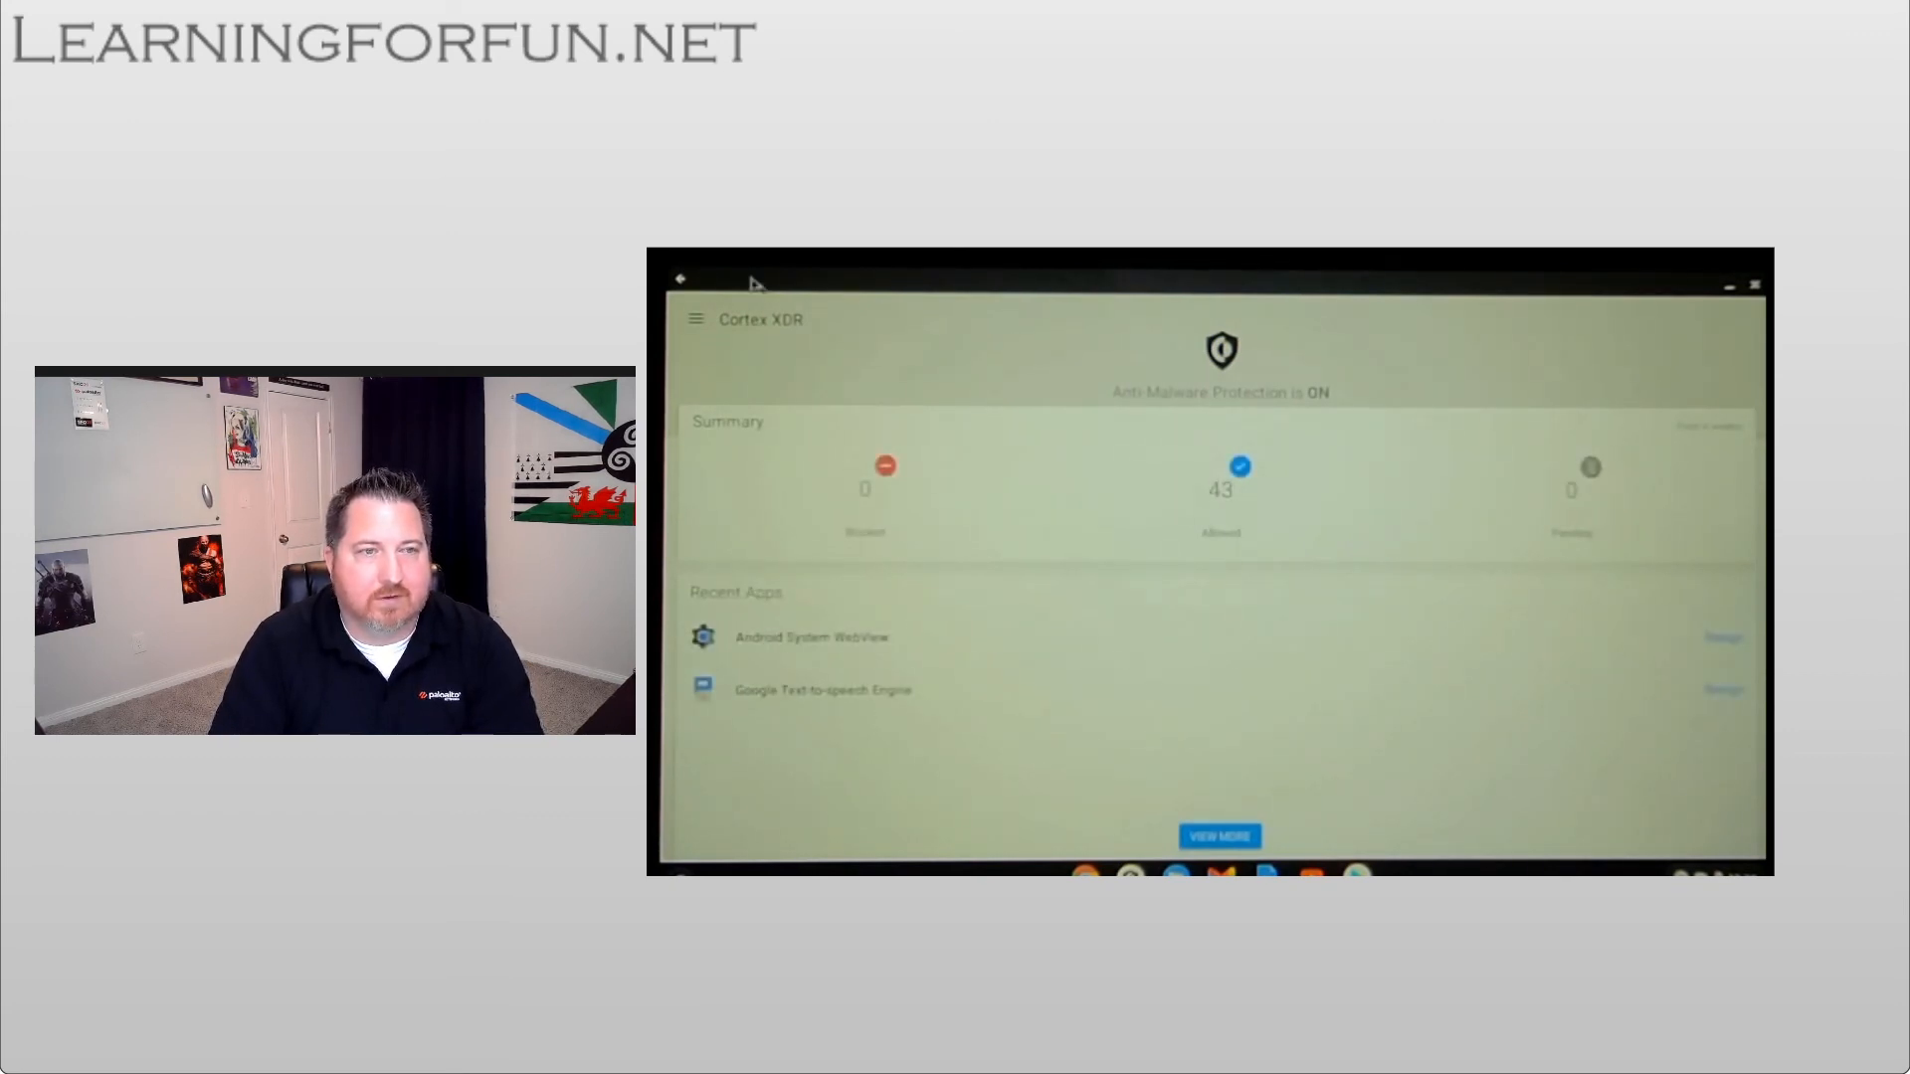
# - Open the agent's Settings page from the app menu and select an entry in its list
pyautogui.click(695, 319)
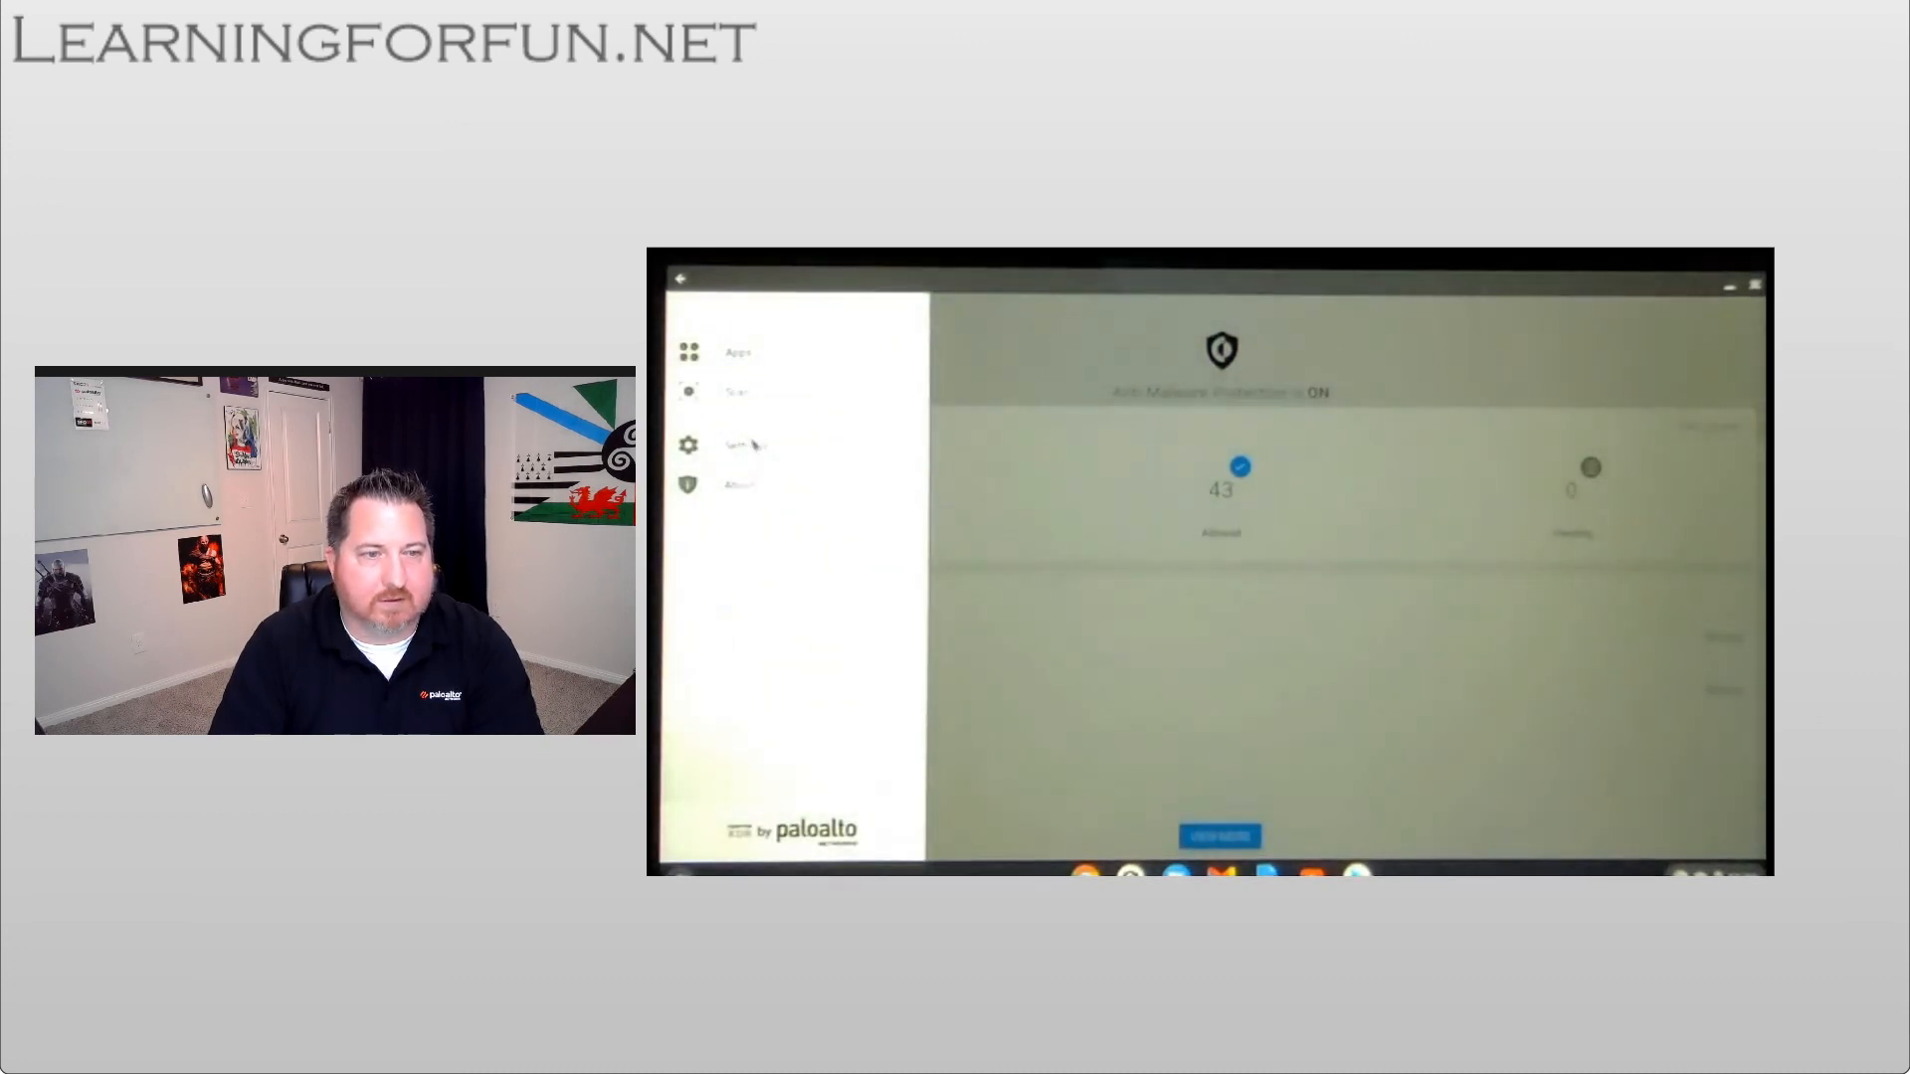
pyautogui.click(737, 442)
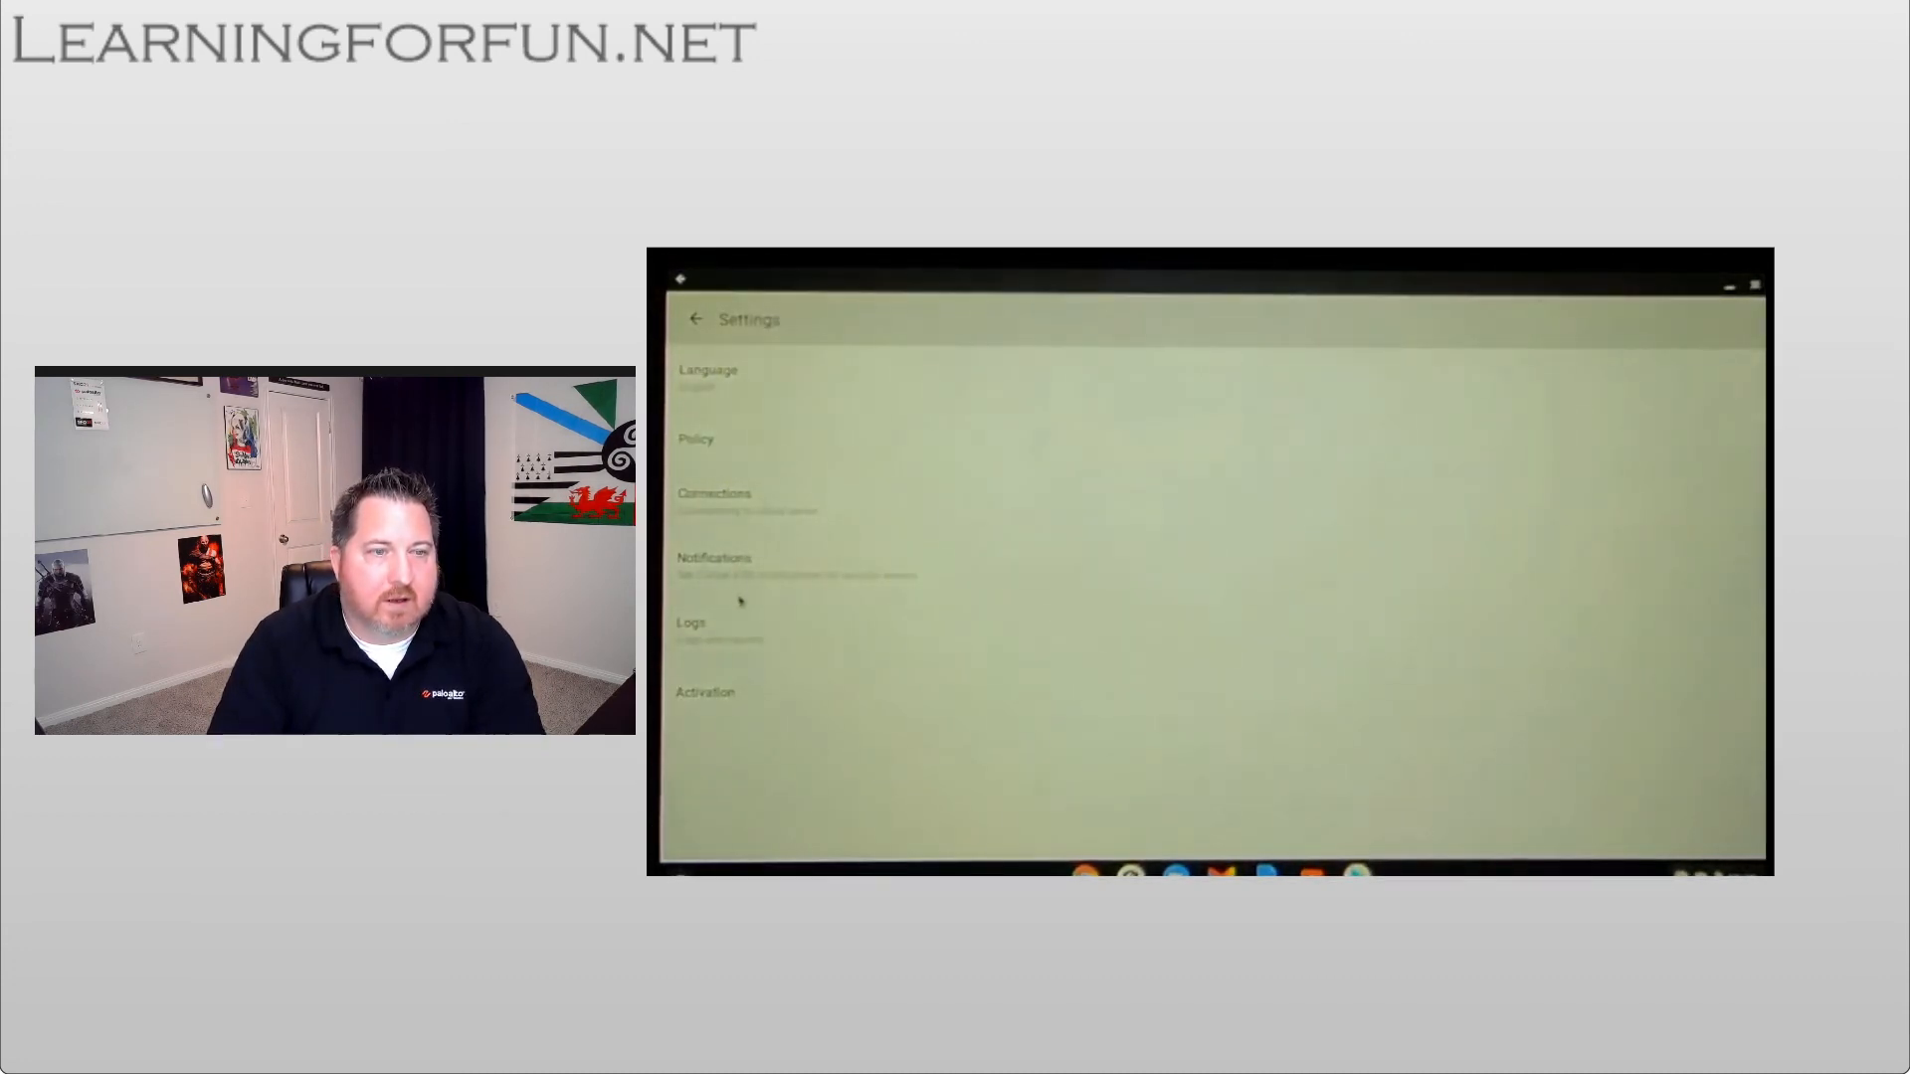
pyautogui.click(704, 692)
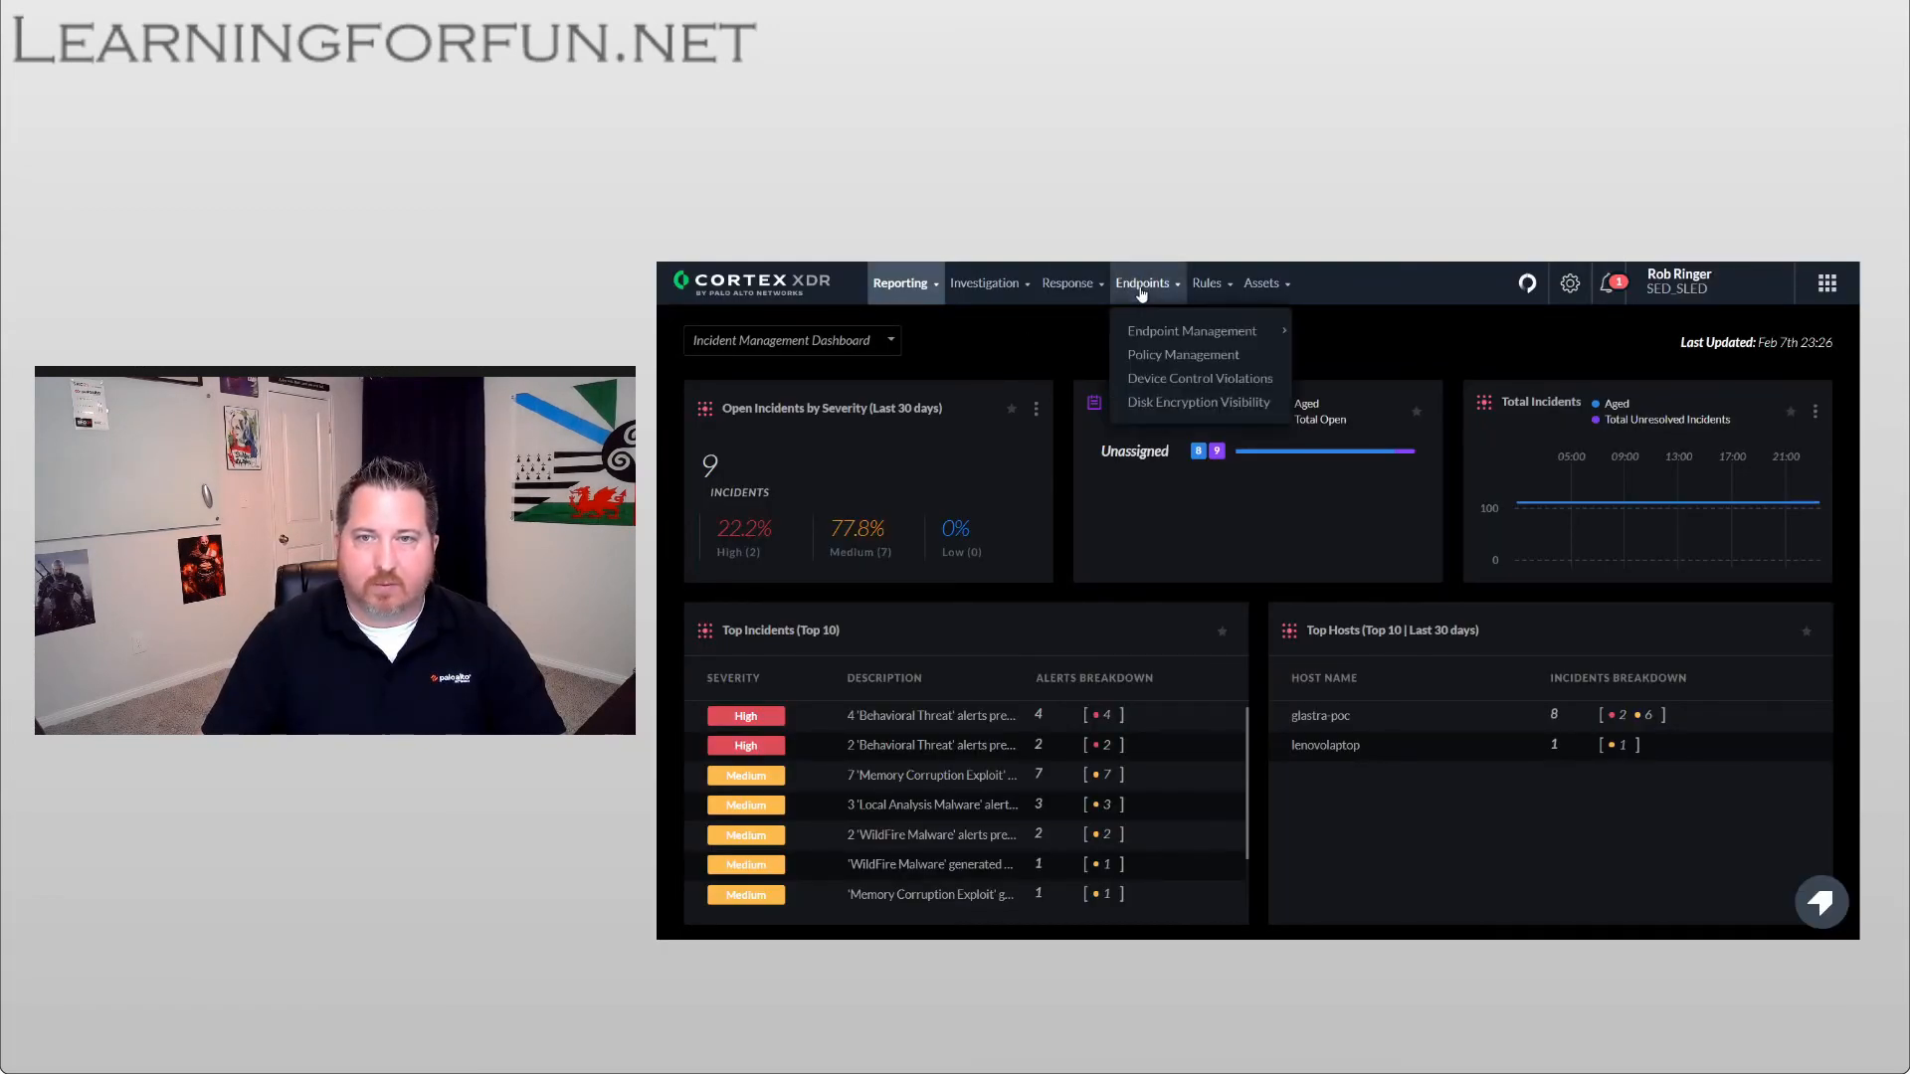
# - Open Endpoint Administration and scroll right to see the Chromebook's Android 9 endpoint running agent 7.1.0
pyautogui.click(1191, 330)
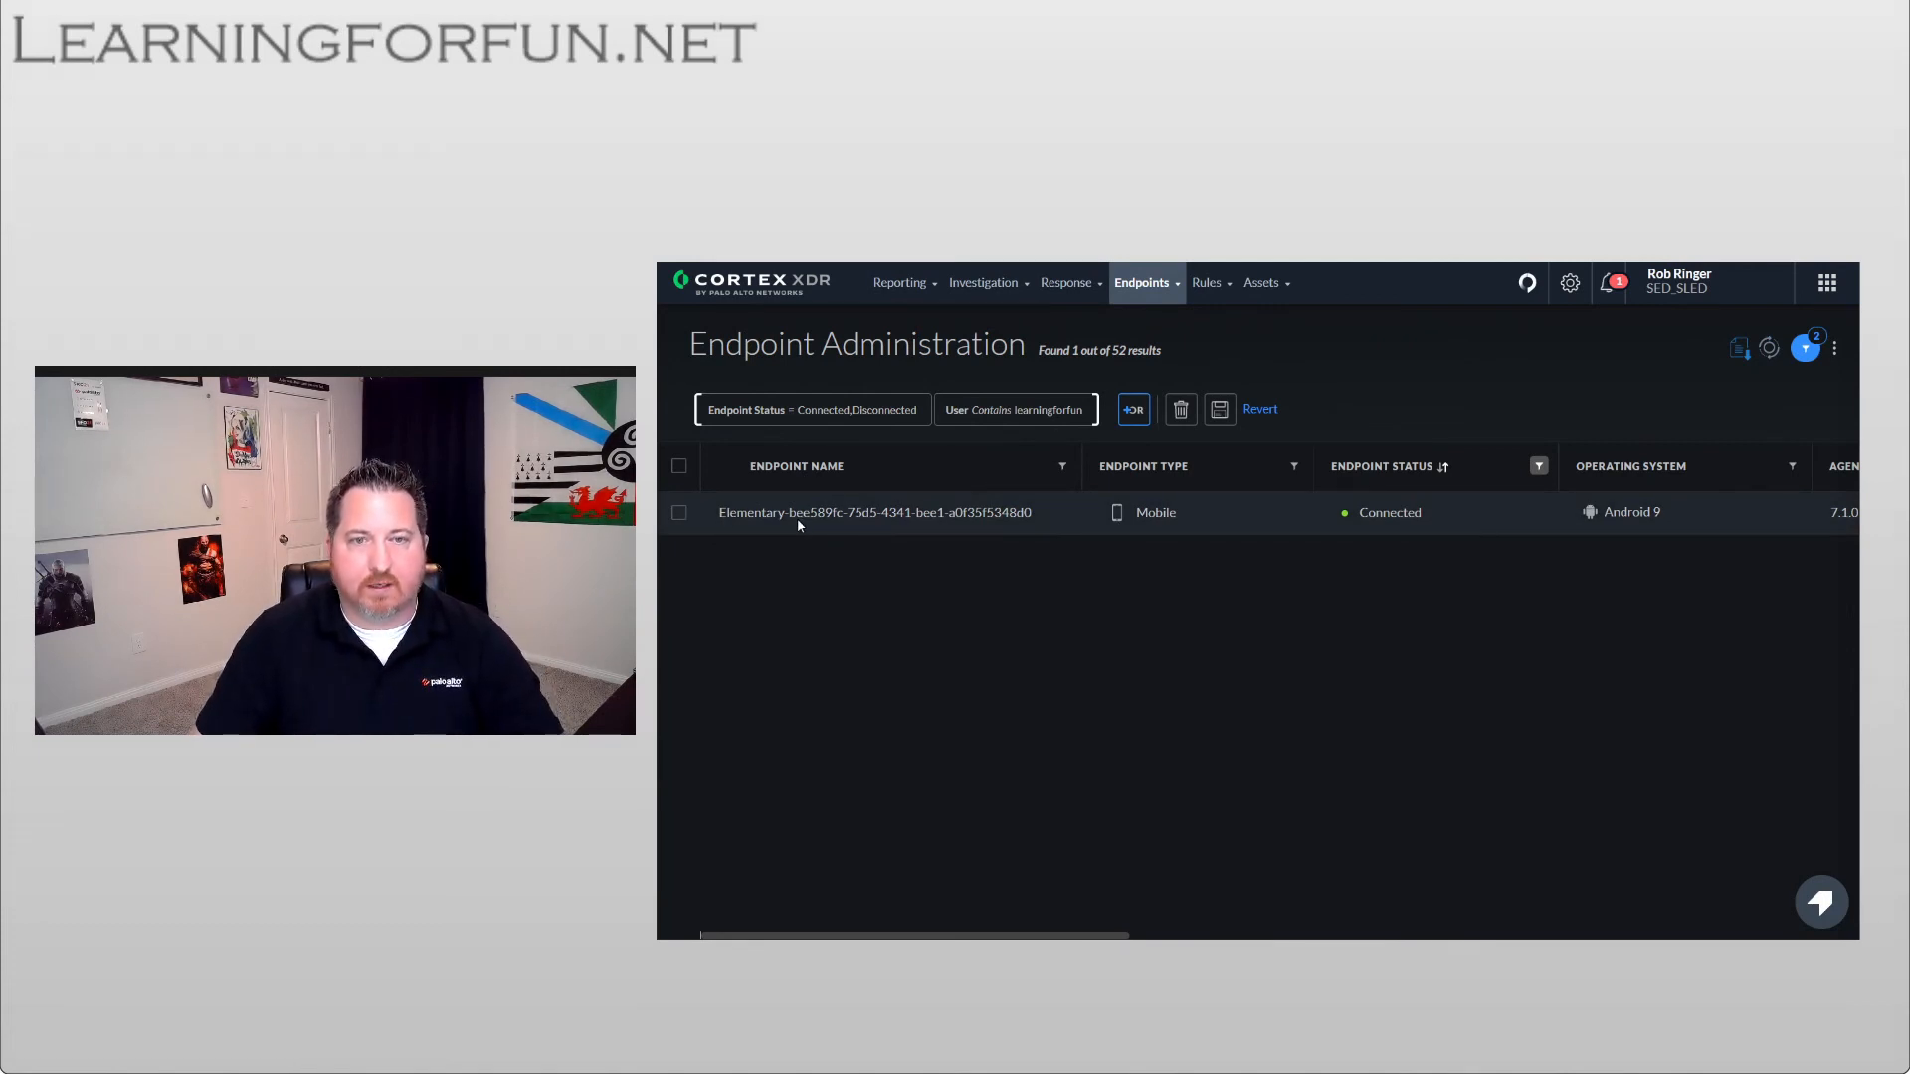
pyautogui.moveTo(1003, 526)
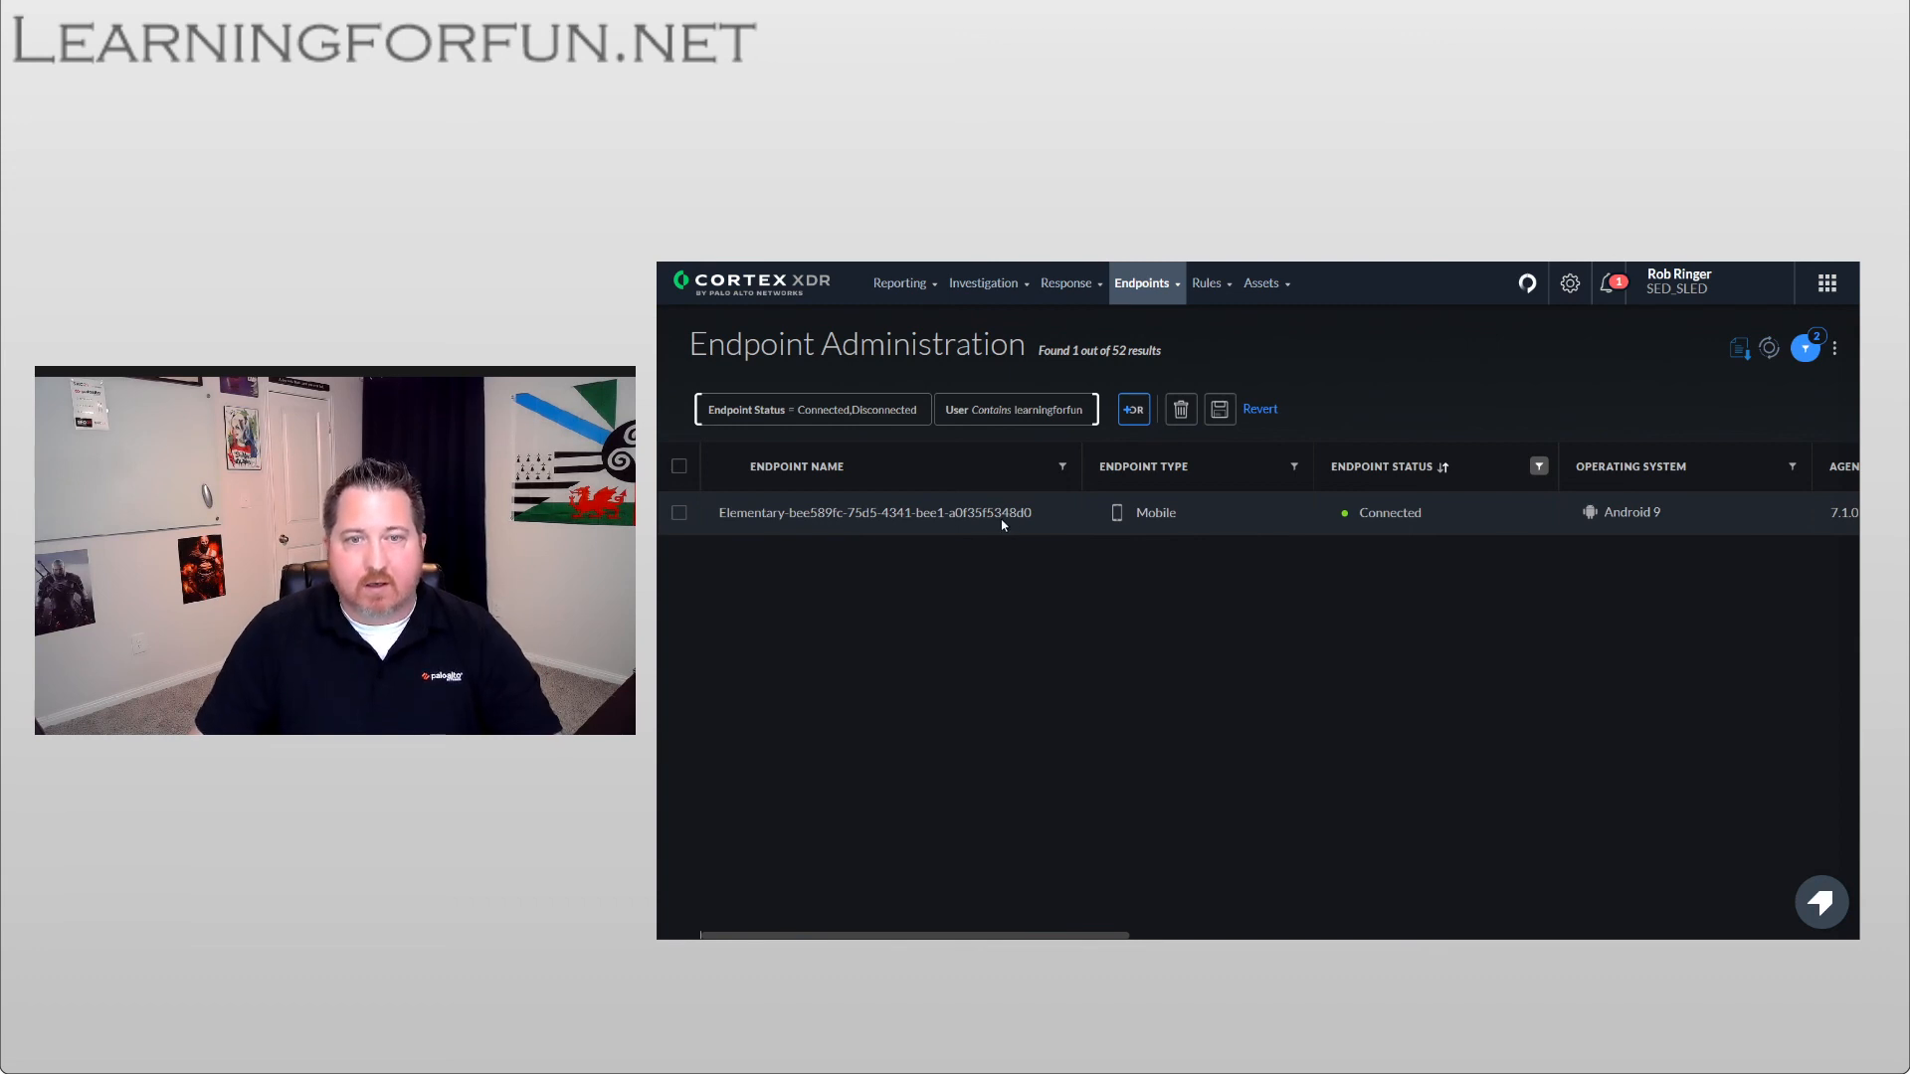
pyautogui.moveTo(826, 526)
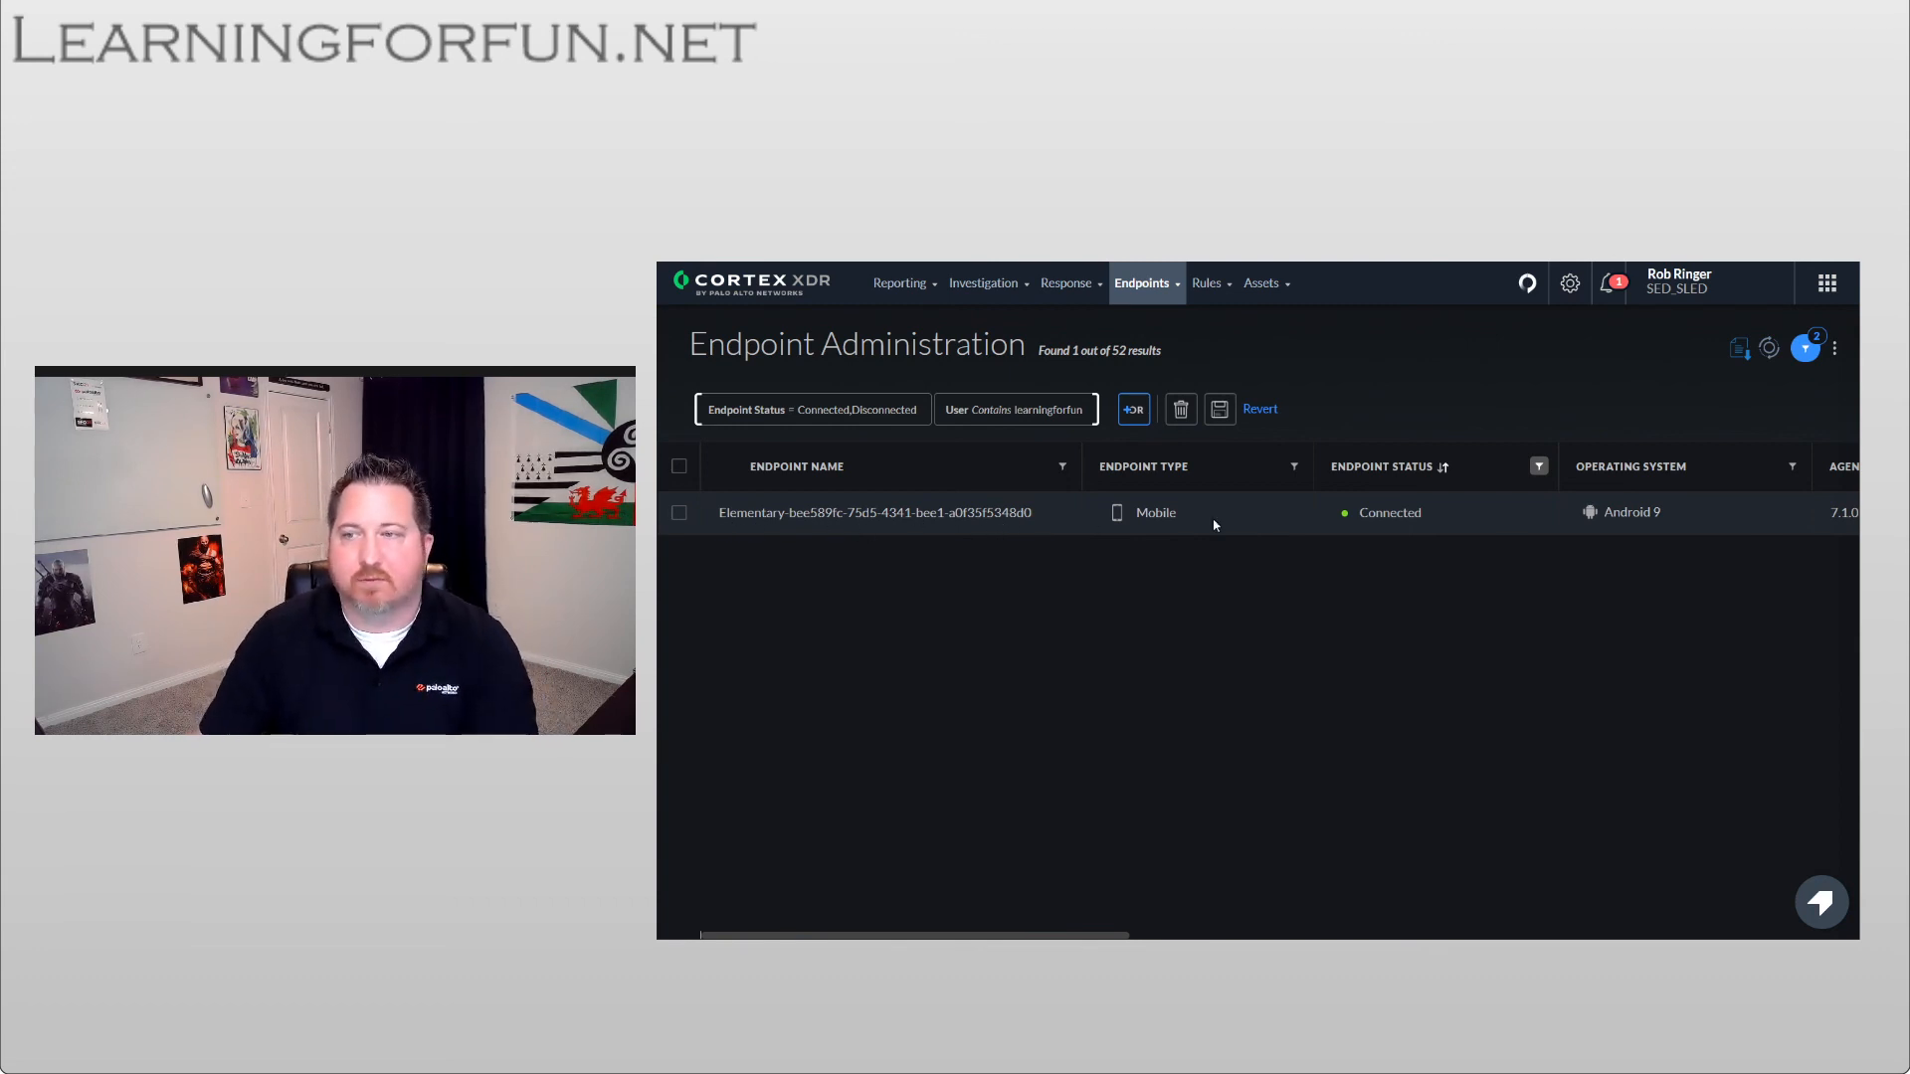
pyautogui.hscroll(3)
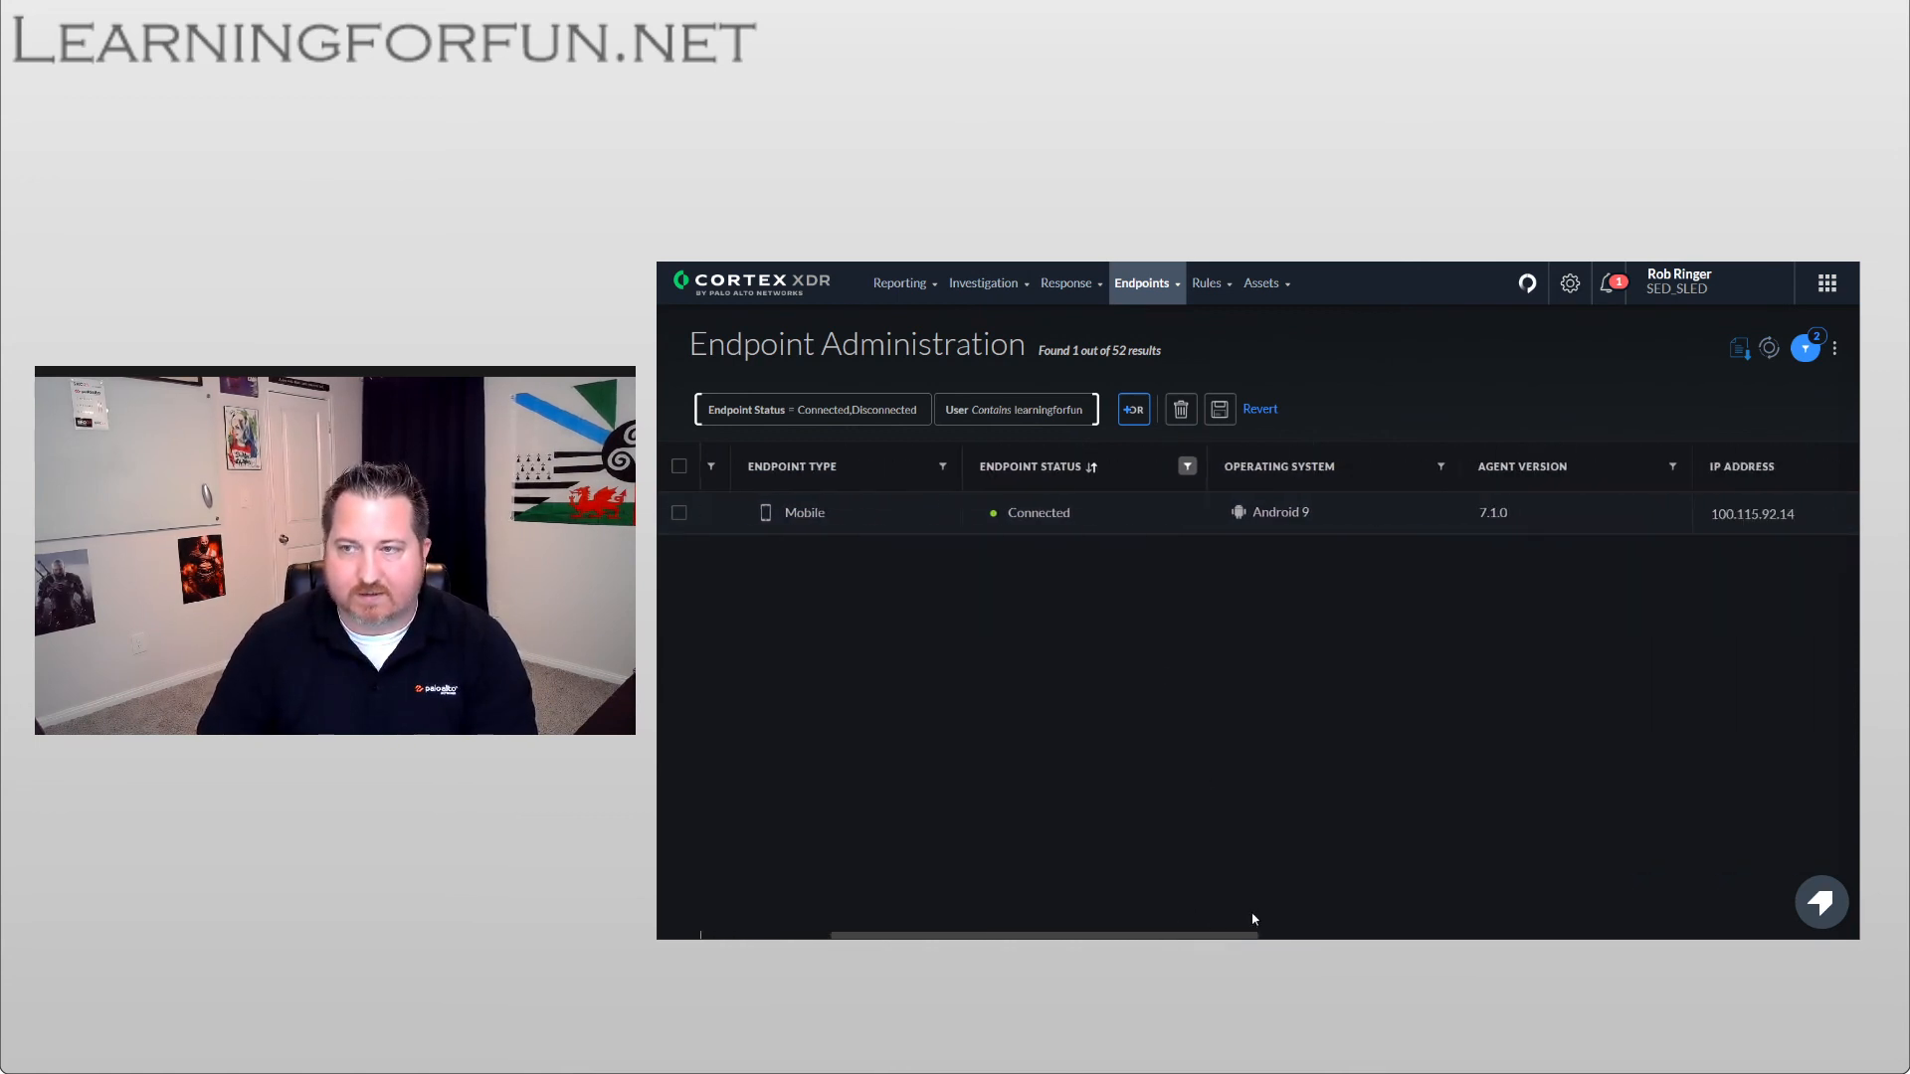
pyautogui.hscroll(3)
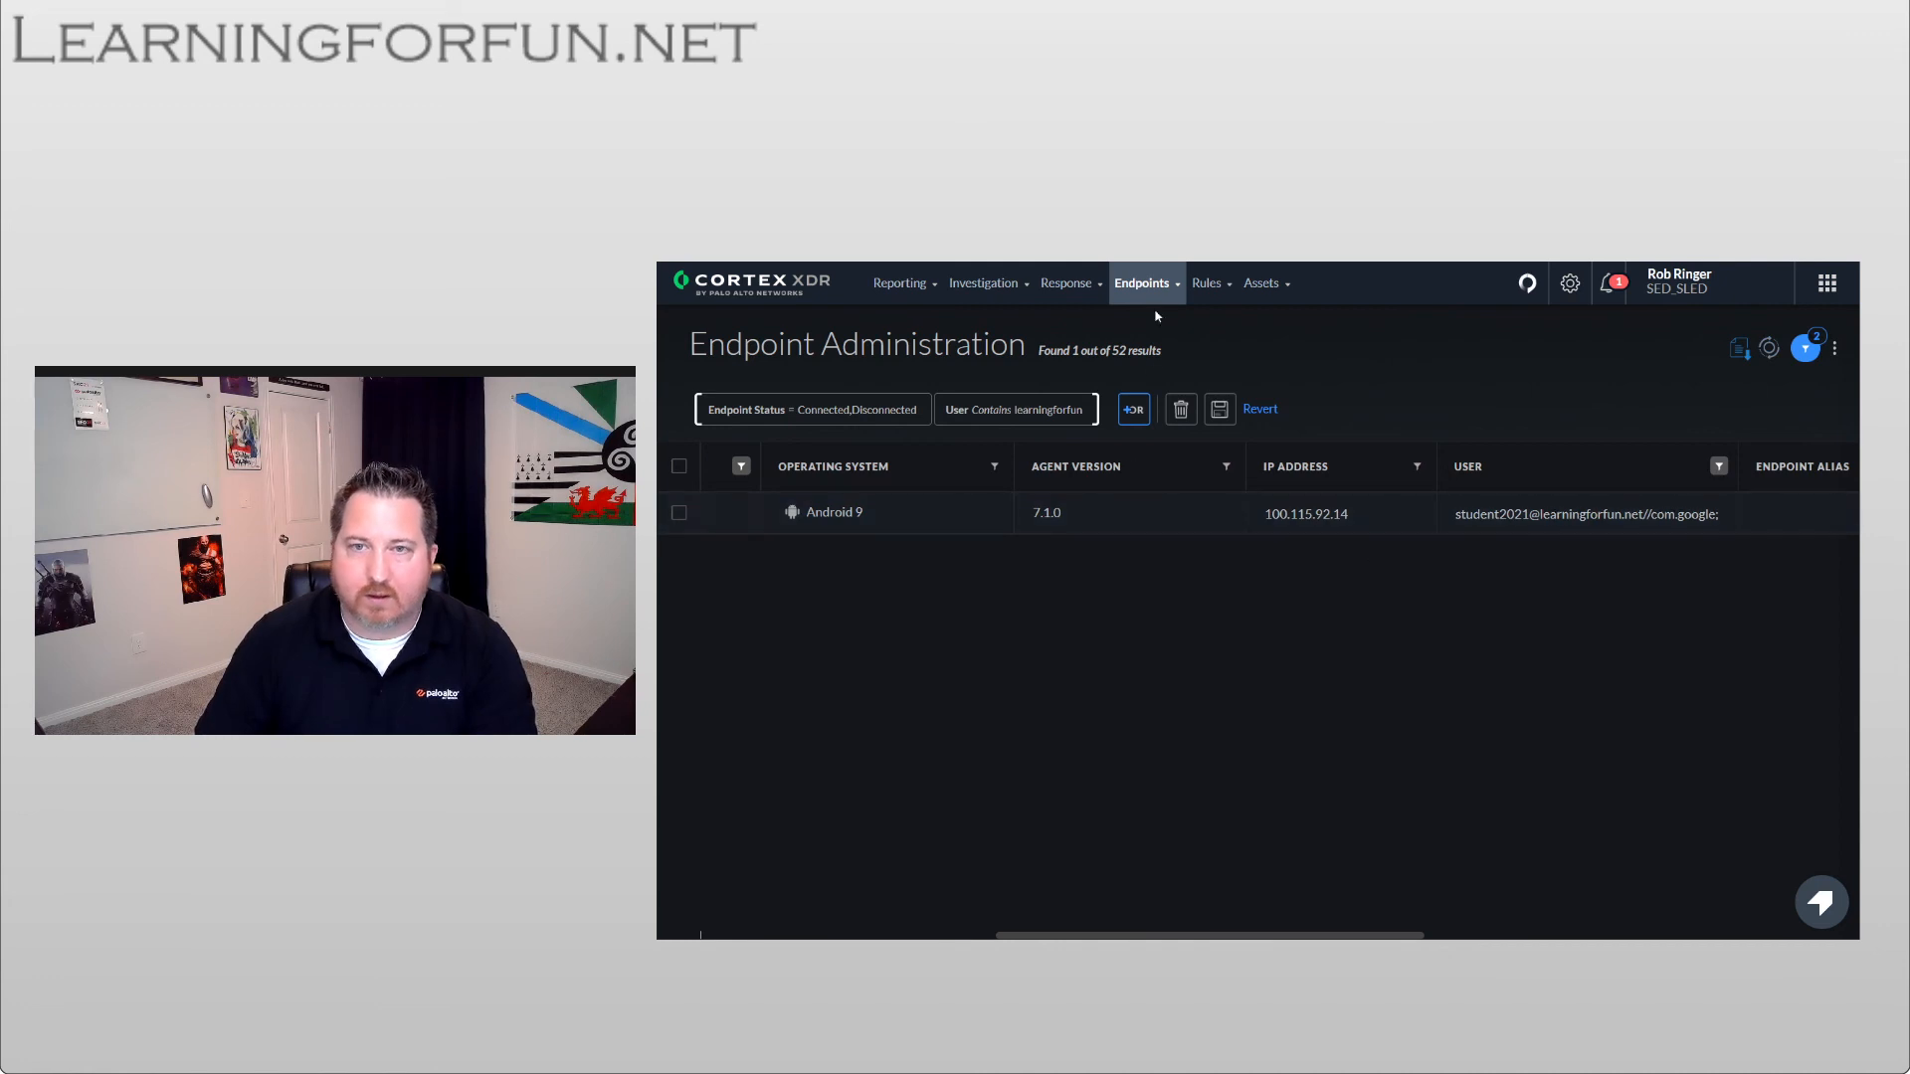
# - Open Endpoint Groups and review member counts: Elementary School has one, others none
pyautogui.click(1140, 283)
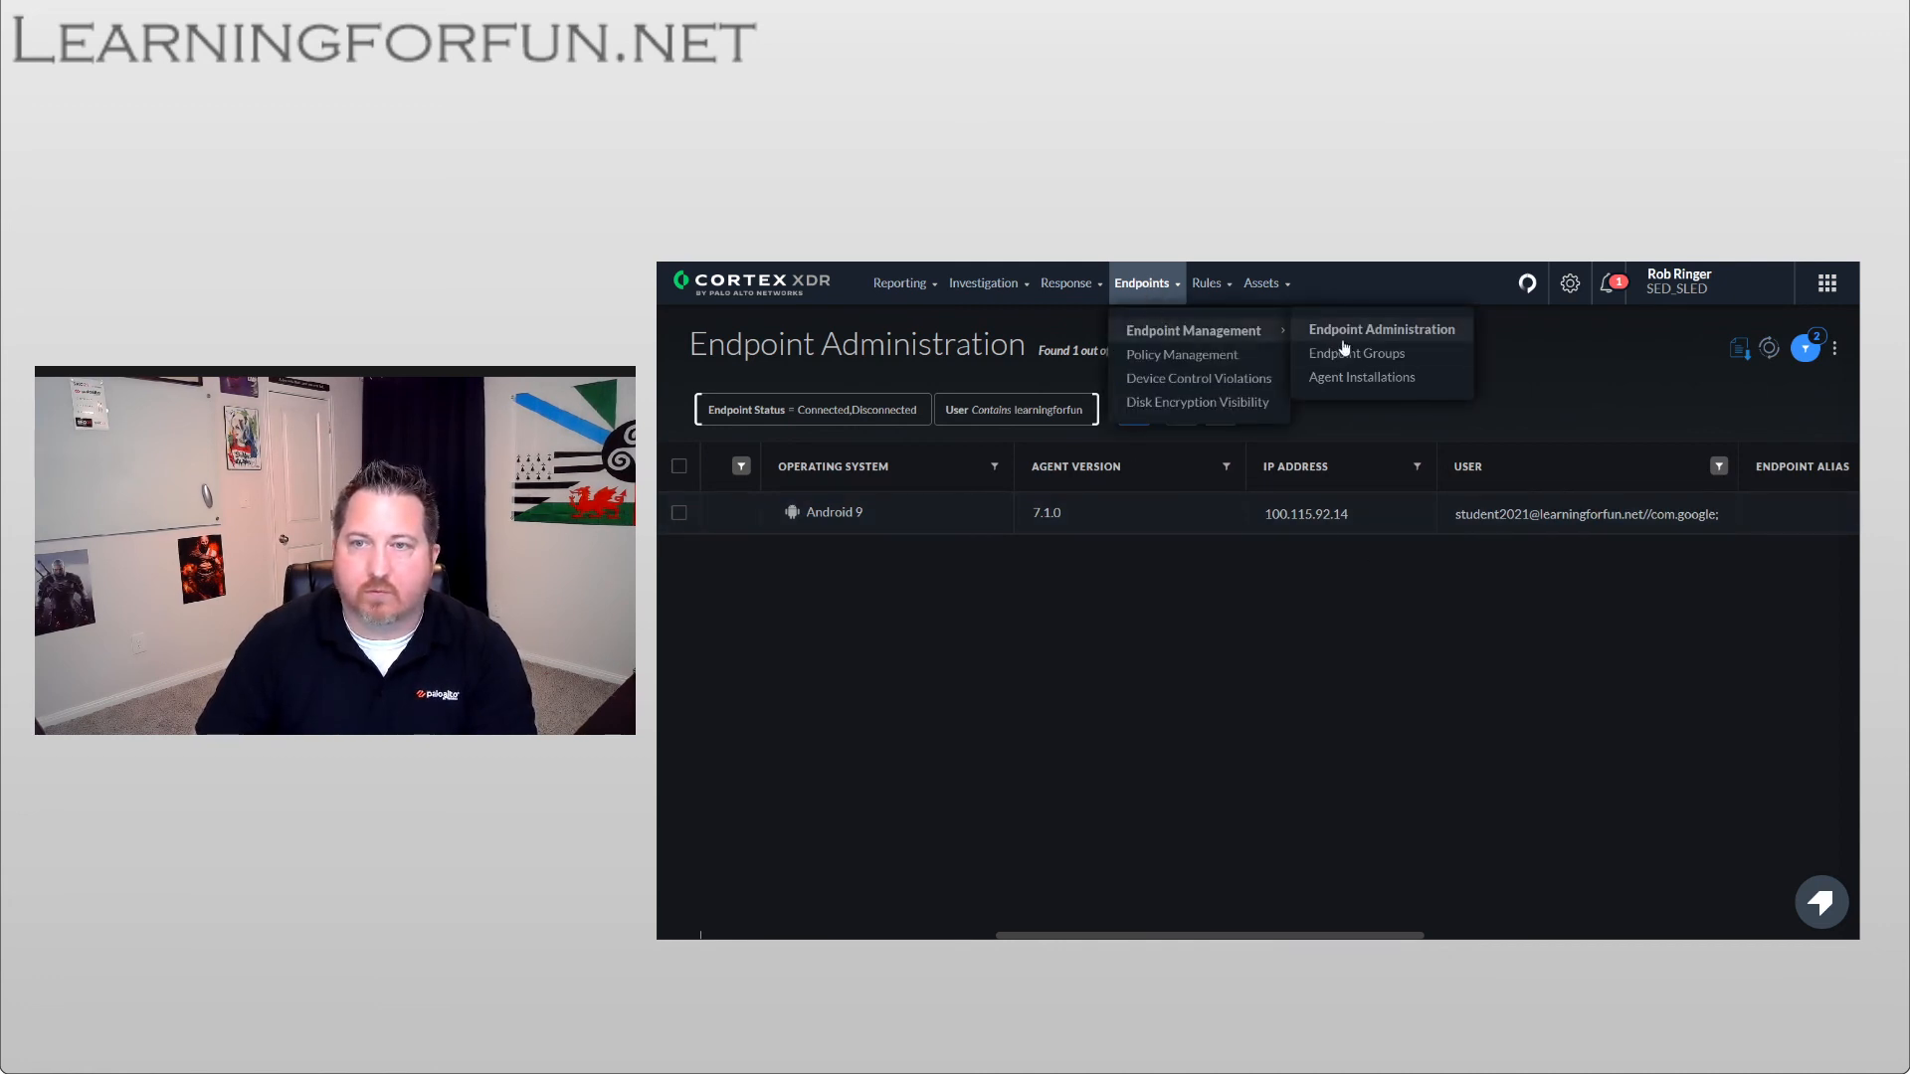
pyautogui.click(1356, 353)
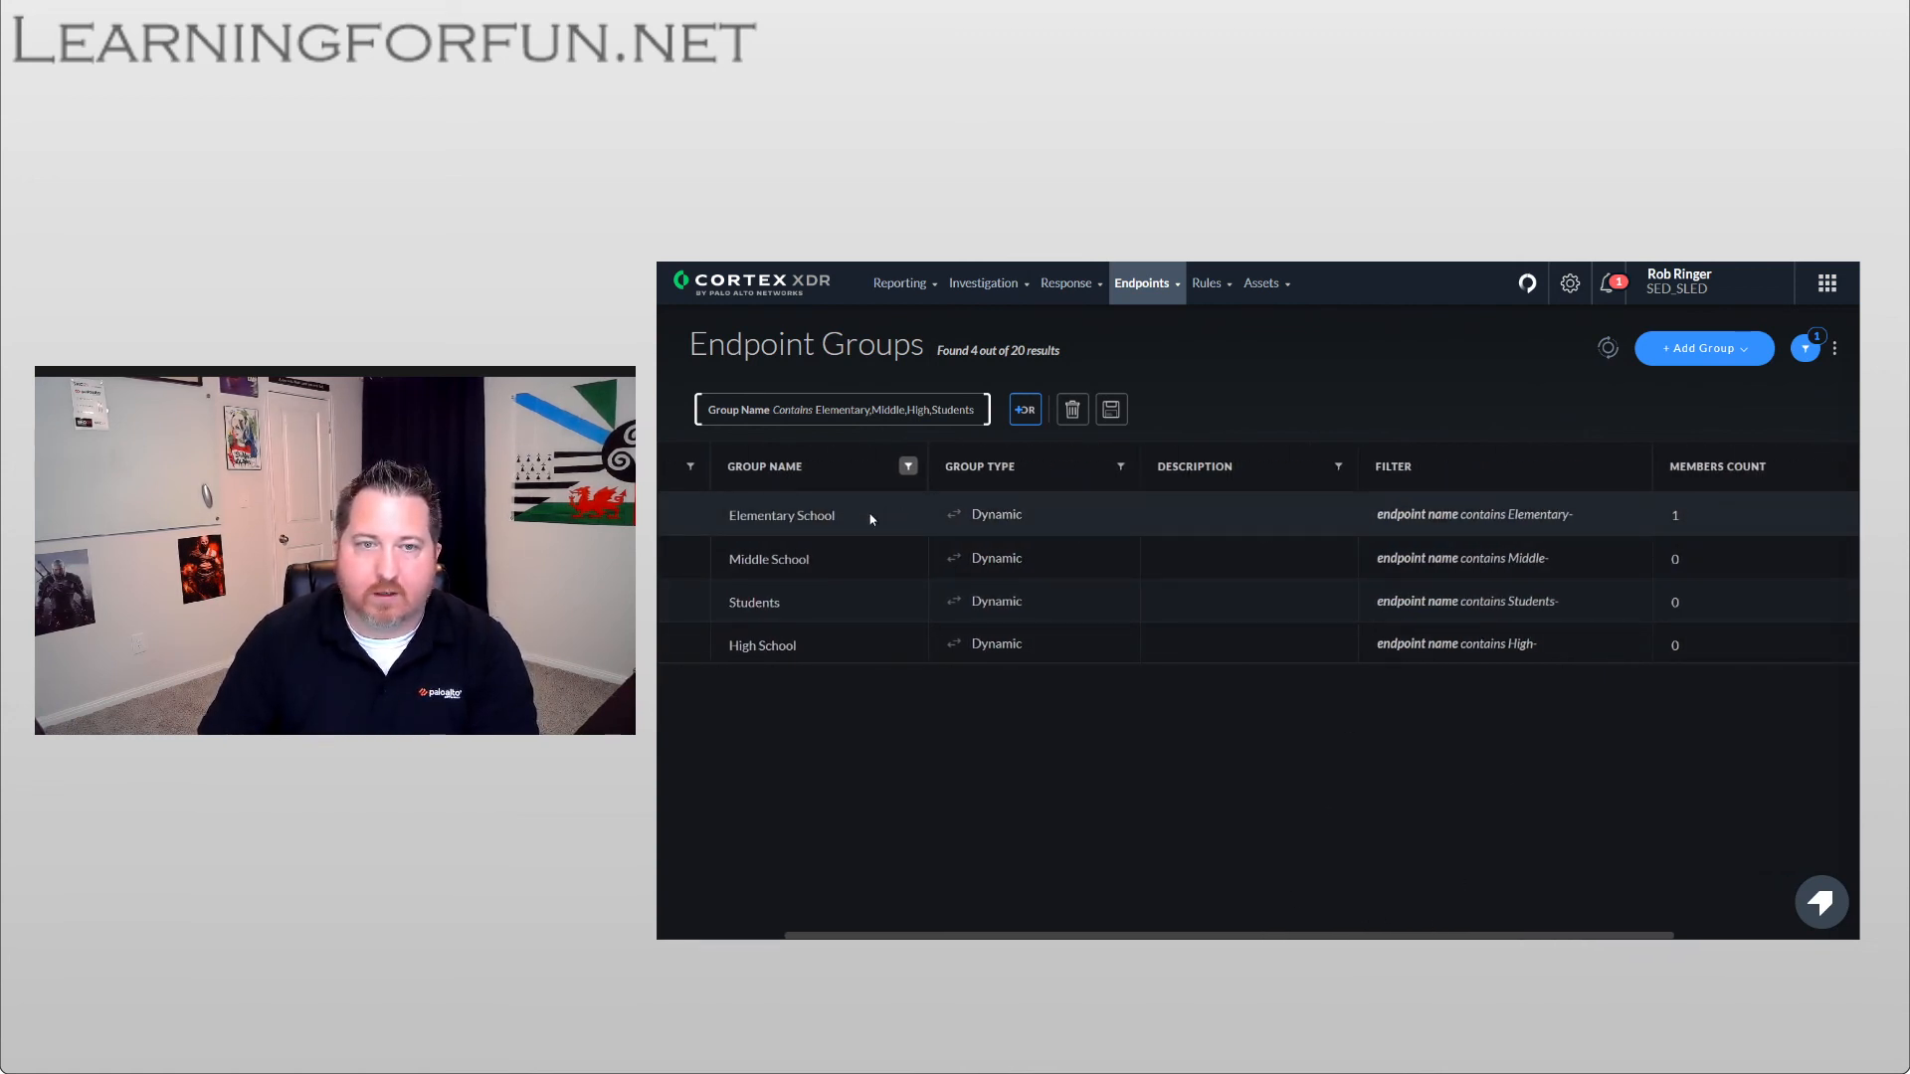
pyautogui.hscroll(3)
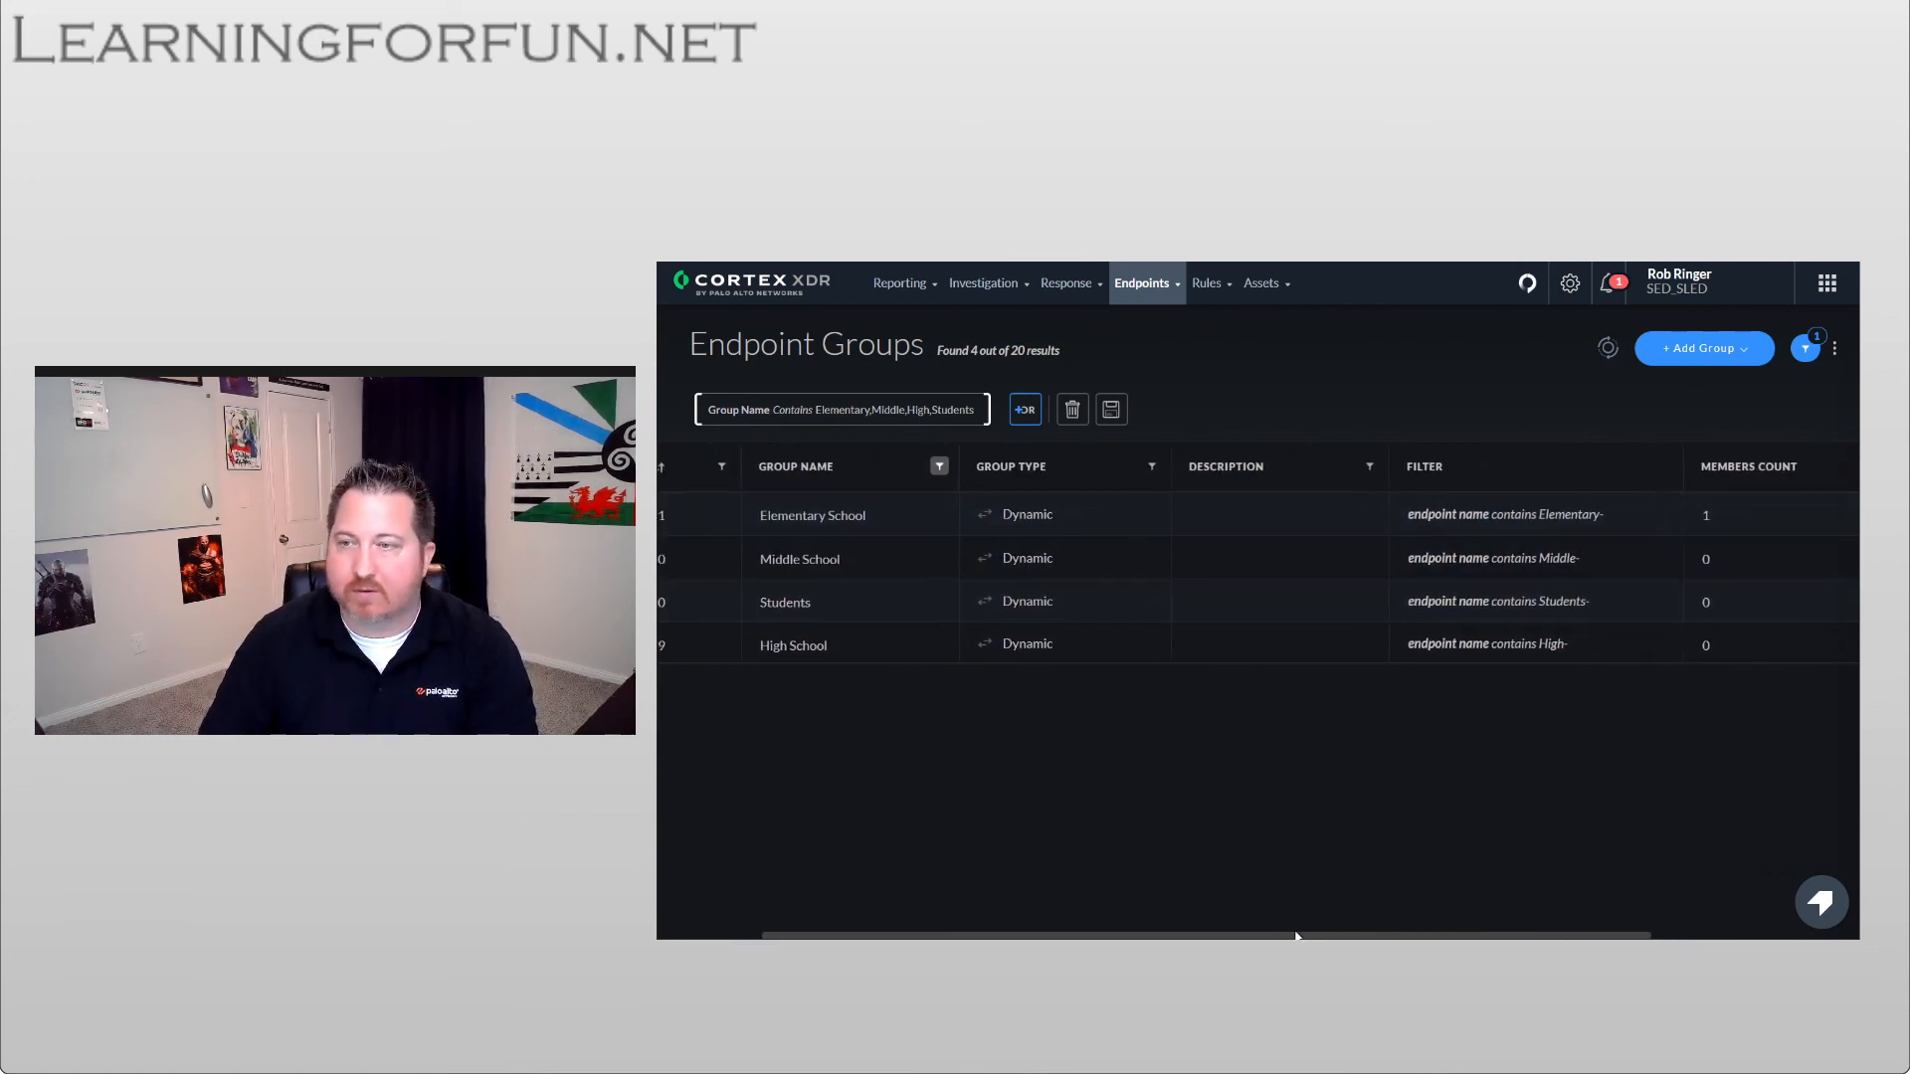
pyautogui.hscroll(-3)
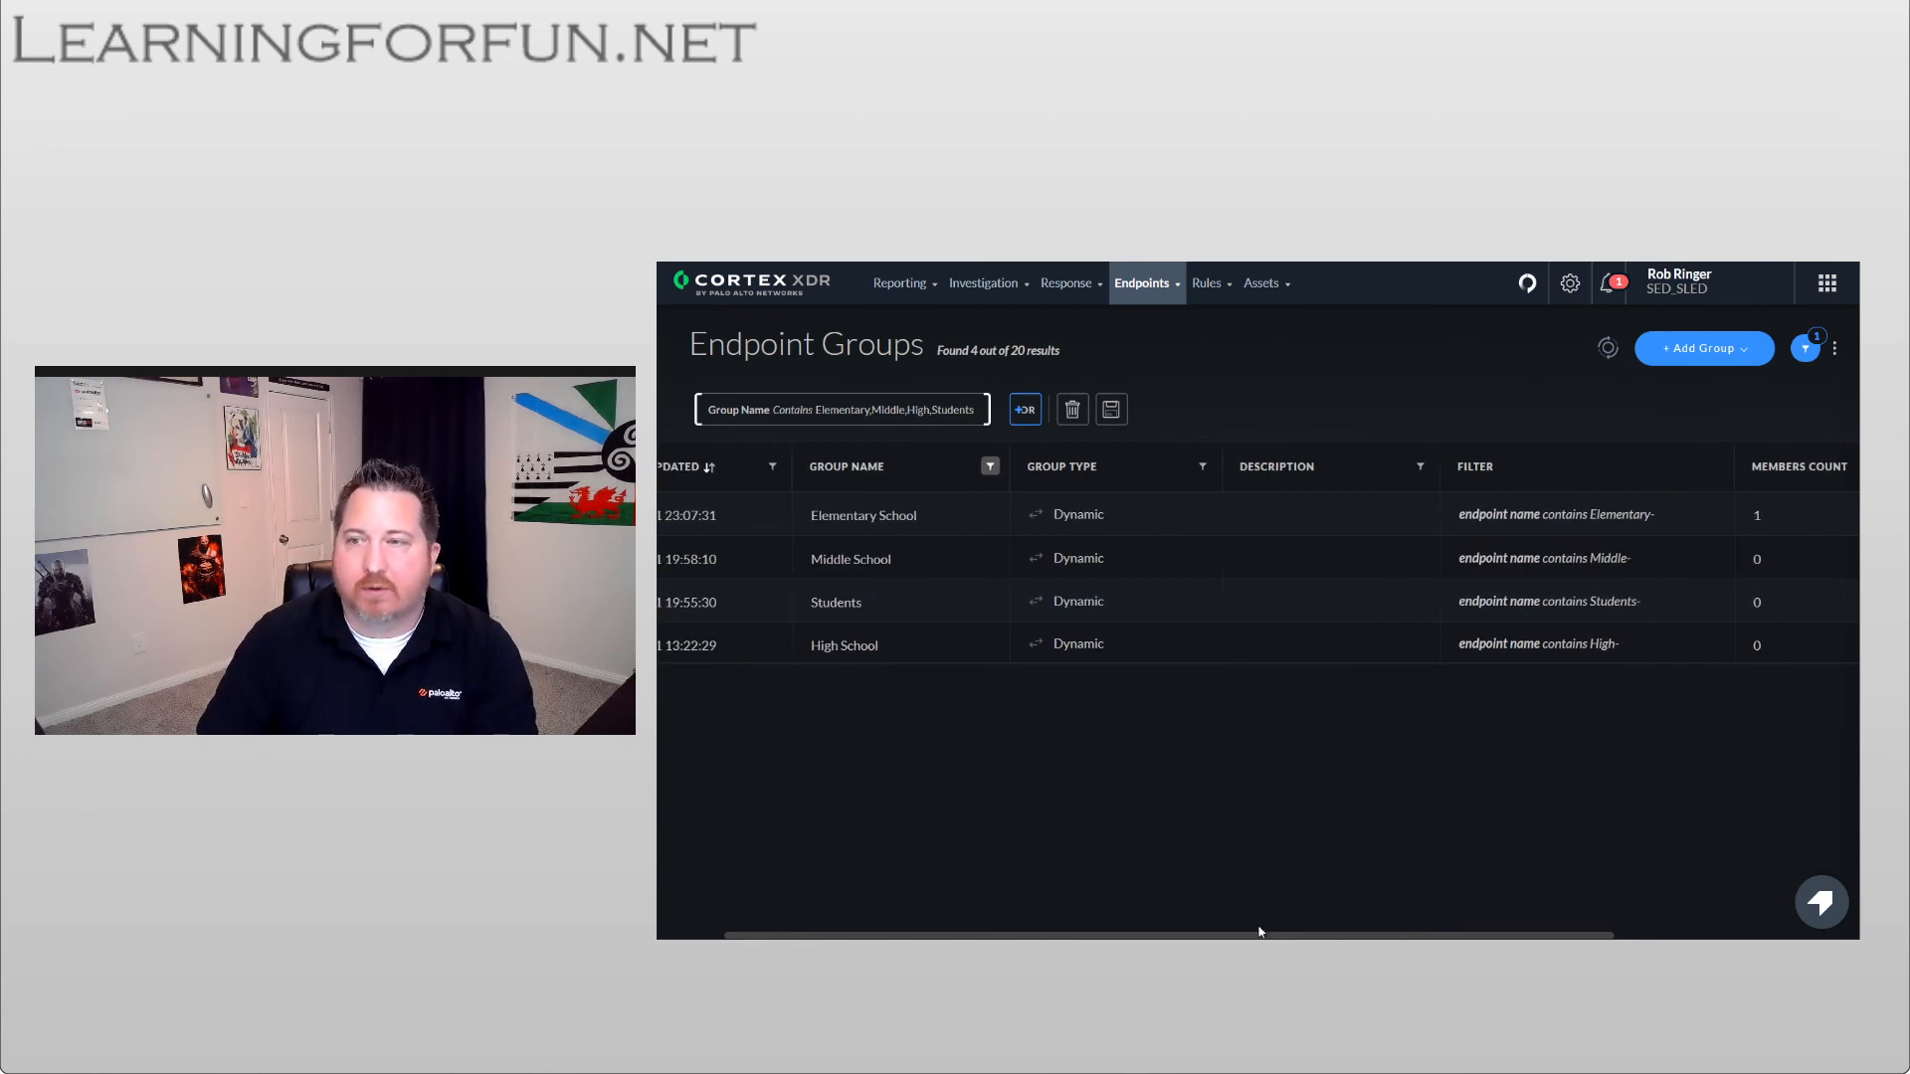
pyautogui.hscroll(-3)
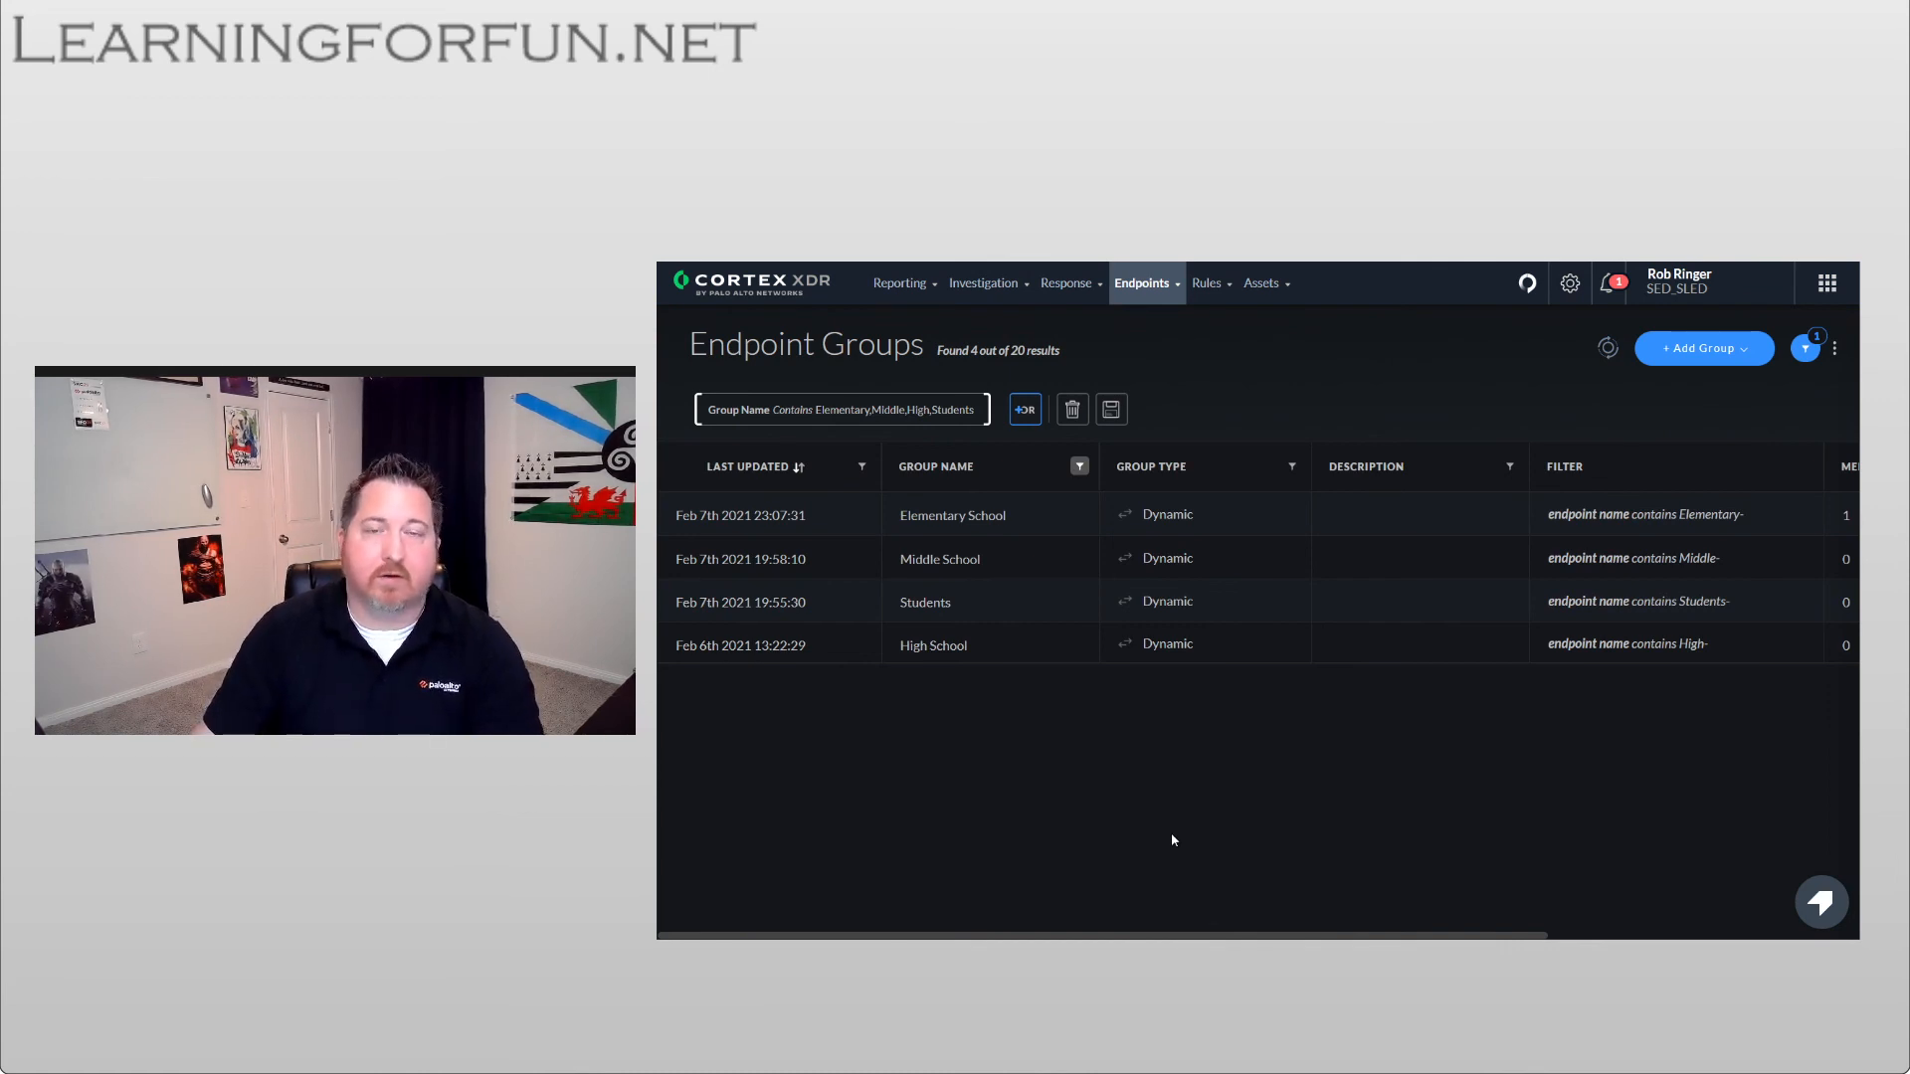
pyautogui.moveTo(1197, 803)
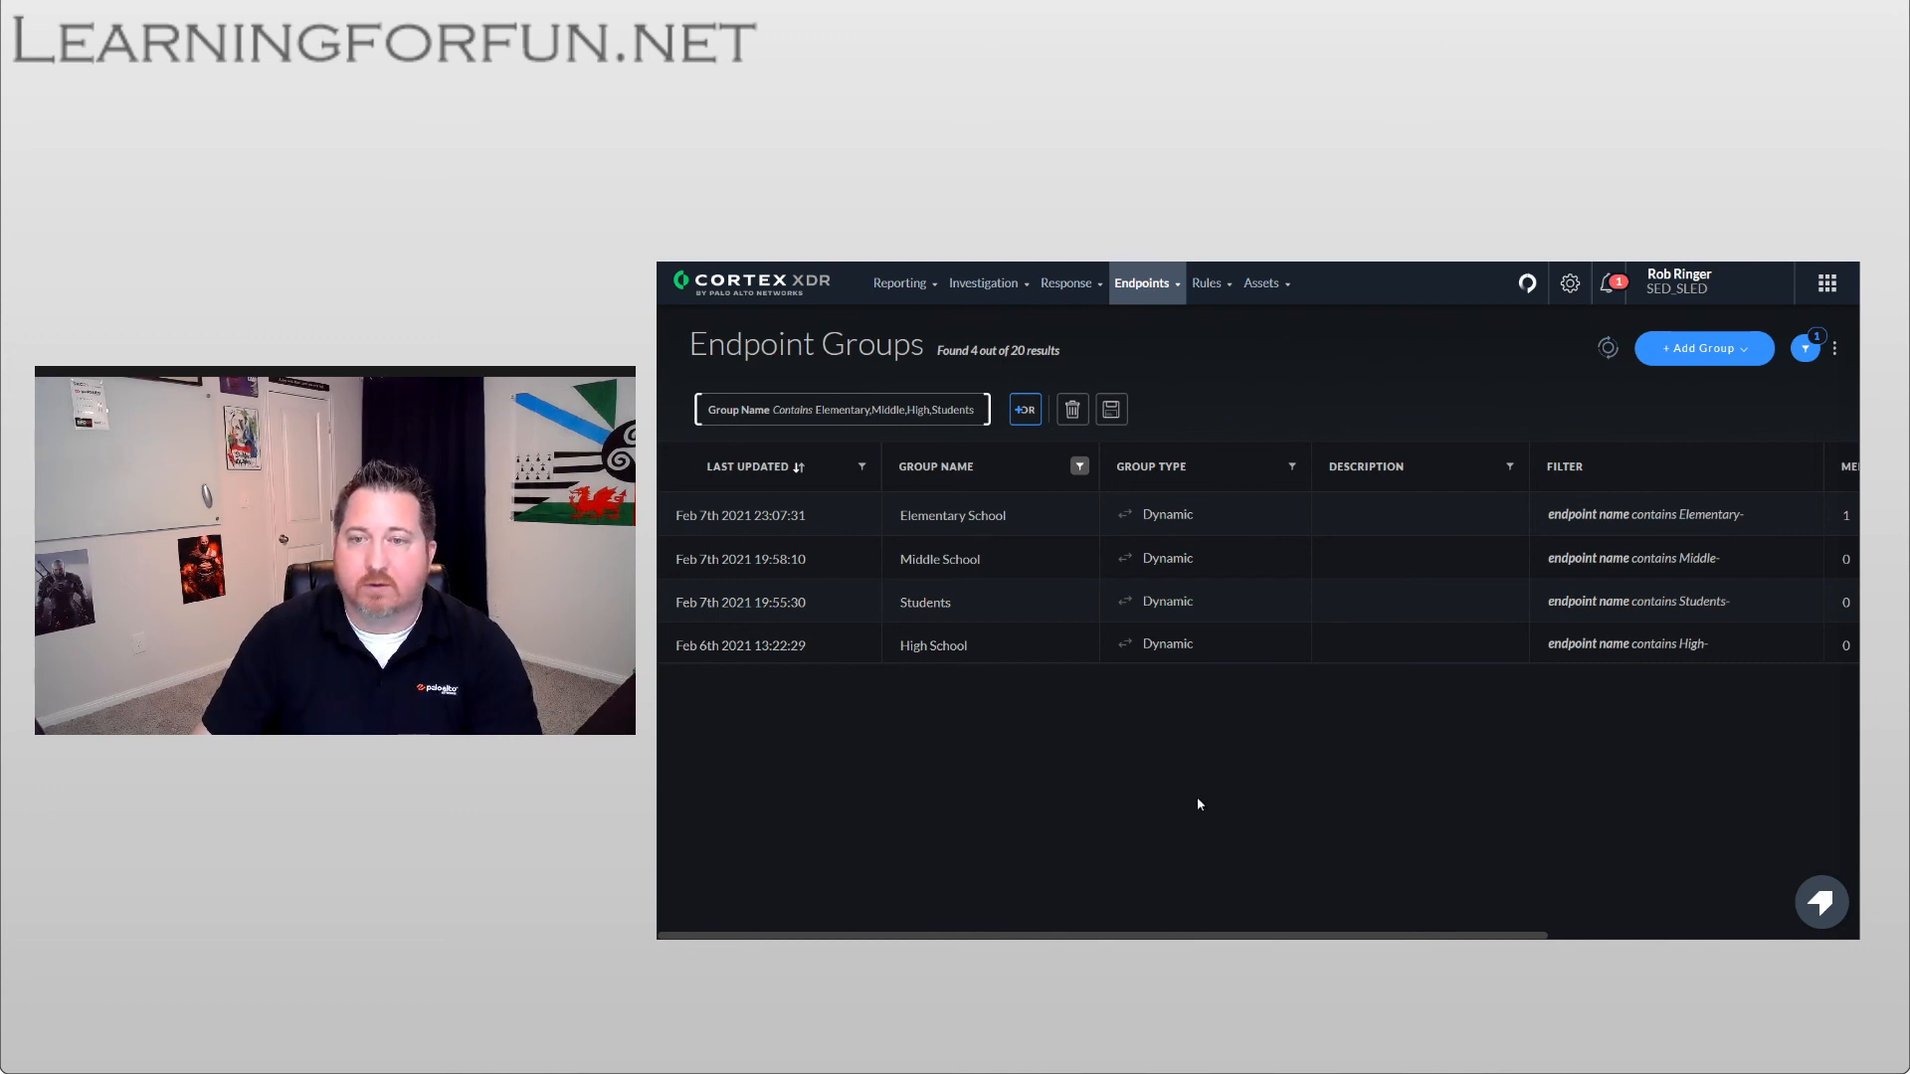
pyautogui.moveTo(1054, 704)
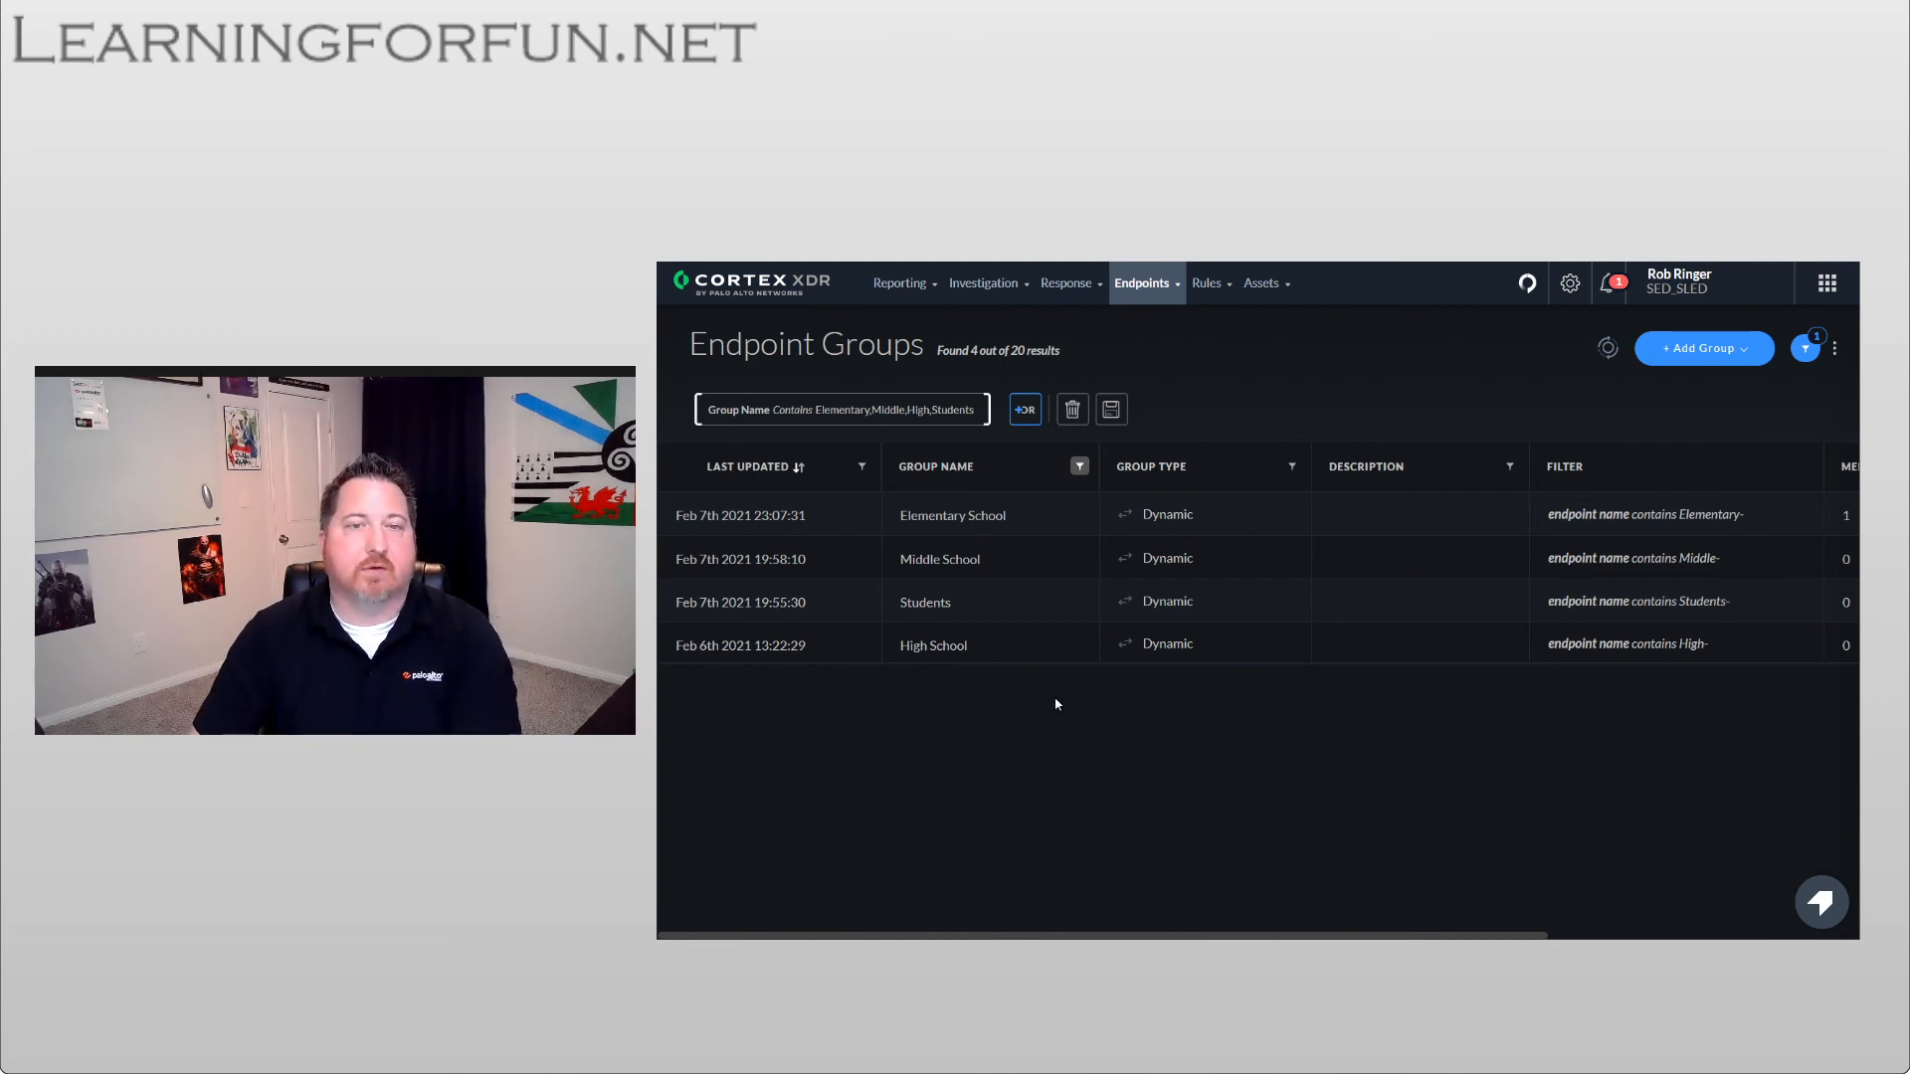
pyautogui.moveTo(842, 598)
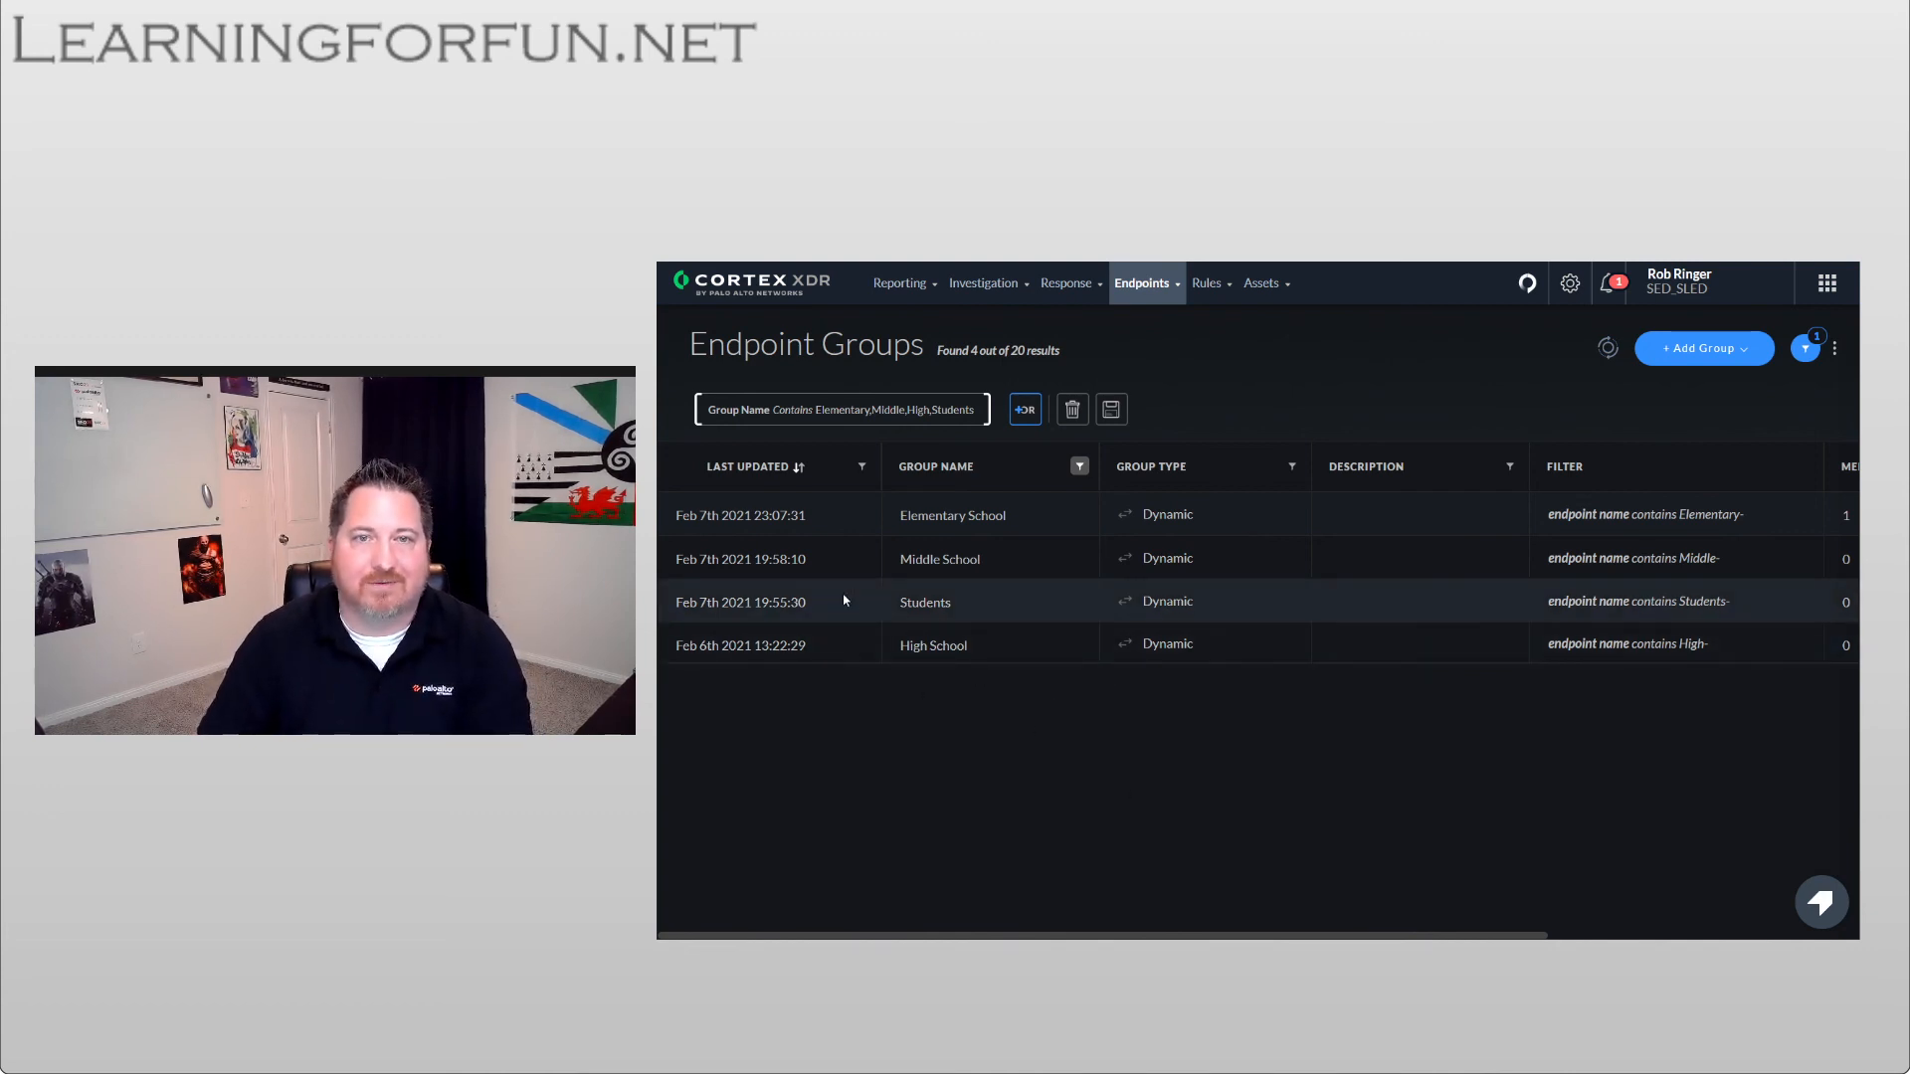